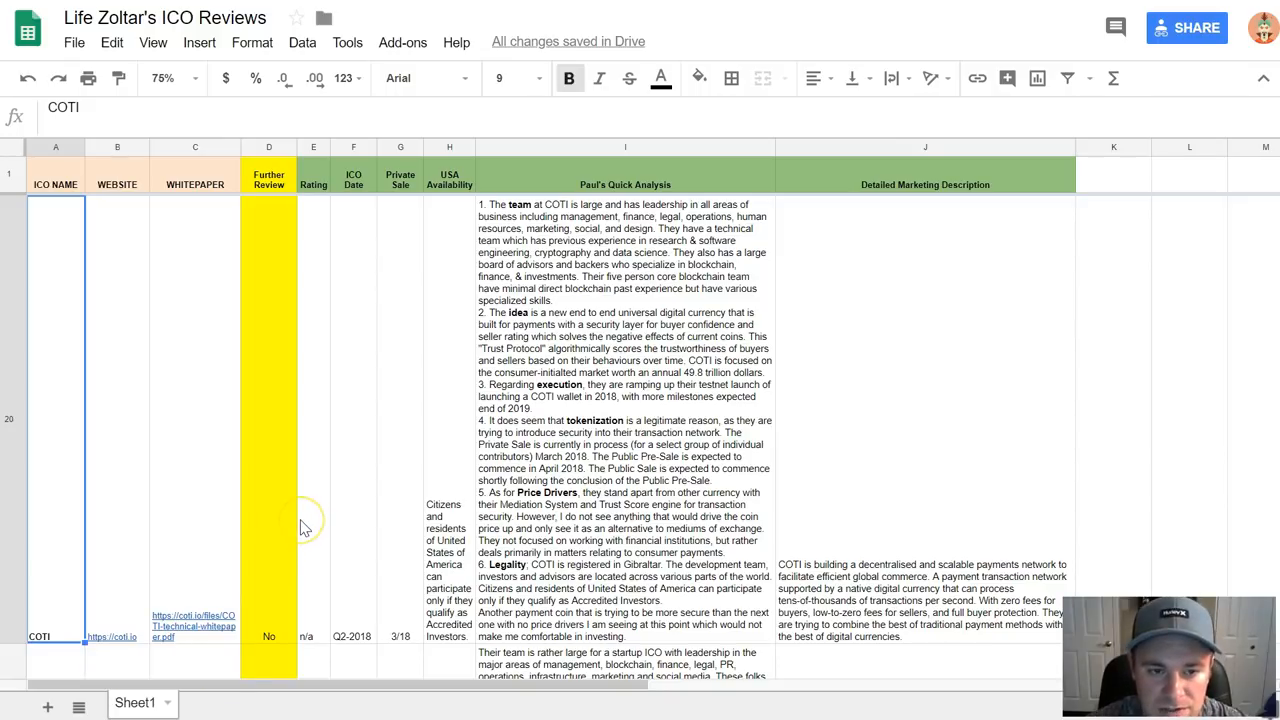
mouse_move(318, 515)
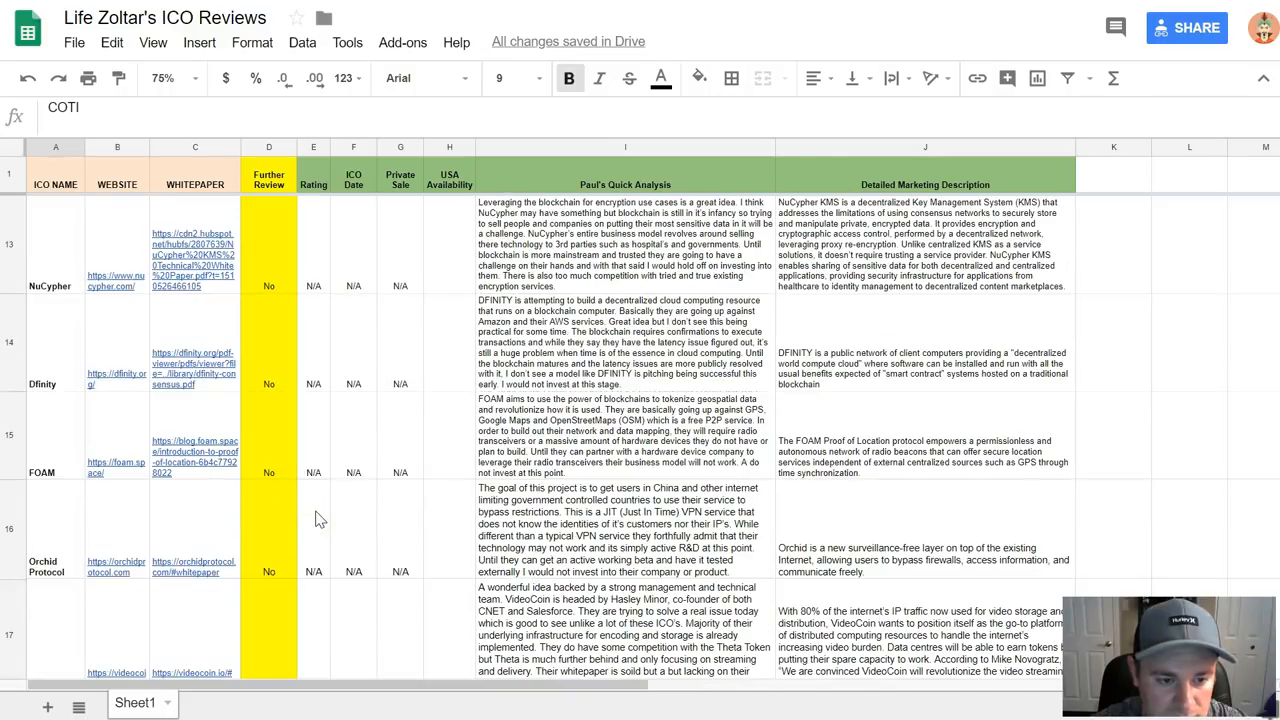
Scroll down through the crypto trading sheet.
scroll(up, 3)
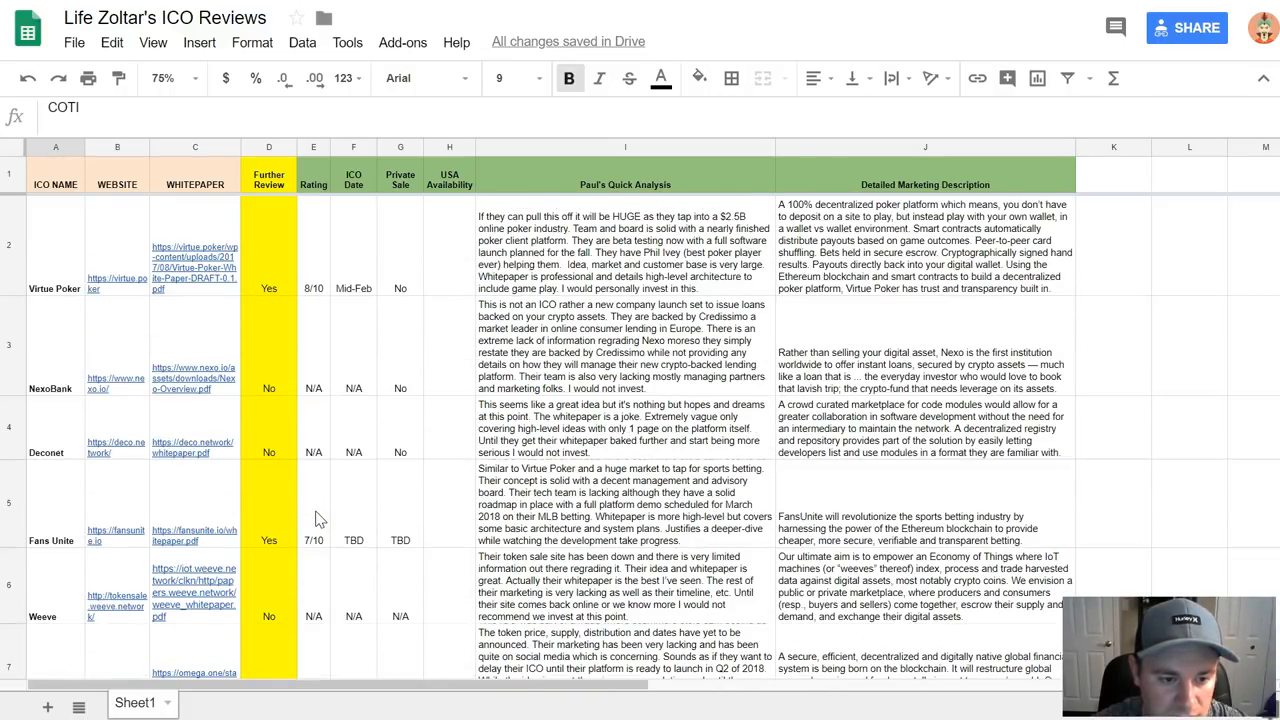
scroll(down, 3)
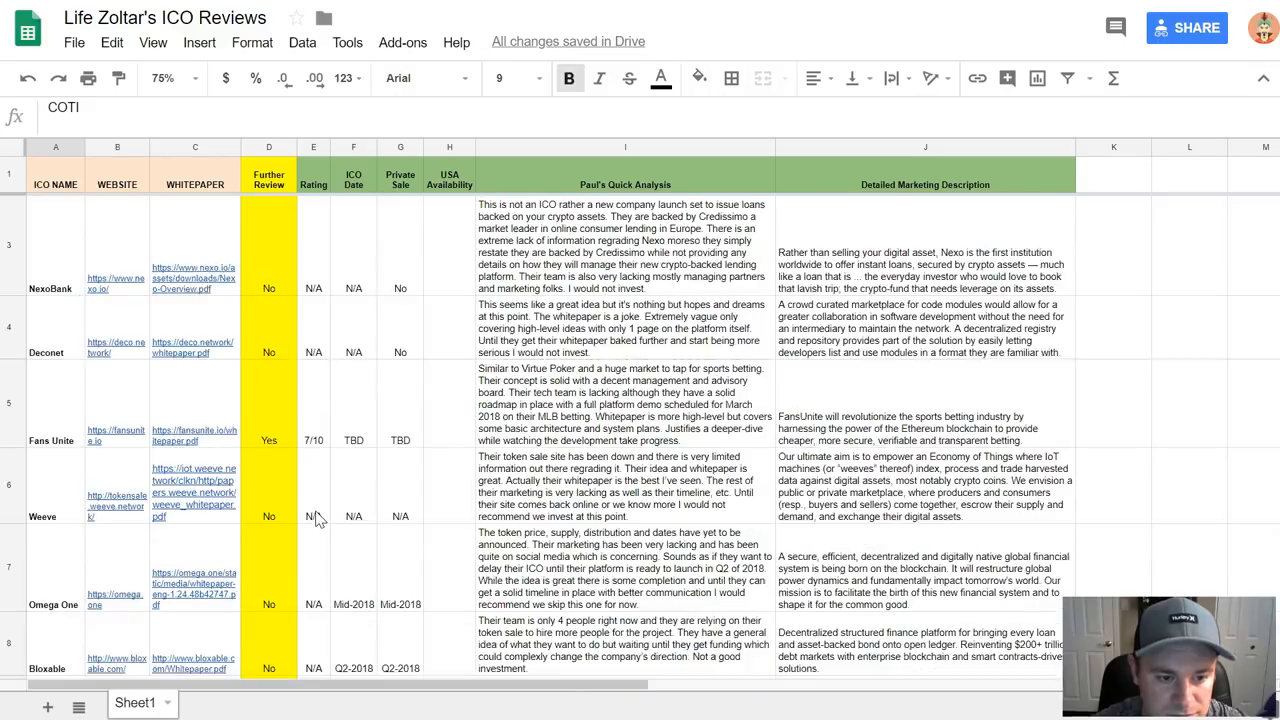
scroll(down, 3)
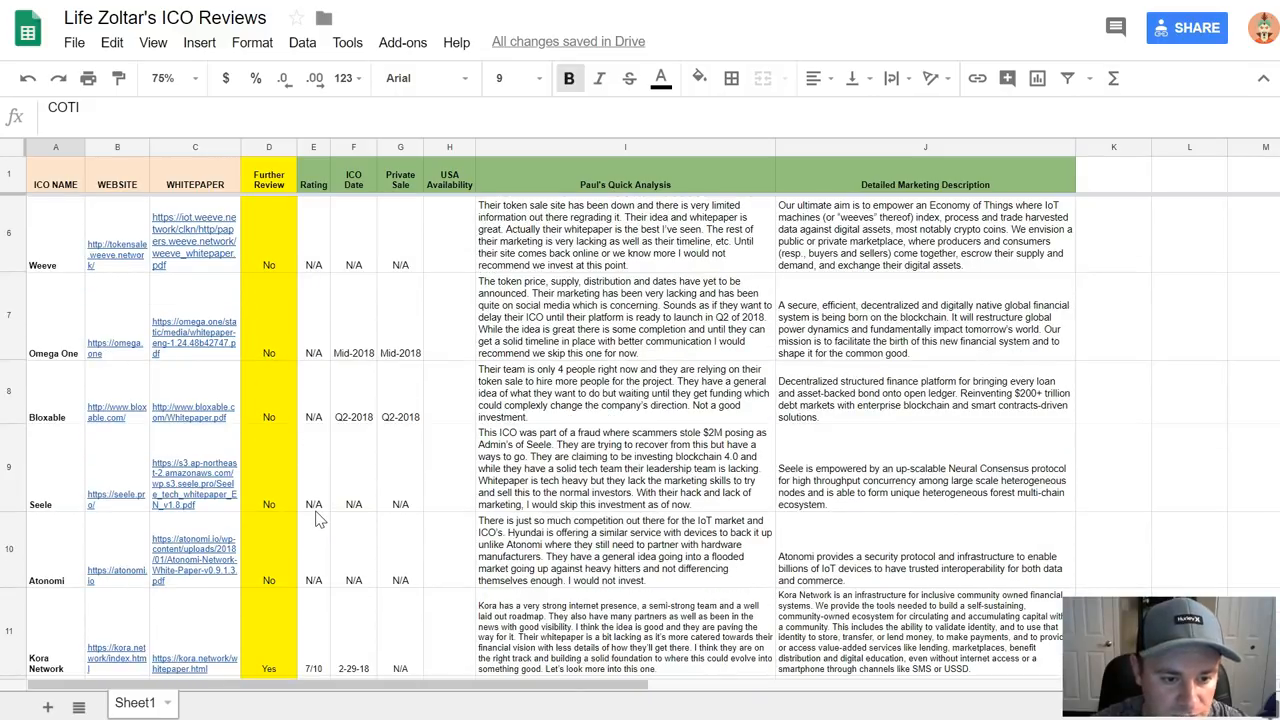
scroll(down, 3)
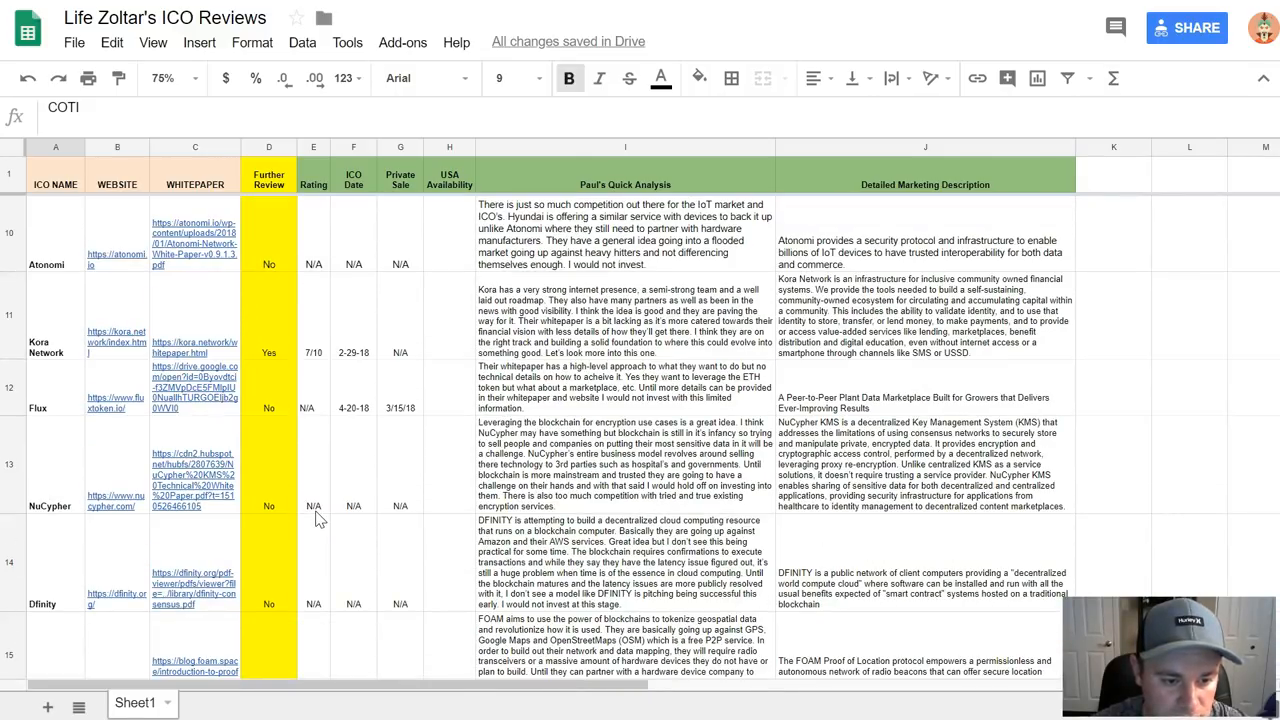
scroll(down, 3)
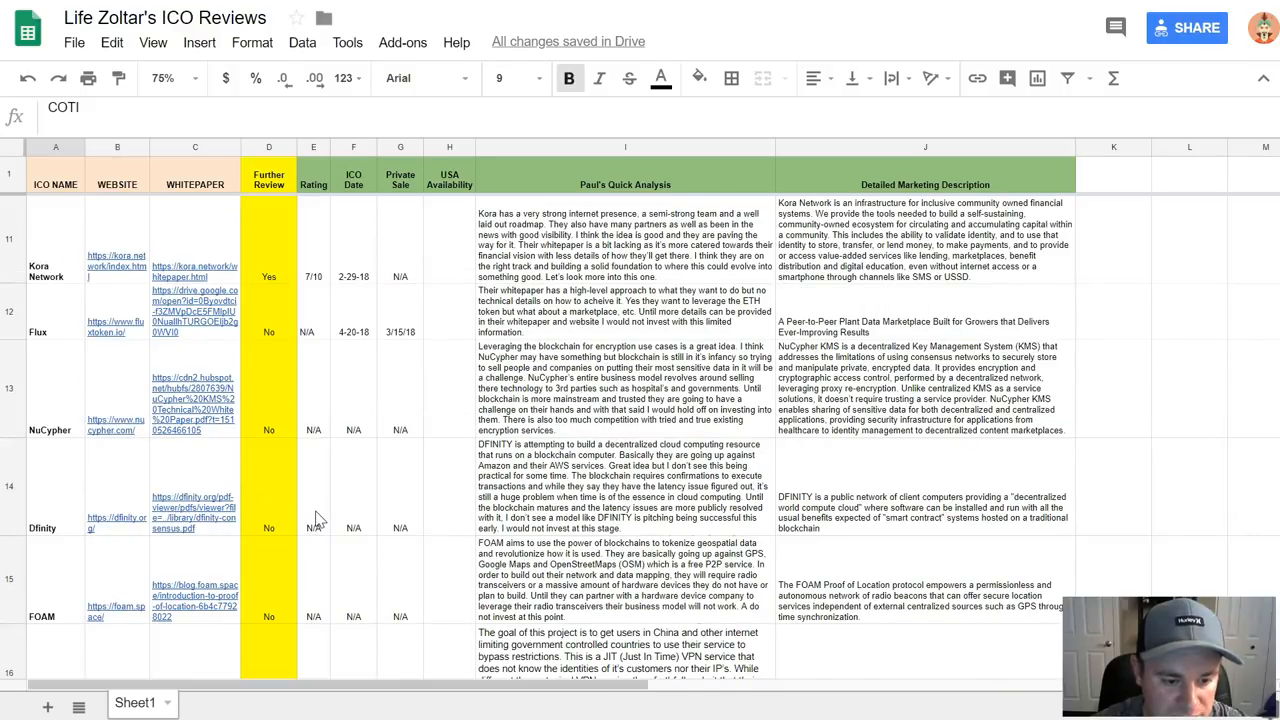
scroll(down, 3)
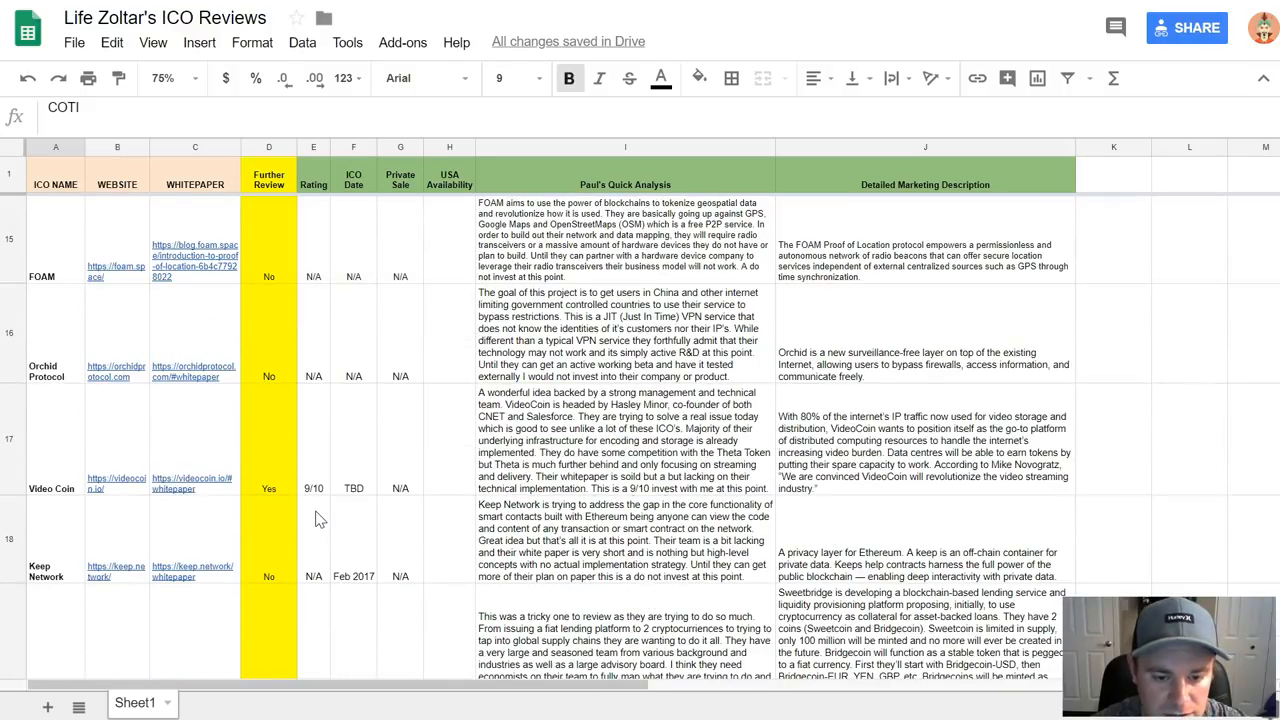
scroll(down, 3)
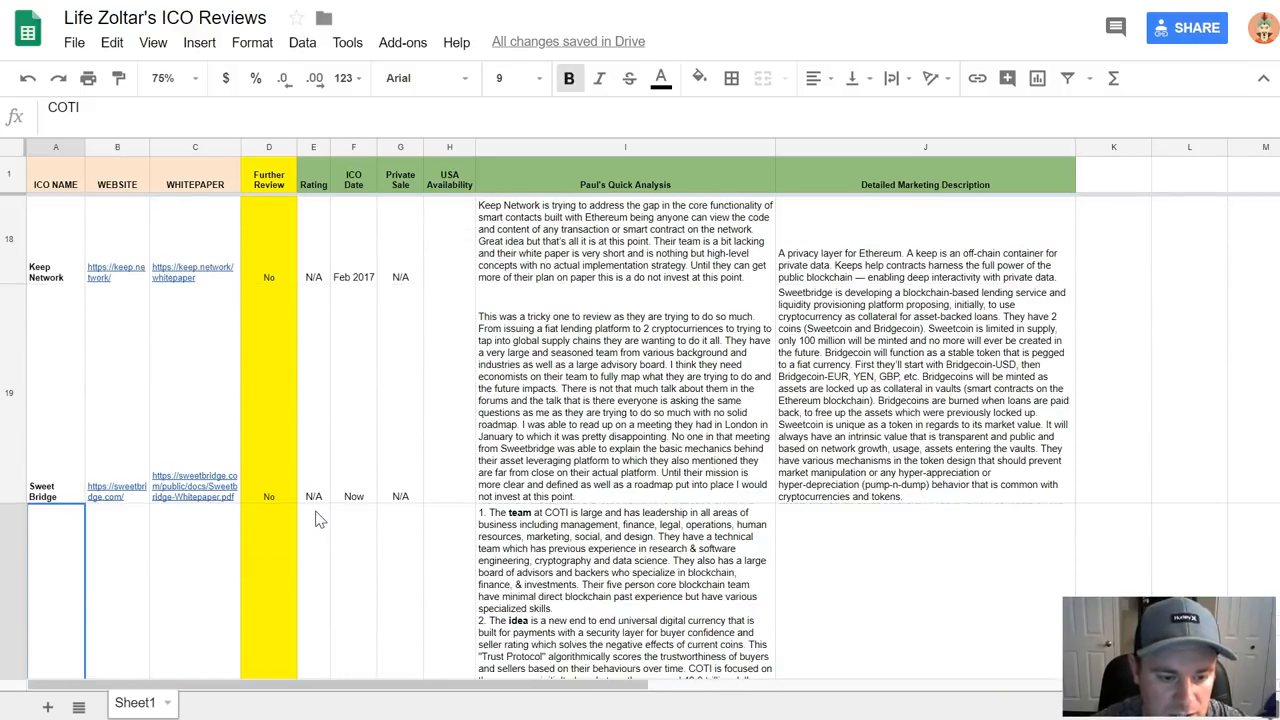
scroll(down, 3)
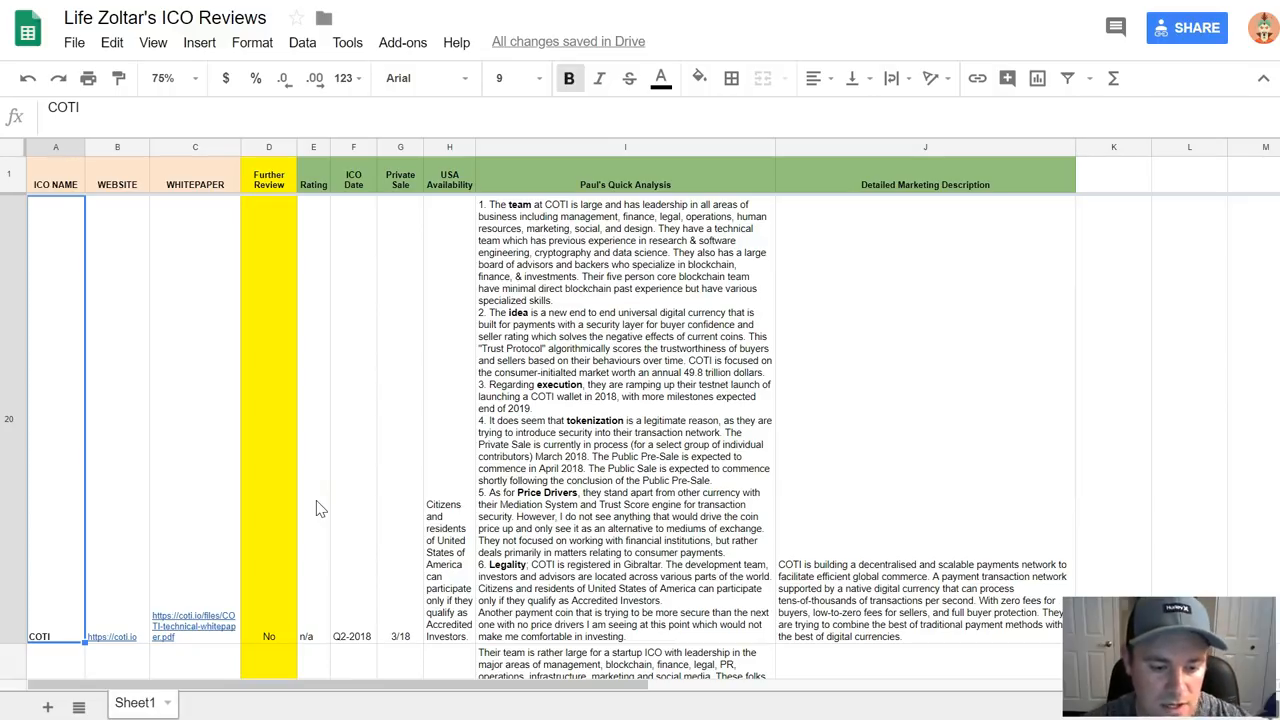
mouse_move(60, 580)
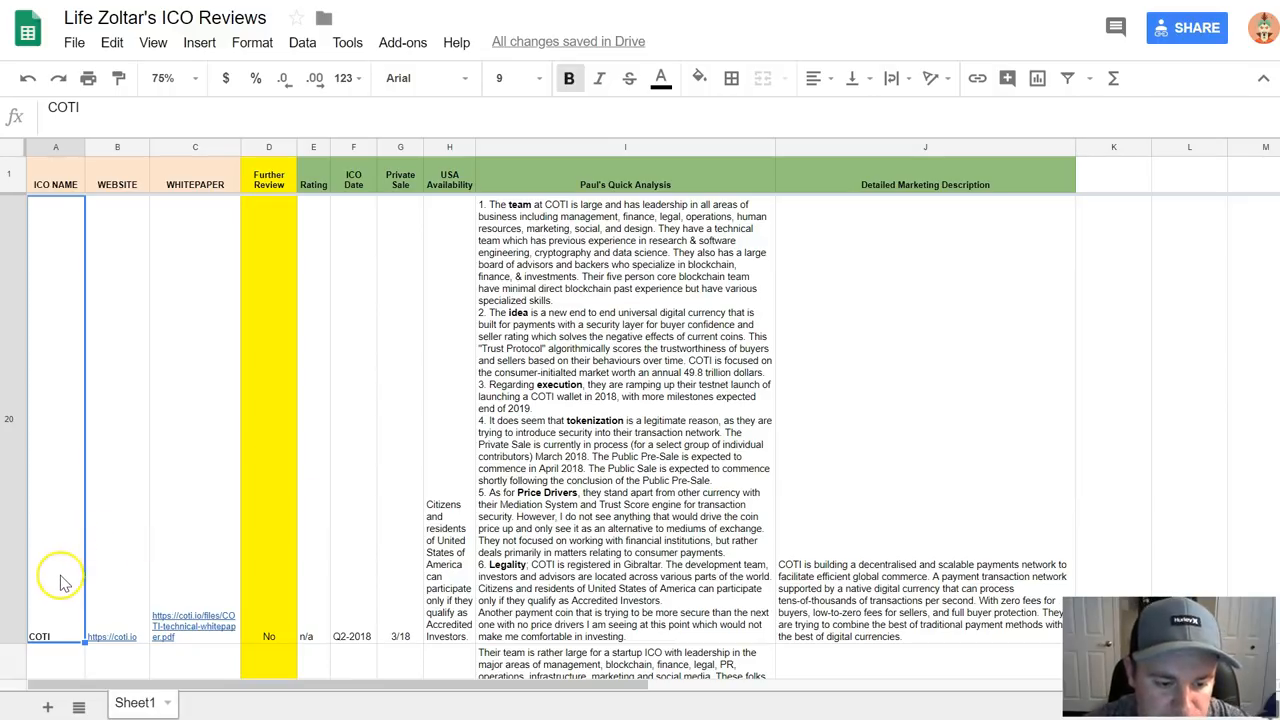
mouse_move(58, 572)
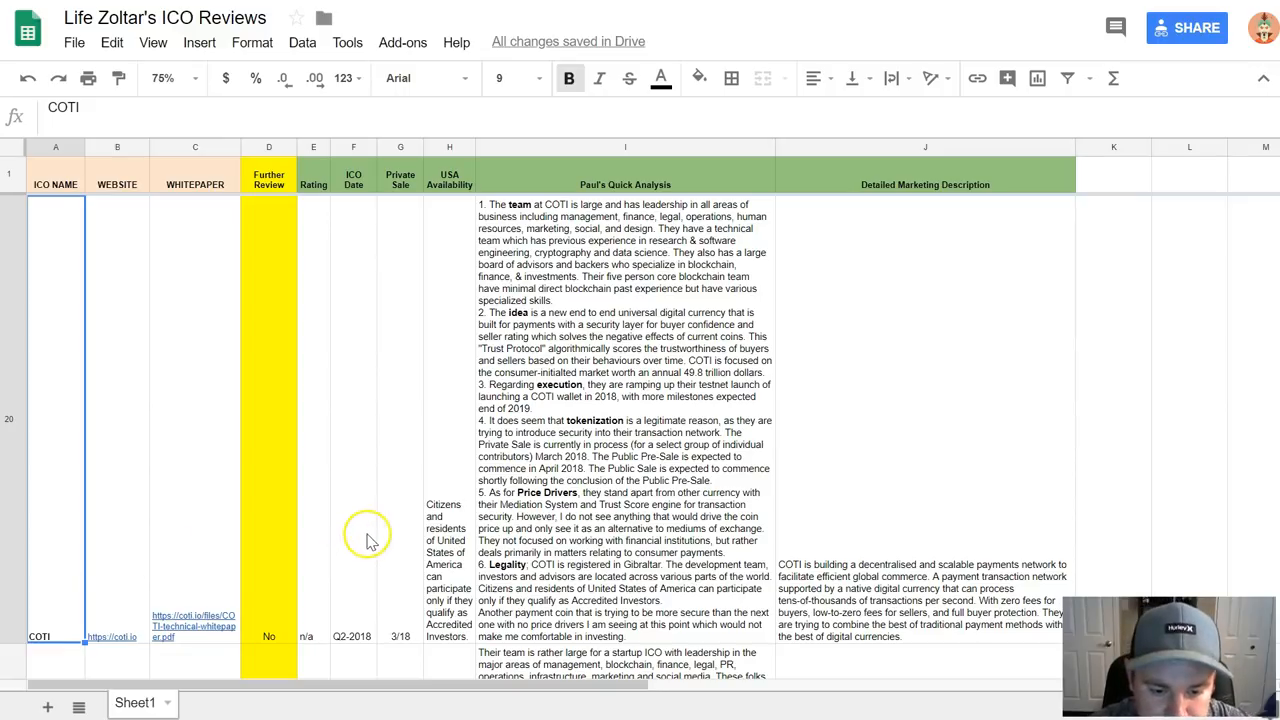
mouse_move(360, 418)
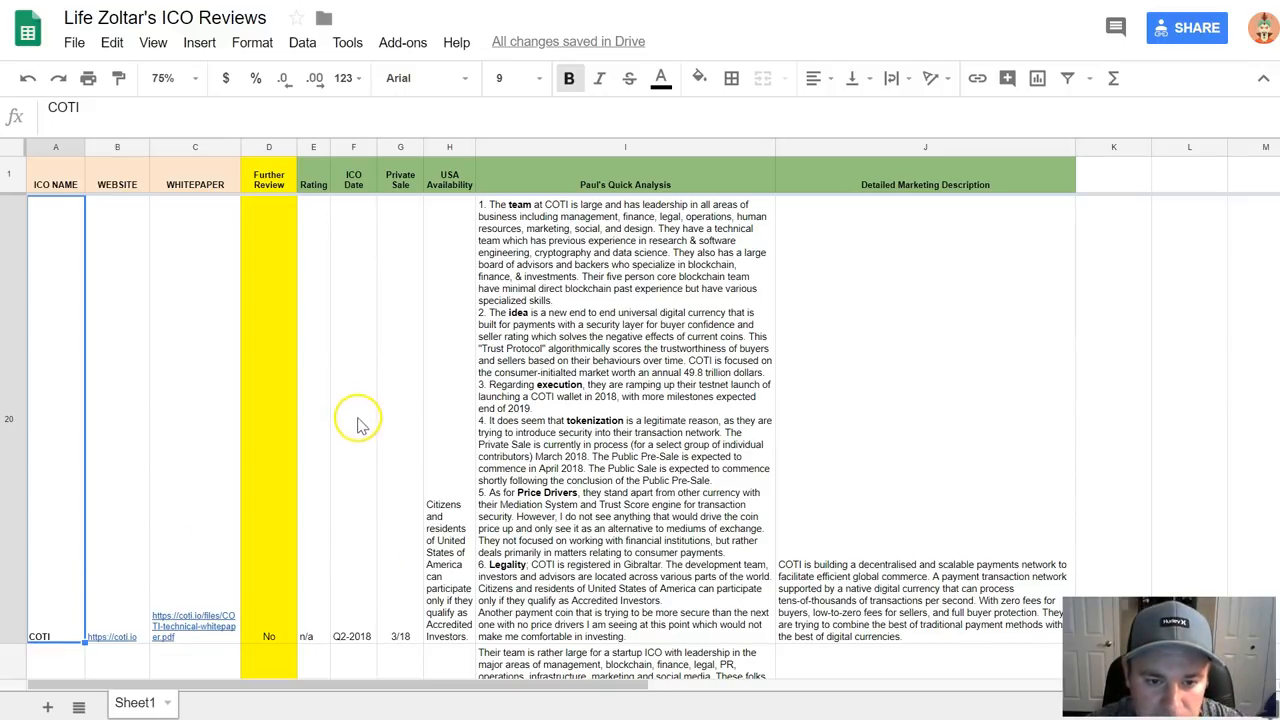
mouse_move(362, 483)
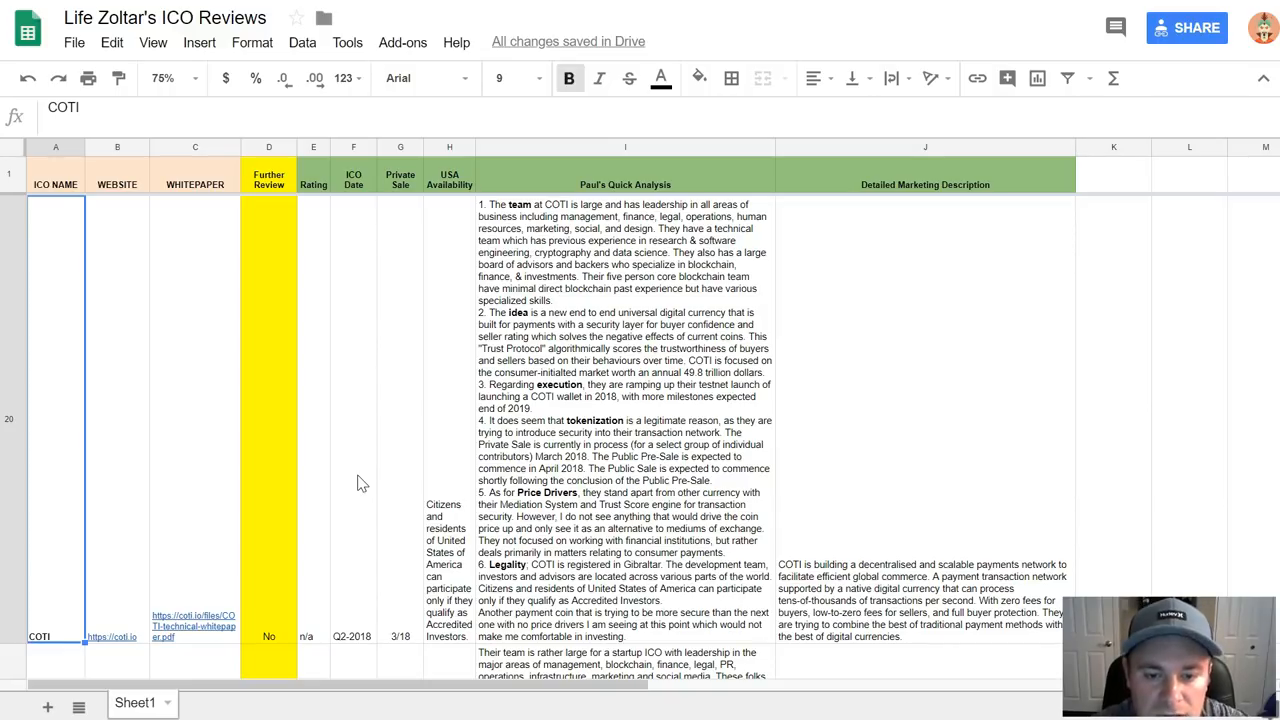
mouse_move(445, 252)
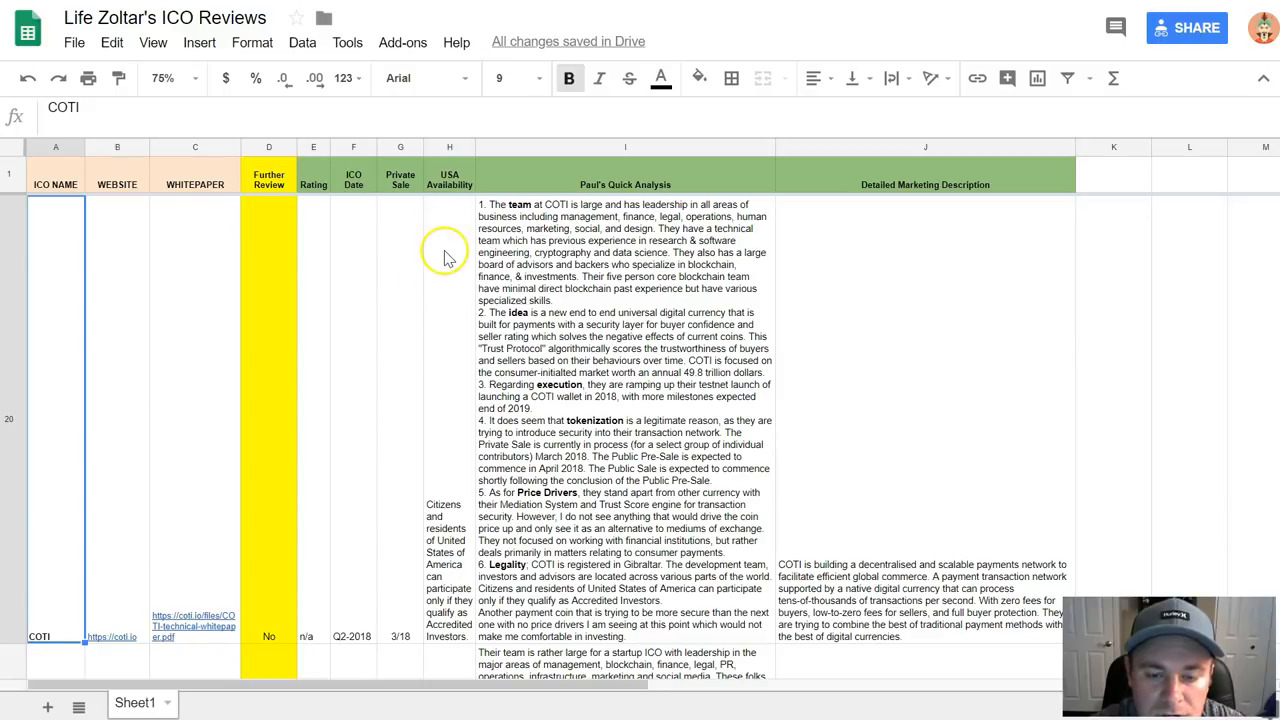
mouse_move(451, 243)
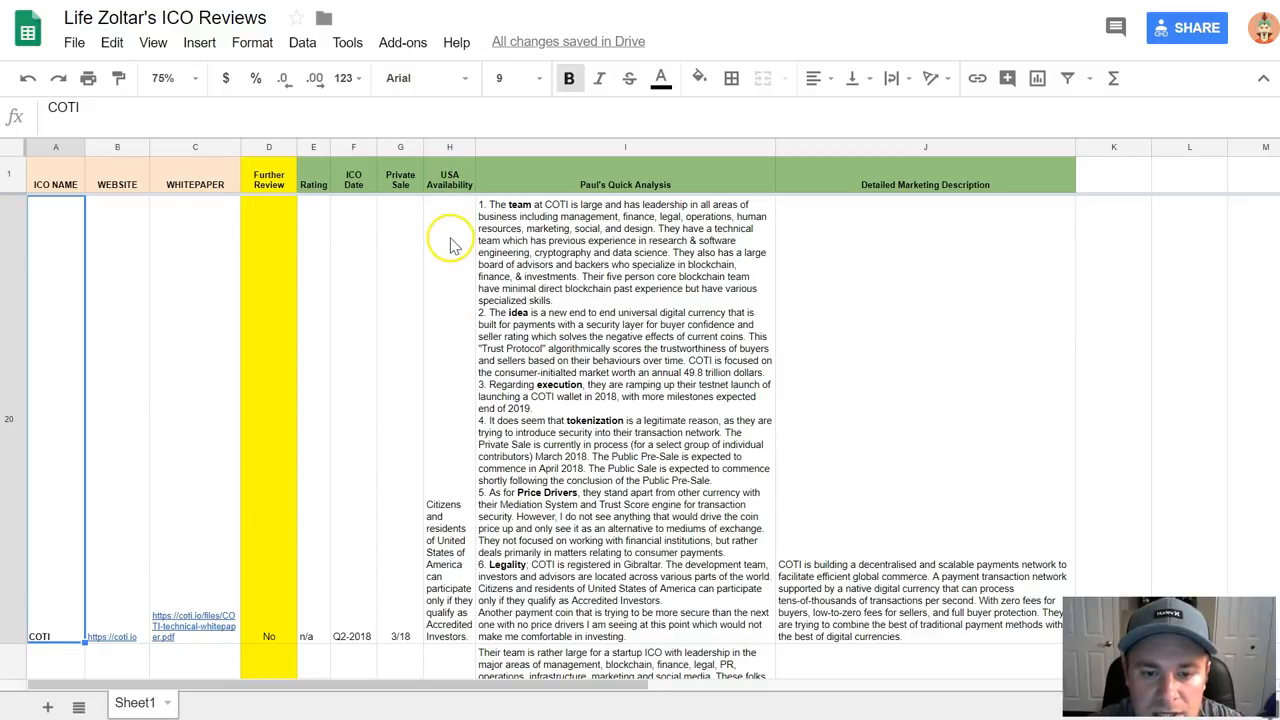
mouse_move(443, 270)
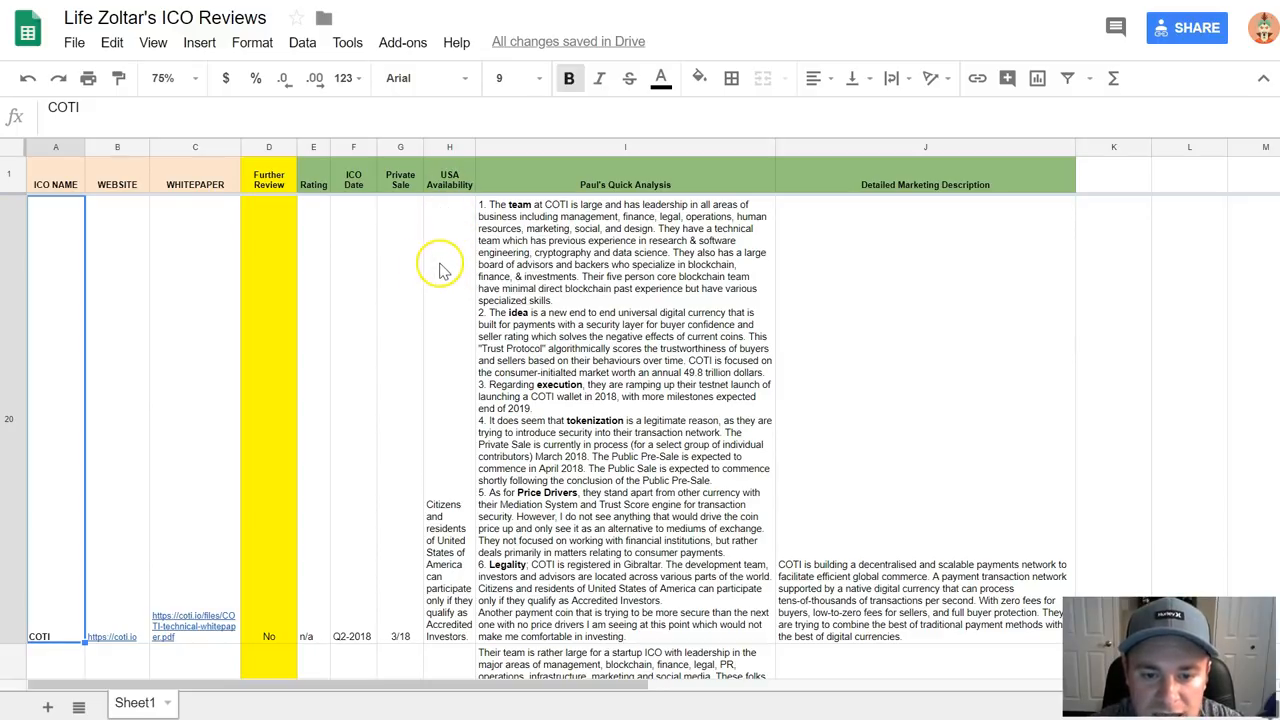
mouse_move(463, 417)
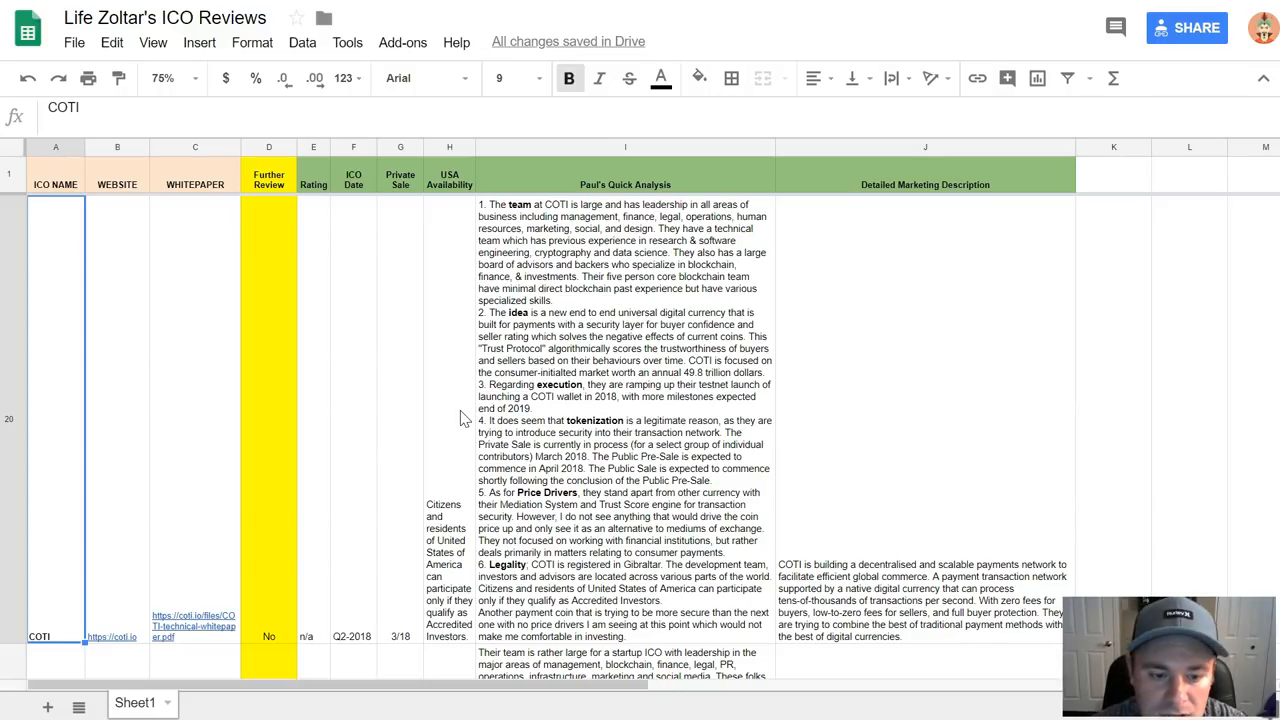
mouse_move(595, 418)
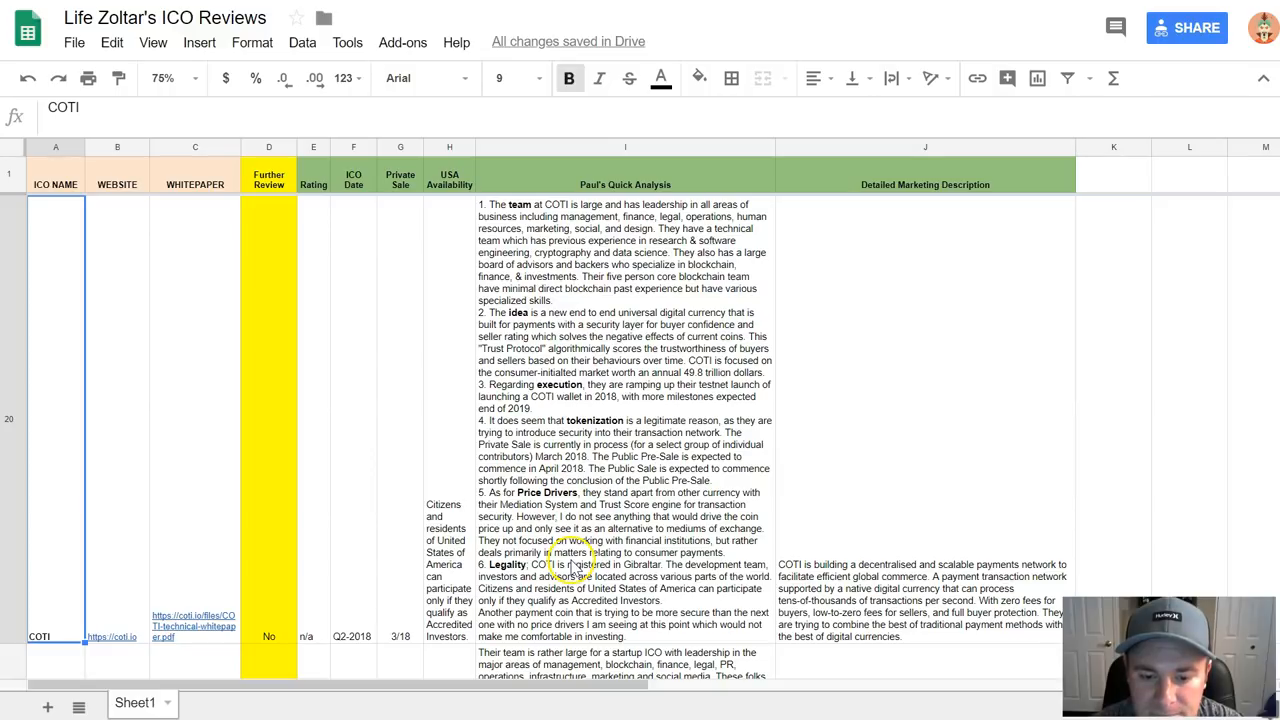
mouse_move(590, 308)
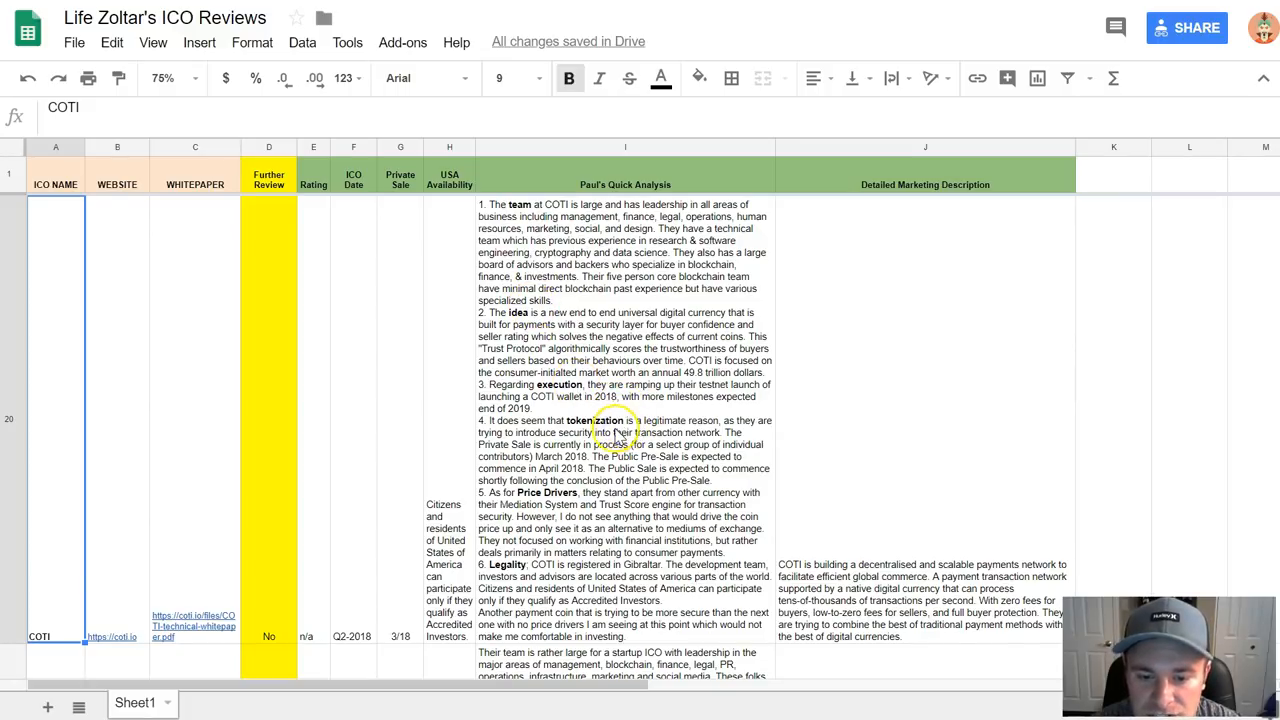
mouse_move(532, 532)
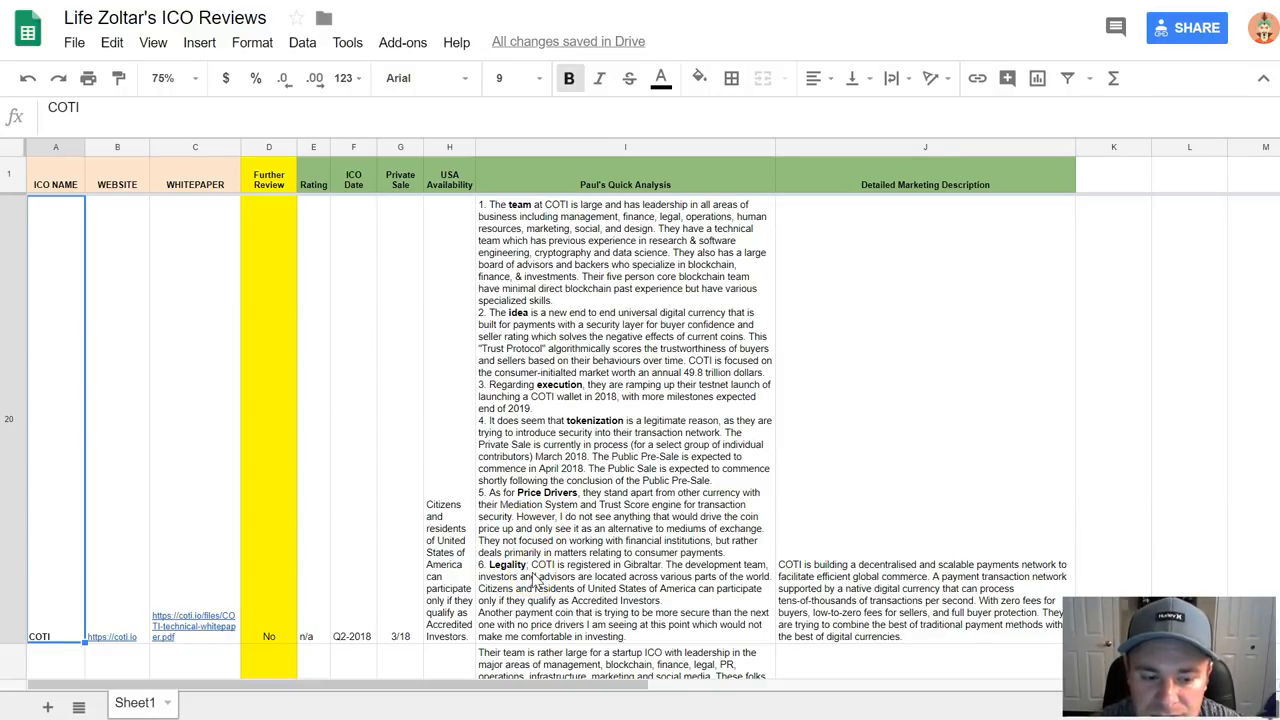
mouse_move(578, 310)
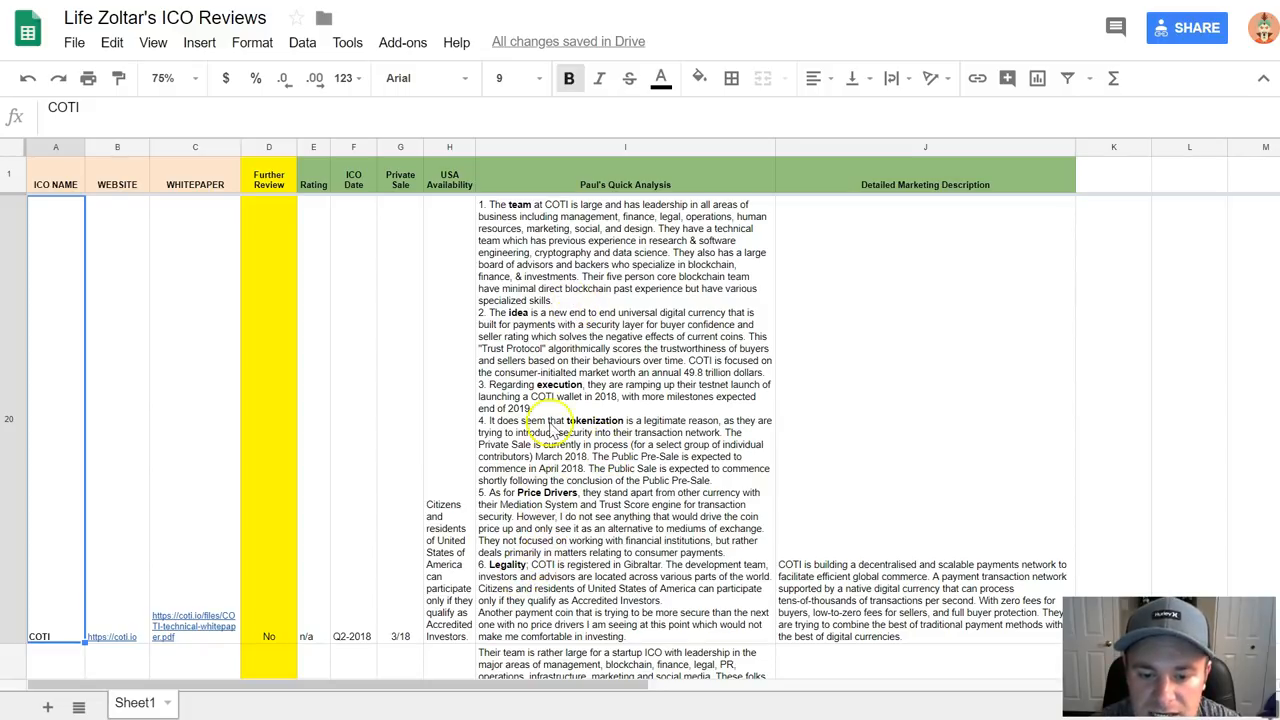
mouse_move(625, 432)
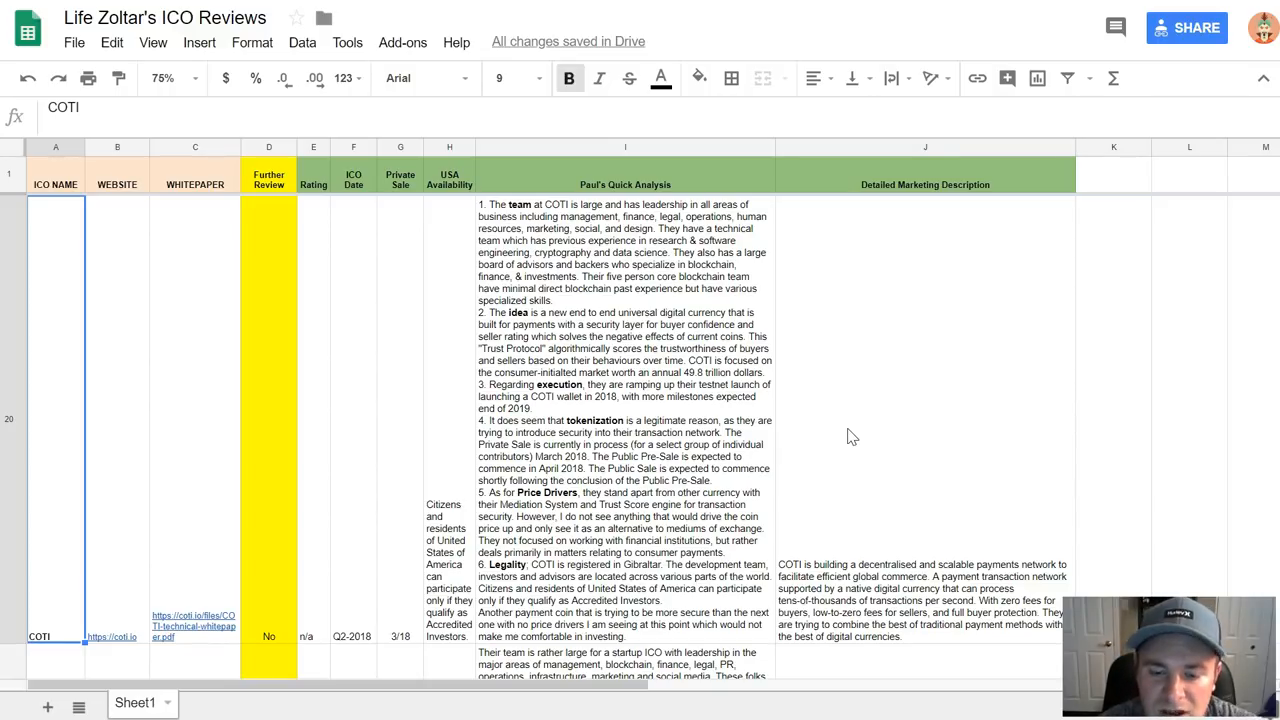
mouse_move(822, 410)
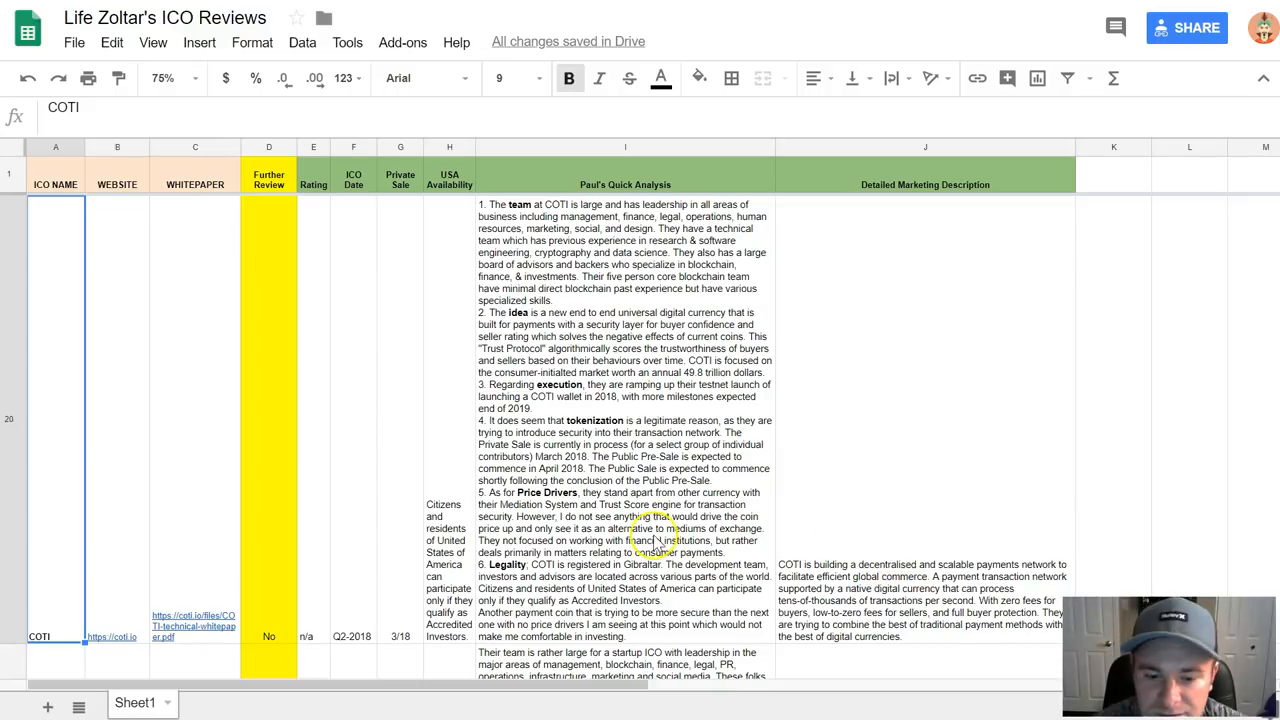
mouse_move(847, 527)
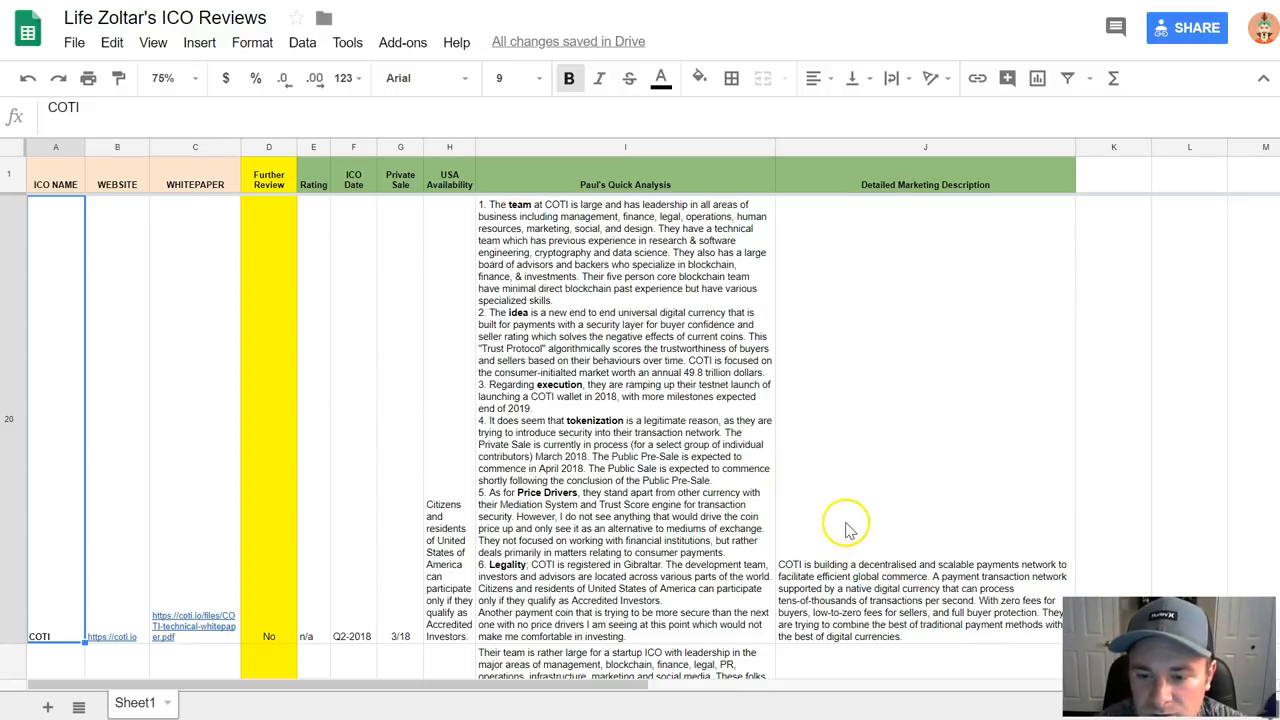
mouse_move(925, 190)
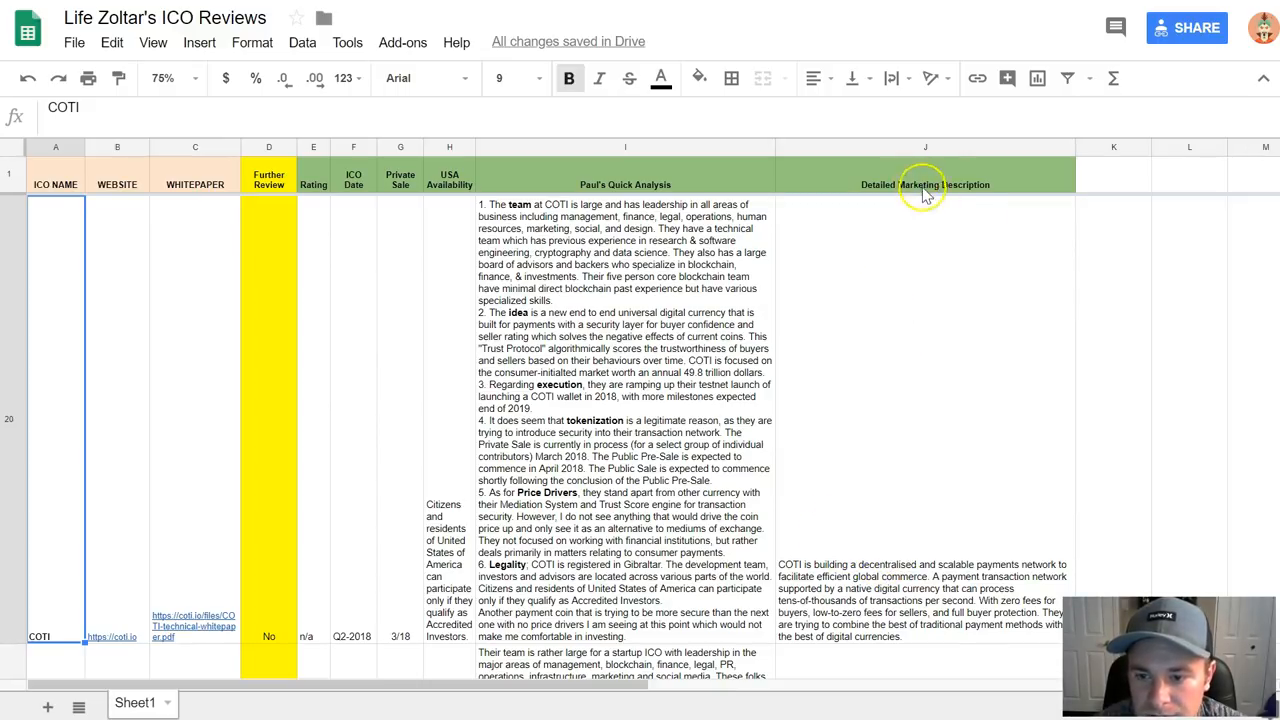
mouse_move(905, 655)
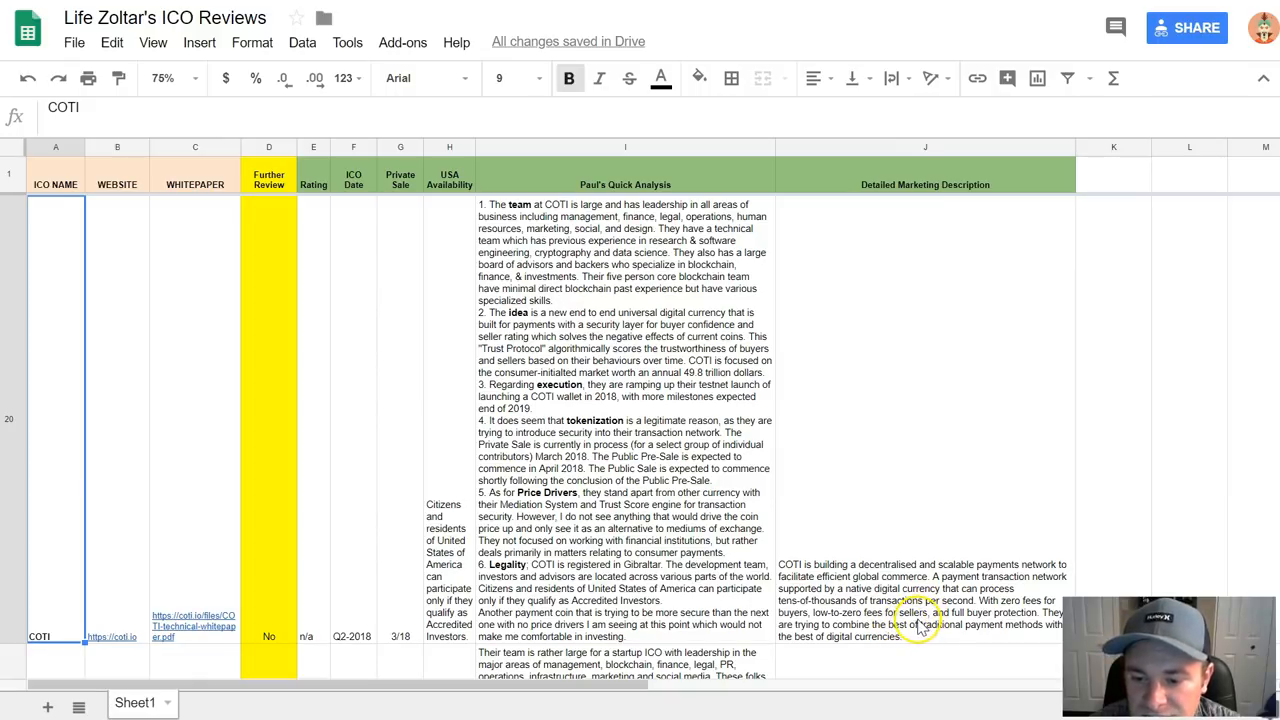
mouse_move(935, 640)
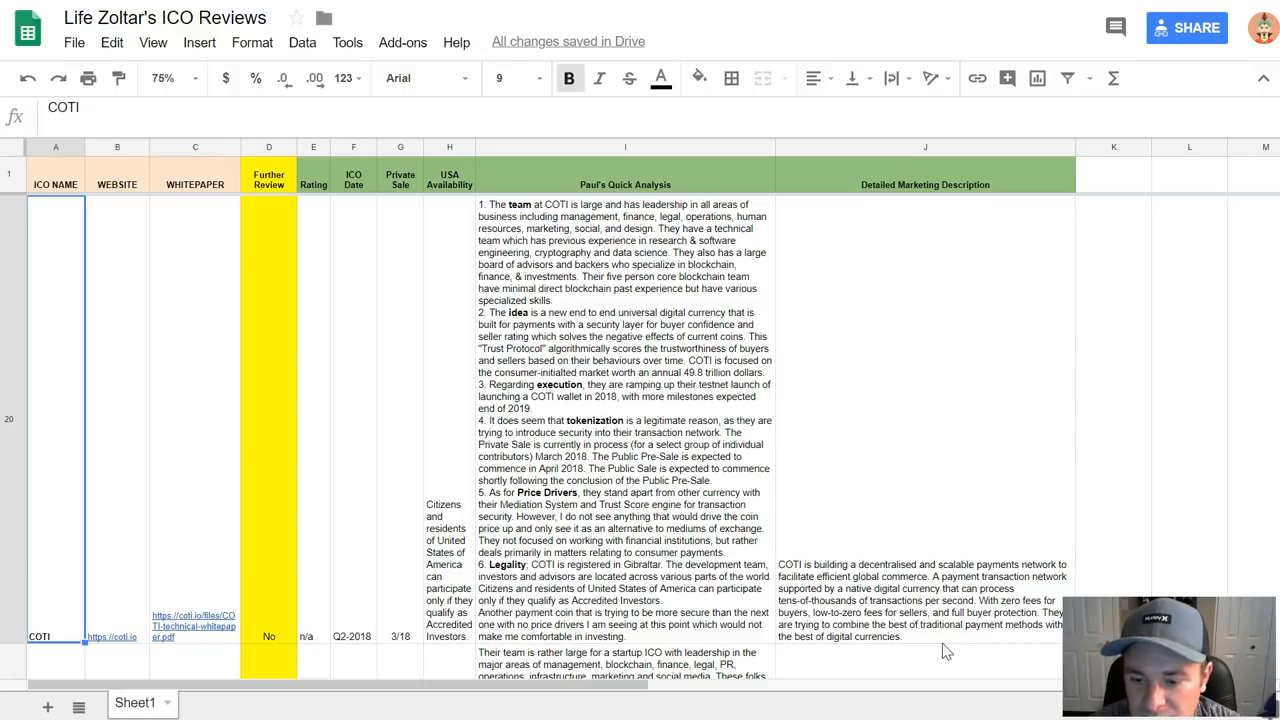
mouse_move(938, 648)
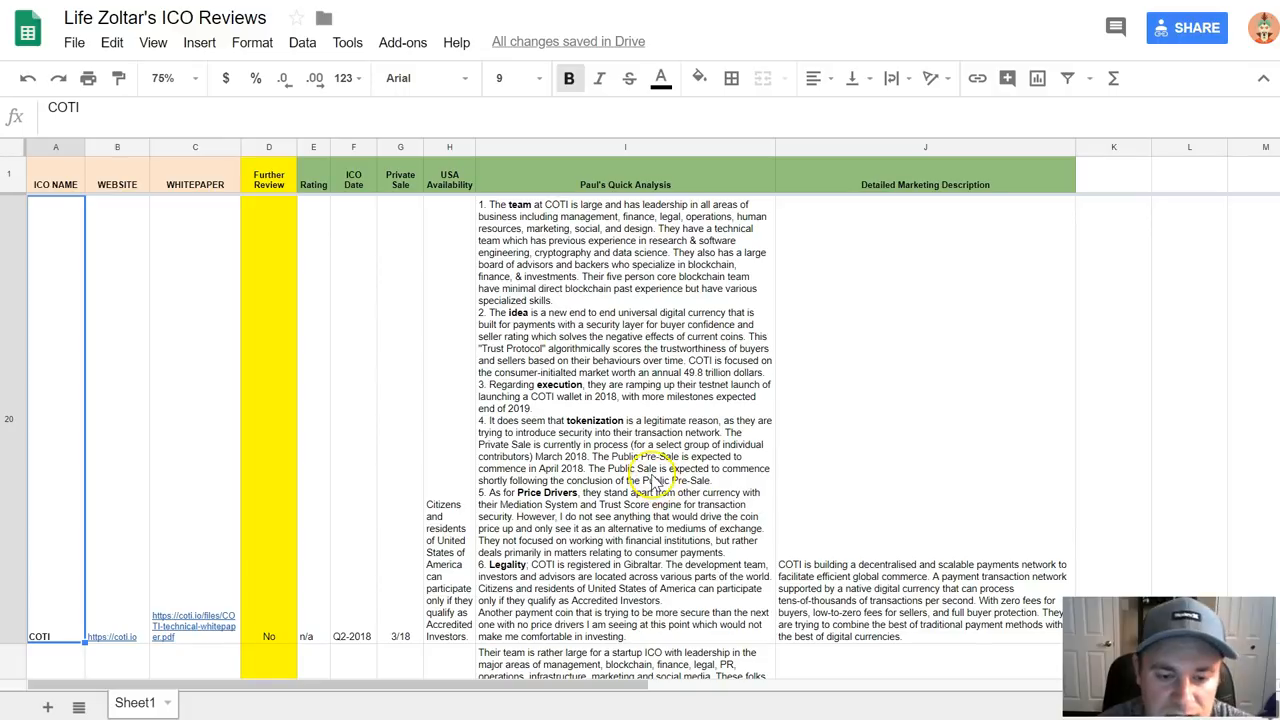
mouse_move(662, 443)
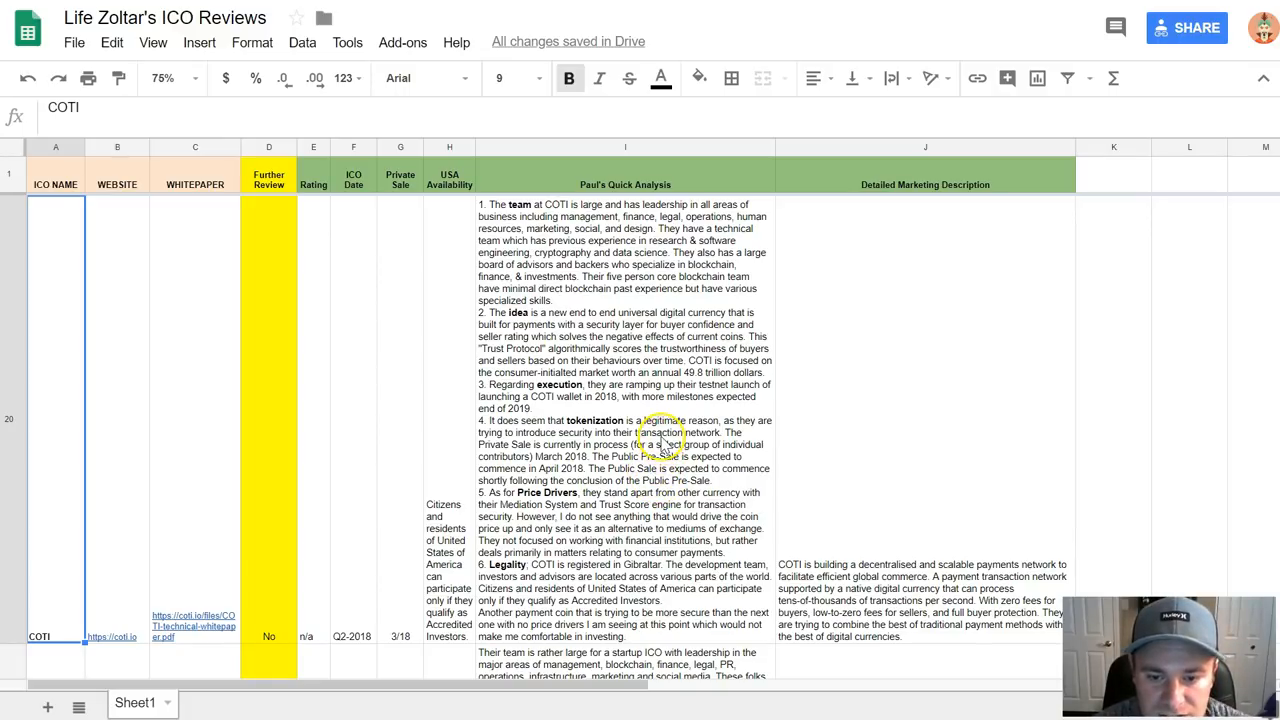
Scroll further, then open the forms, scripts and protection menu and close it unused.
scroll(down, 3)
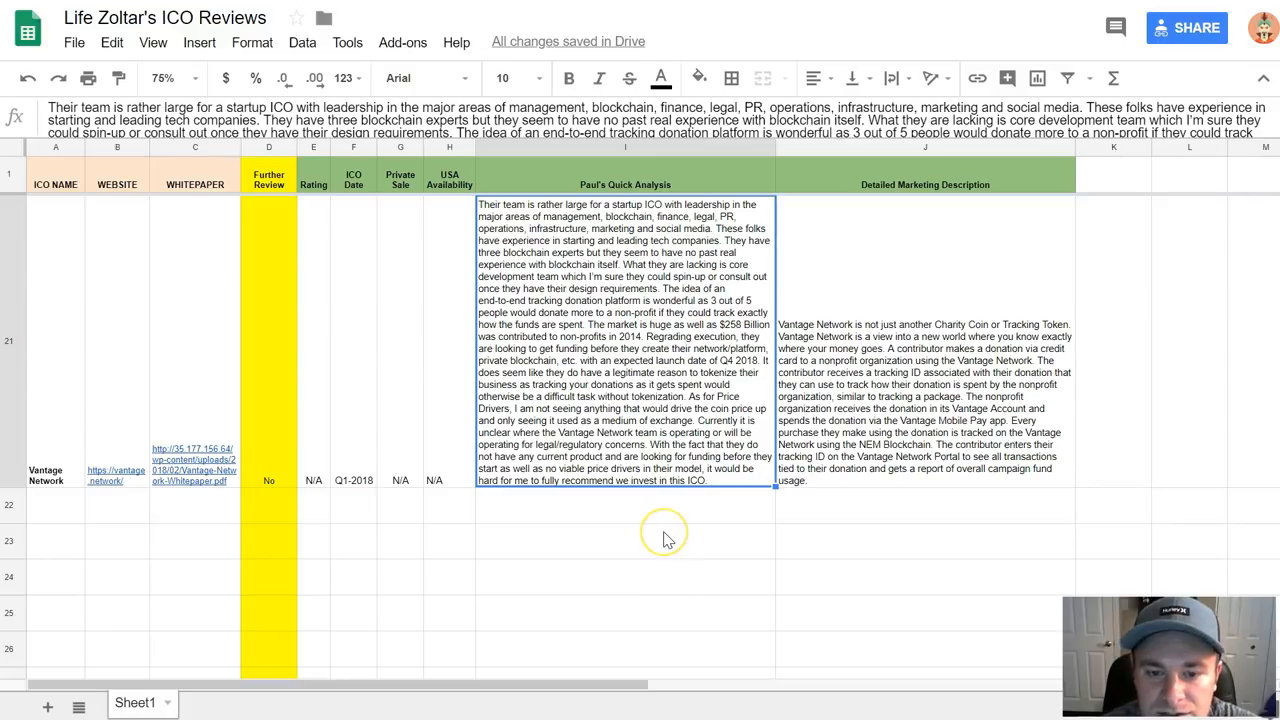
mouse_move(668, 540)
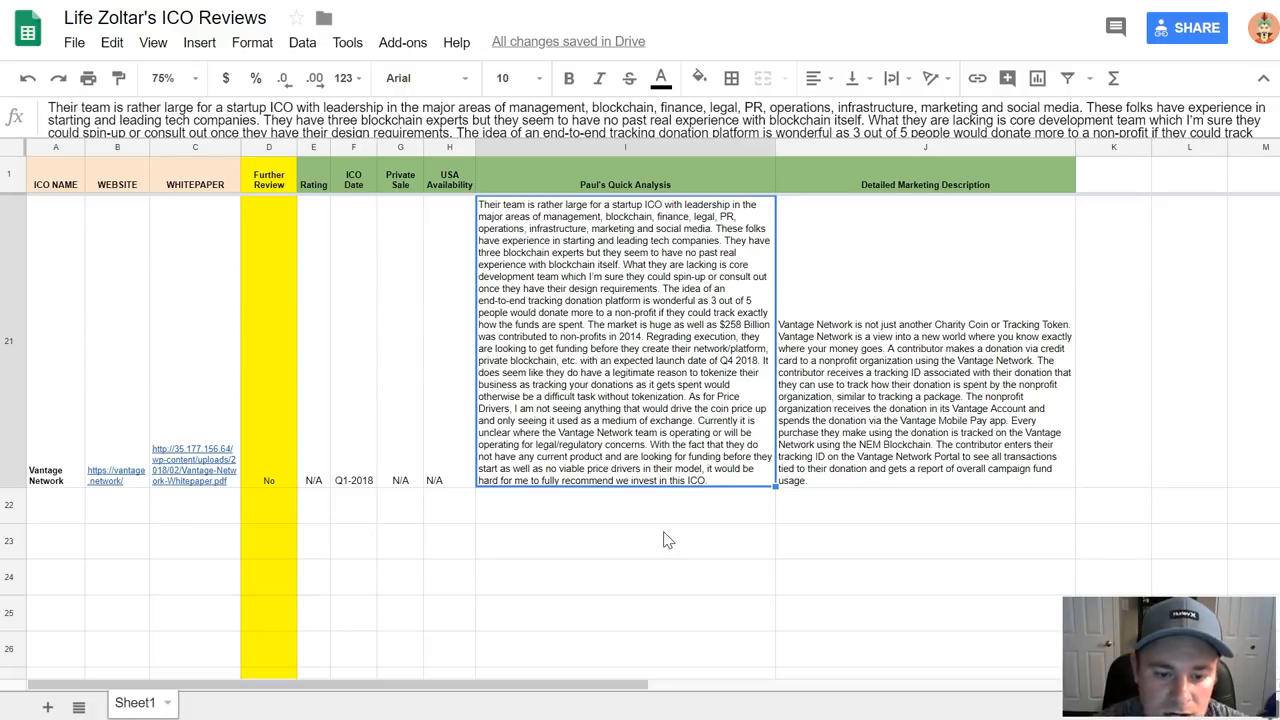
mouse_move(480, 540)
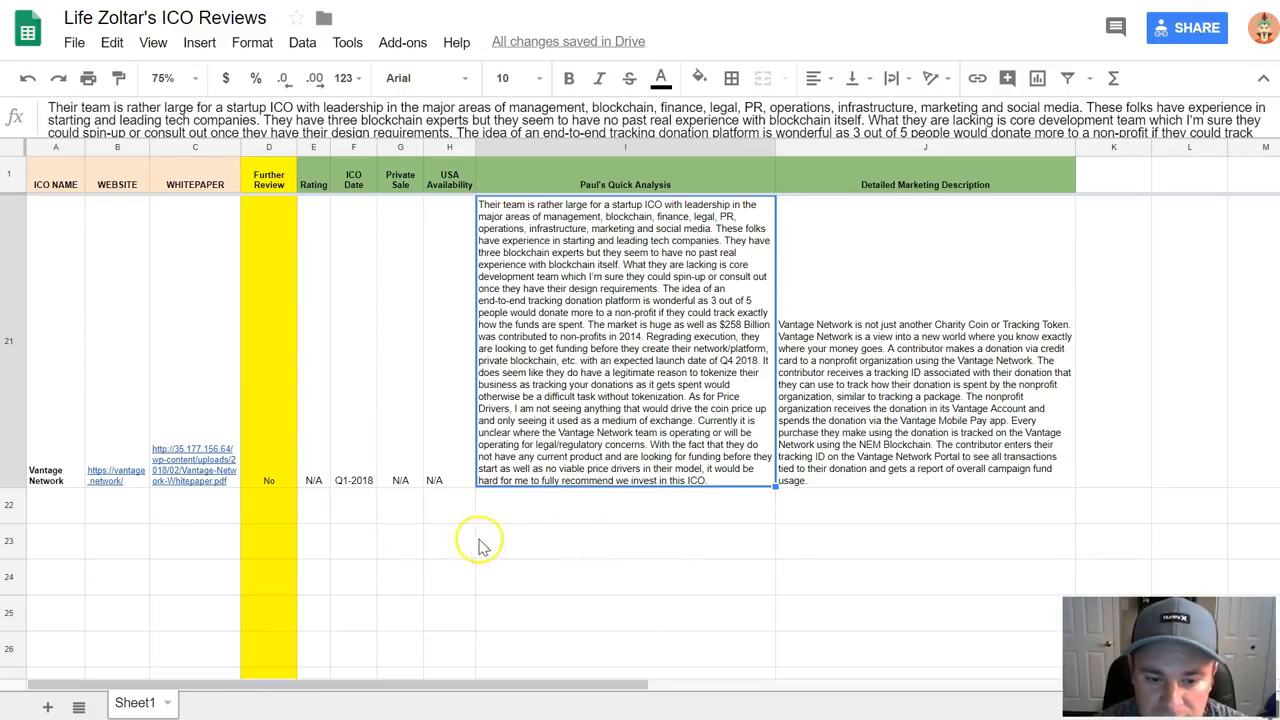
mouse_move(560, 555)
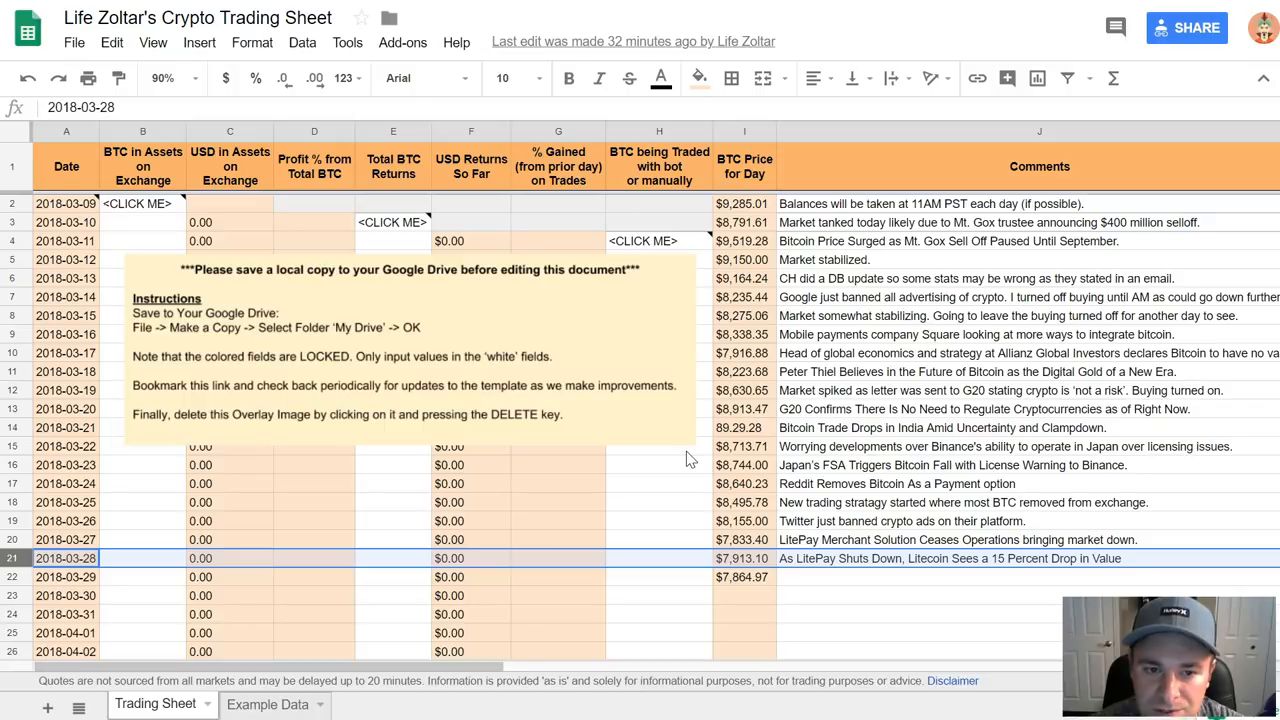
click(347, 42)
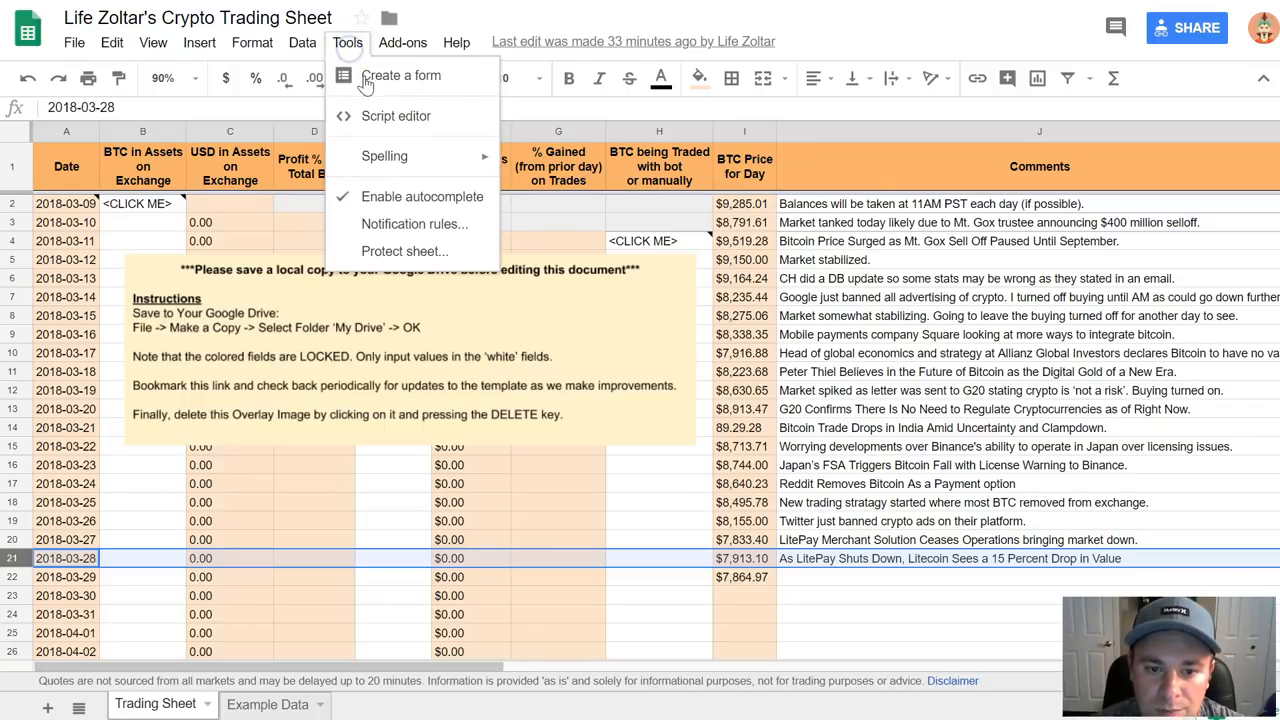
mouse_move(396, 116)
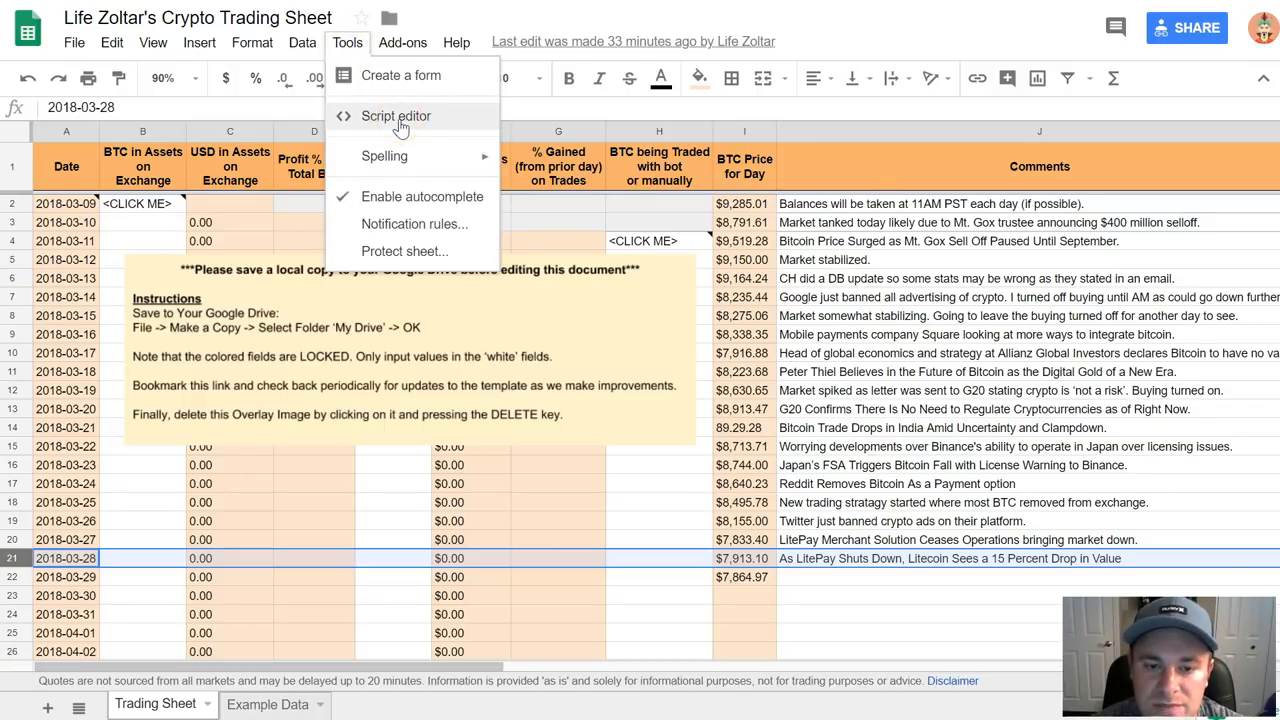
click(347, 42)
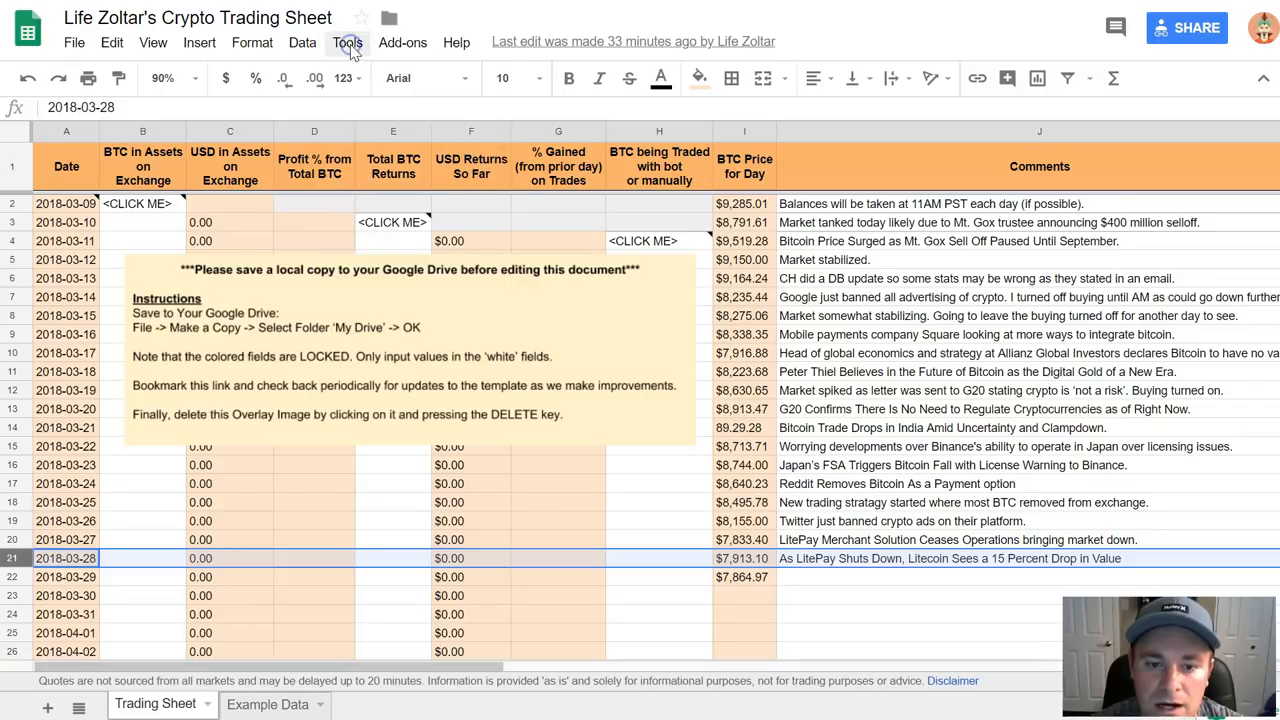
mouse_move(748, 265)
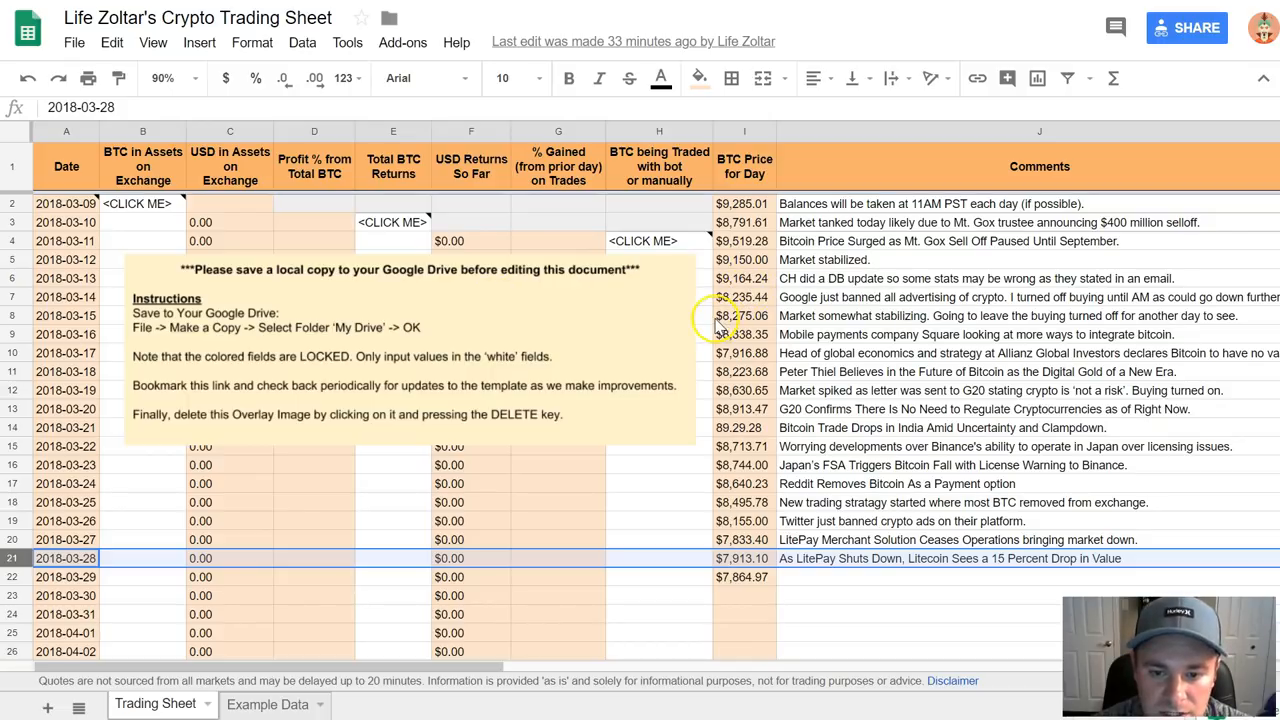
mouse_move(630, 380)
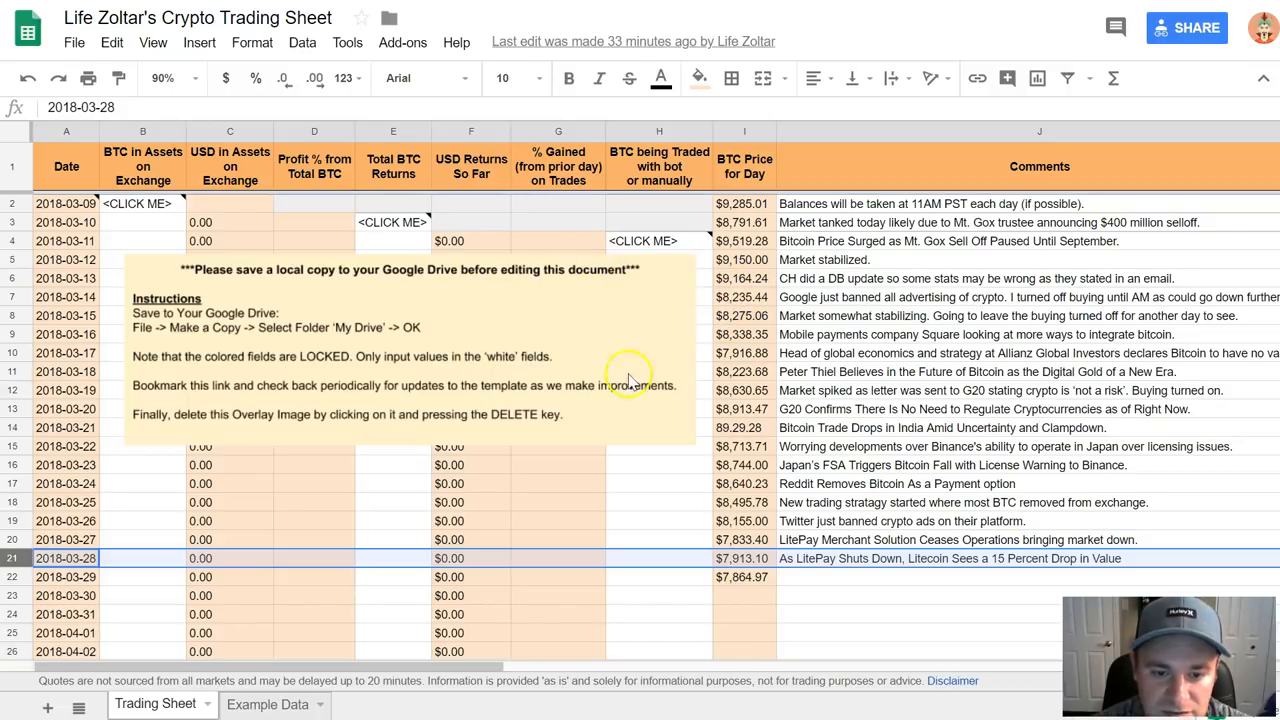
mouse_move(640, 358)
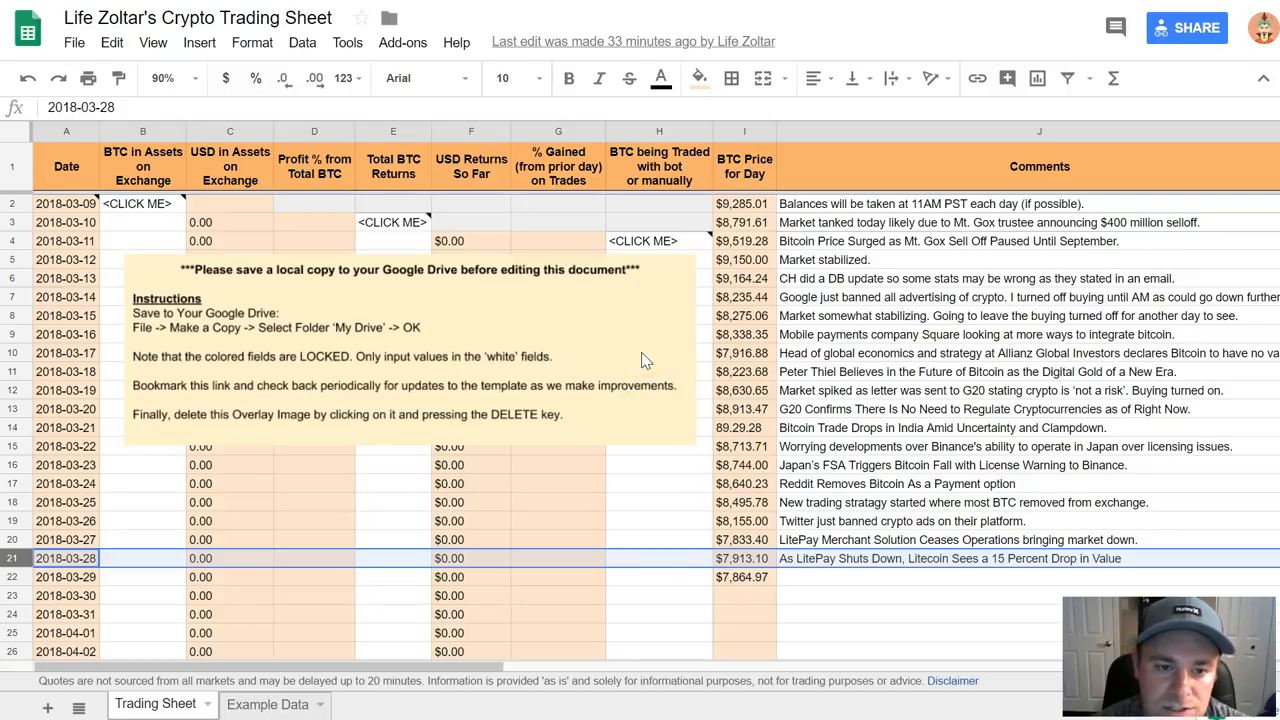
mouse_move(658, 348)
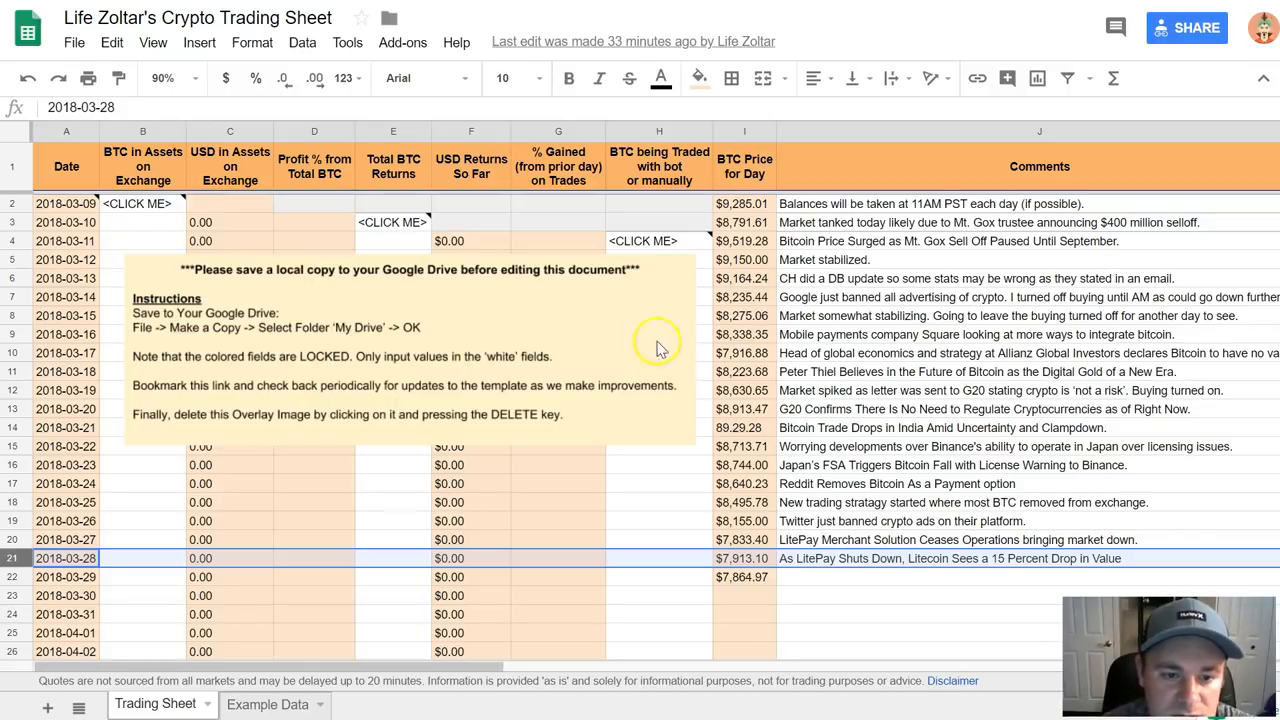
mouse_move(232, 222)
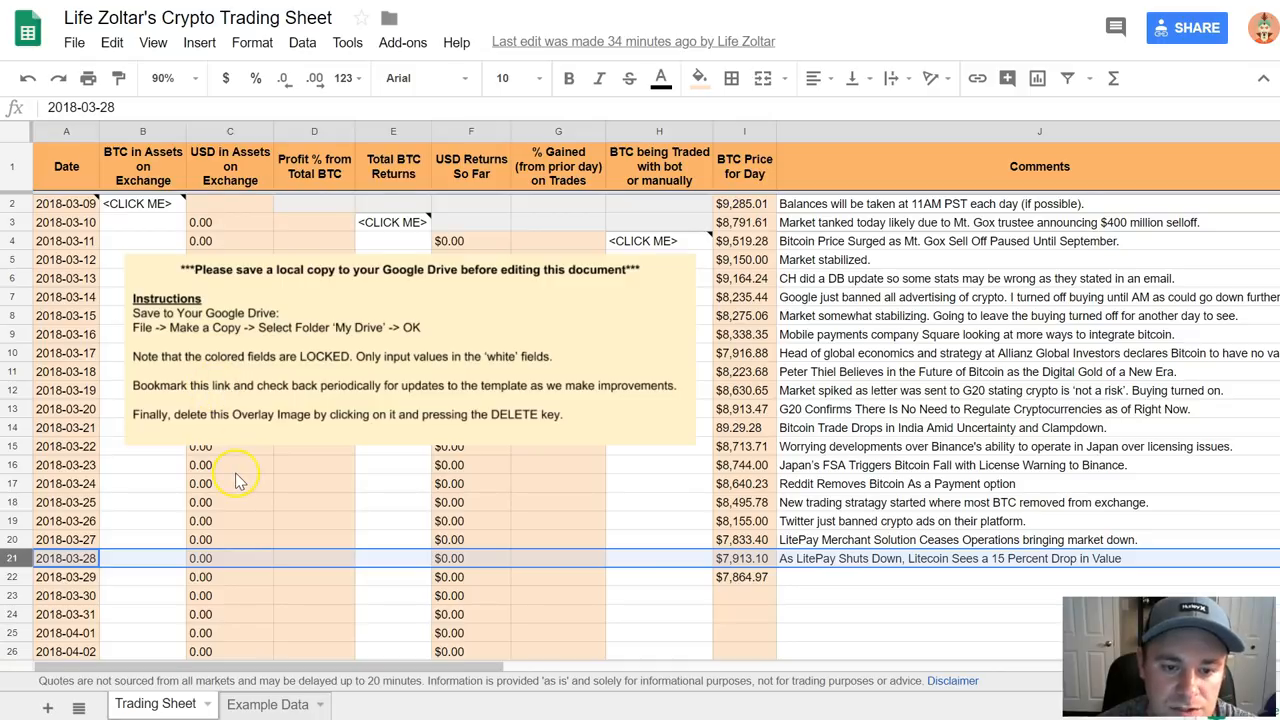
mouse_move(928, 243)
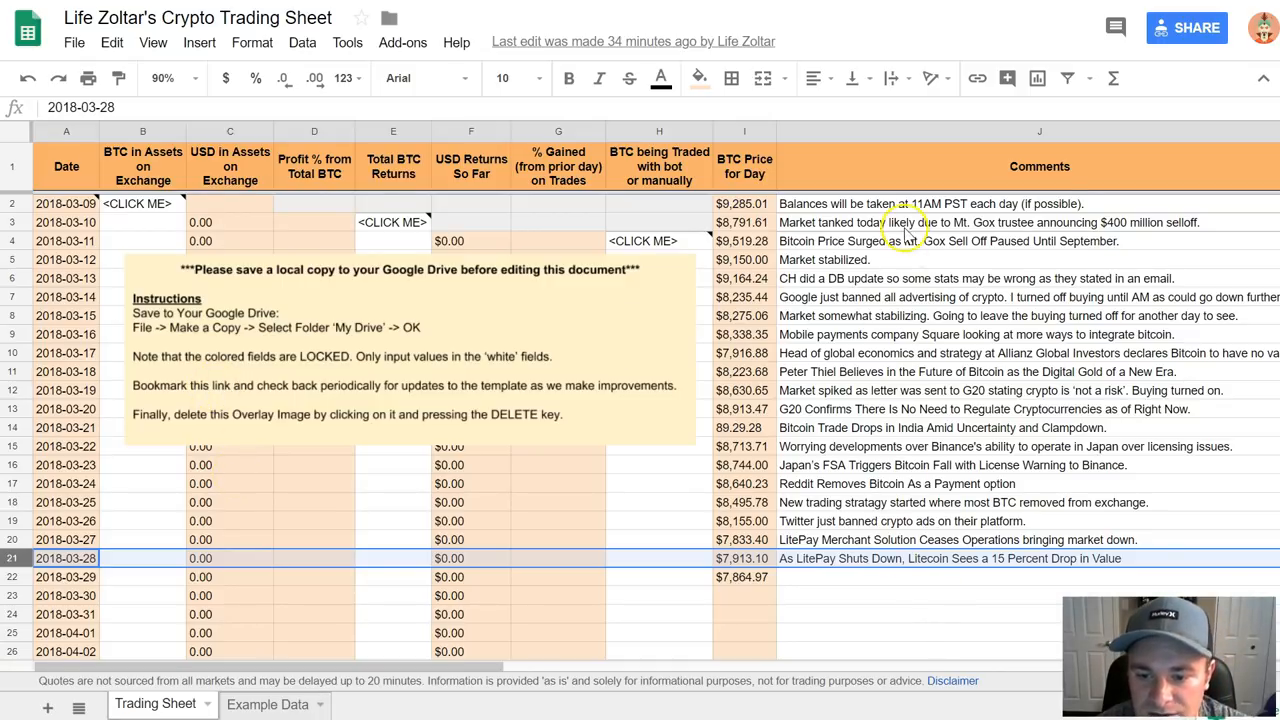
mouse_move(850, 320)
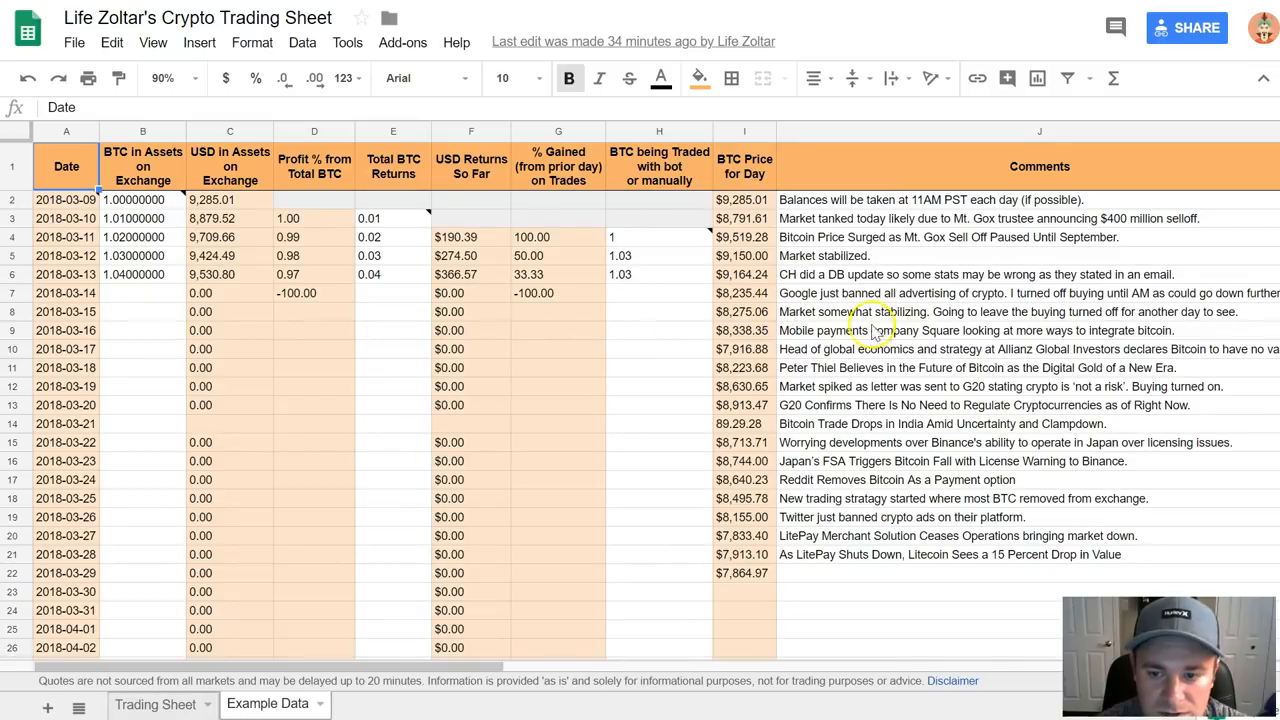
Switch back to the Trading Sheet tab.
click(155, 704)
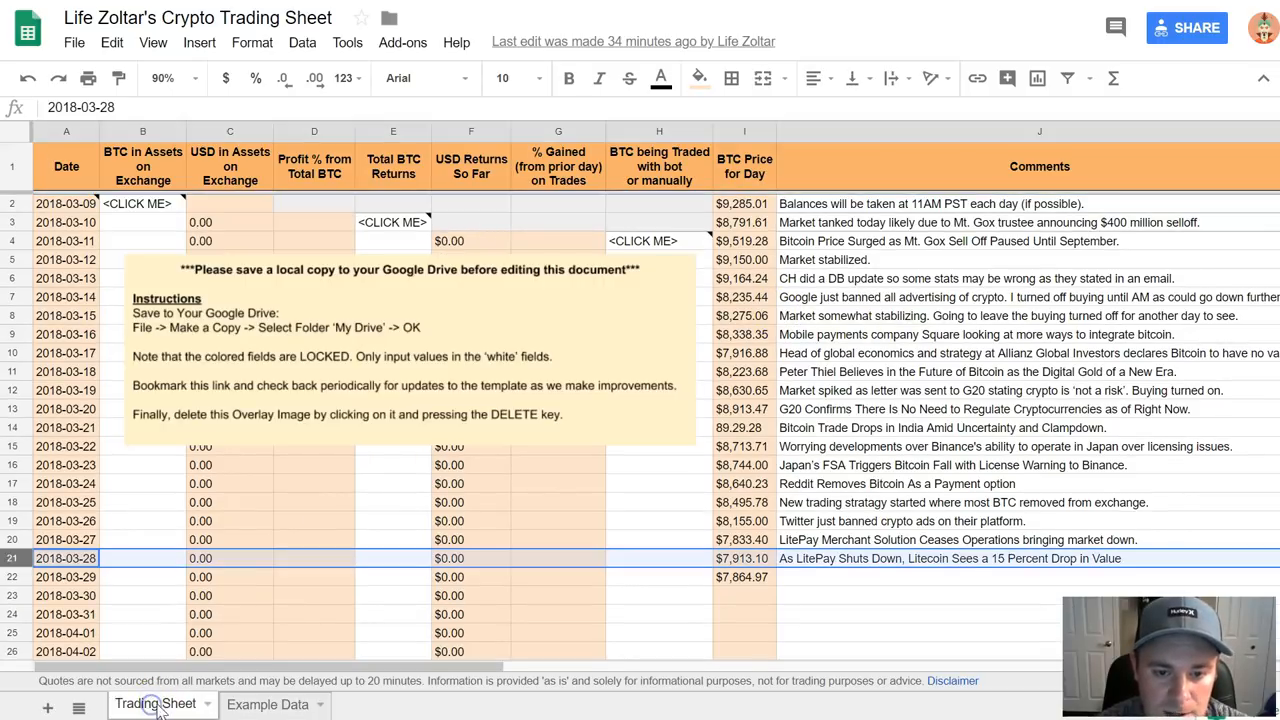
mouse_move(560, 472)
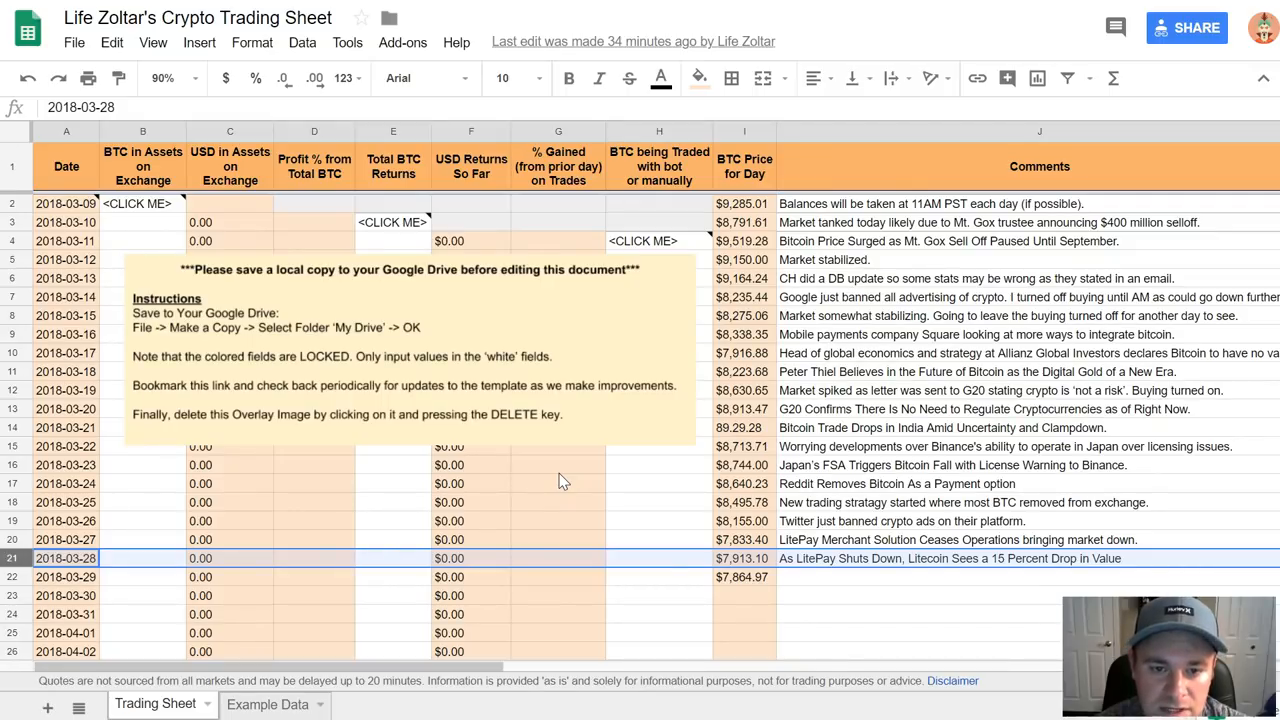
mouse_move(515, 318)
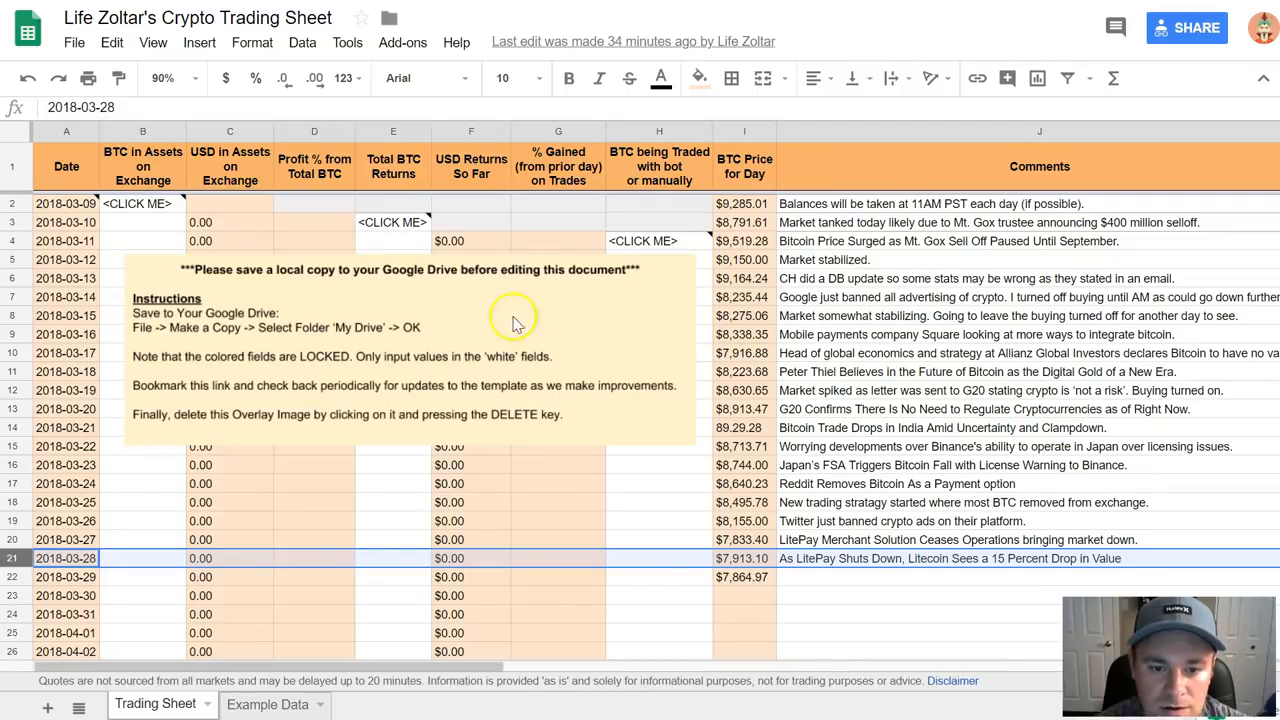
mouse_move(505, 340)
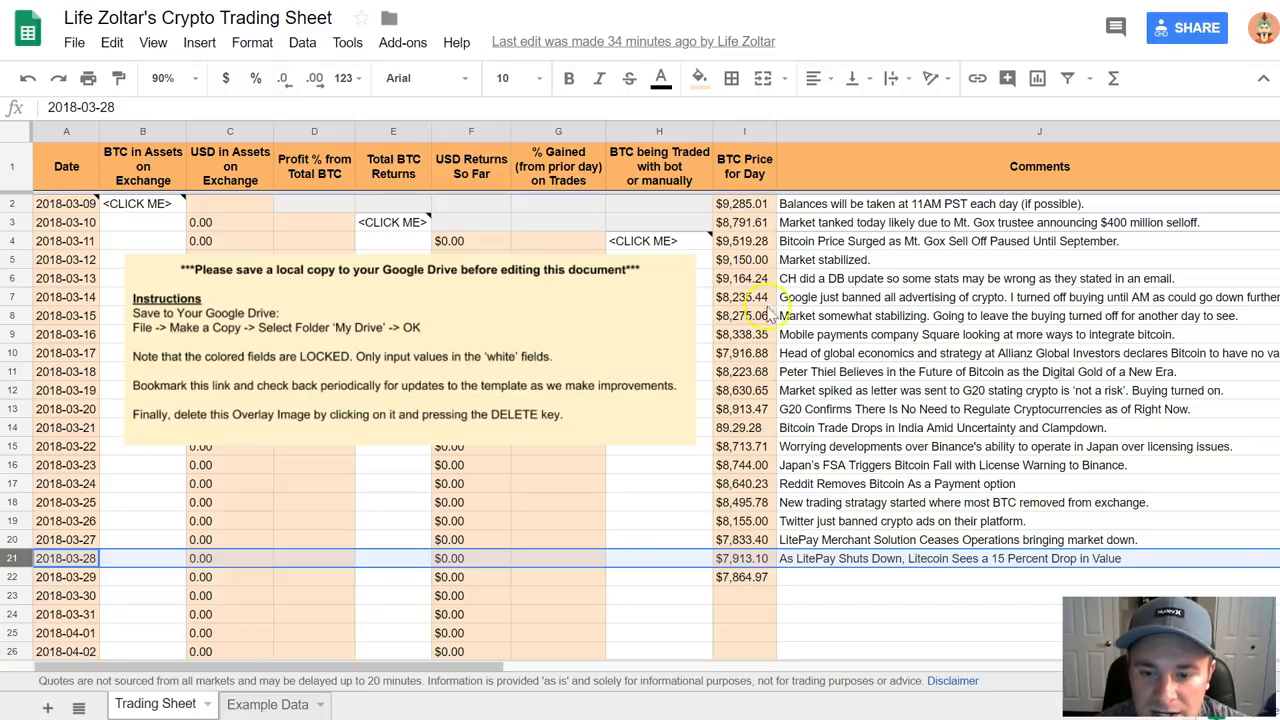
mouse_move(280, 362)
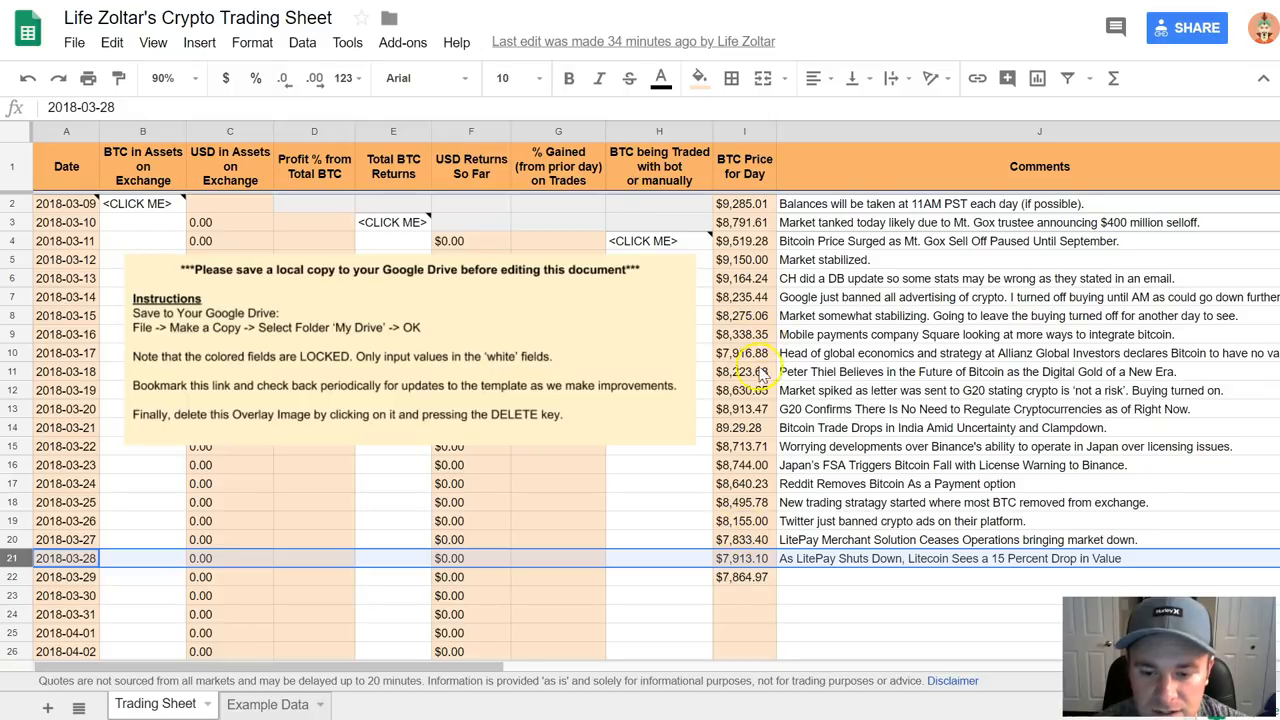
mouse_move(755, 410)
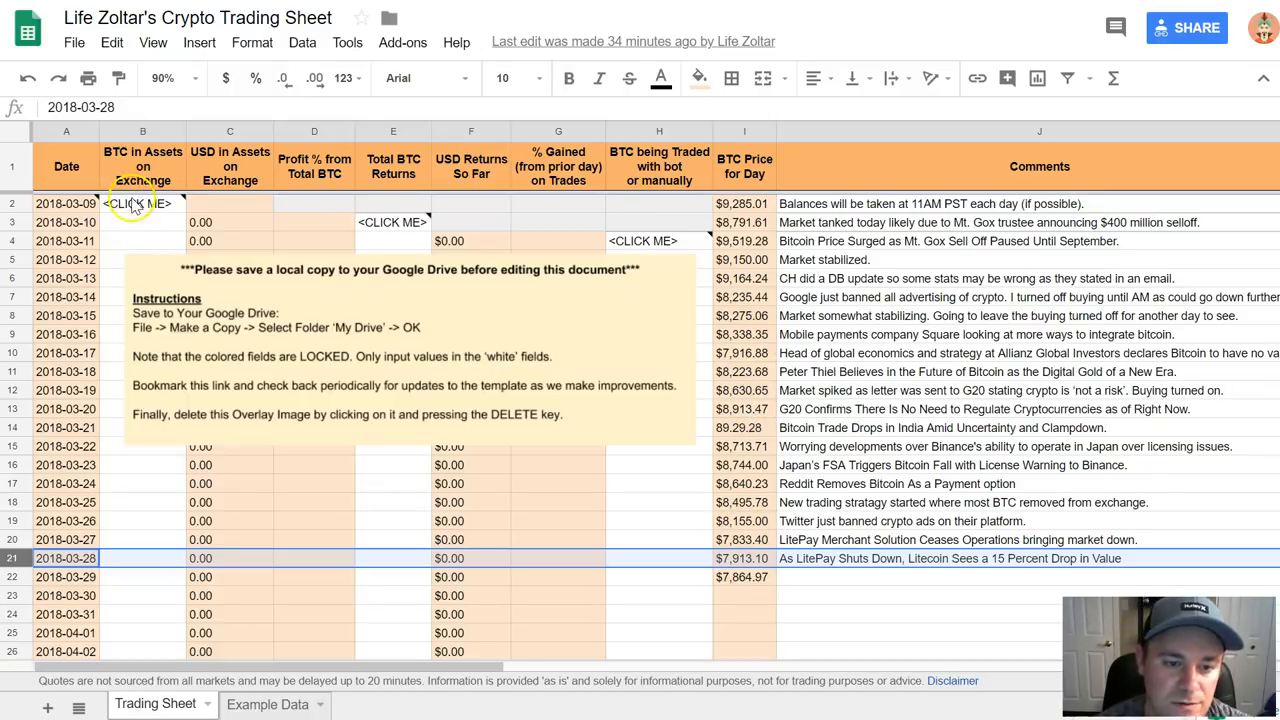
mouse_move(162, 248)
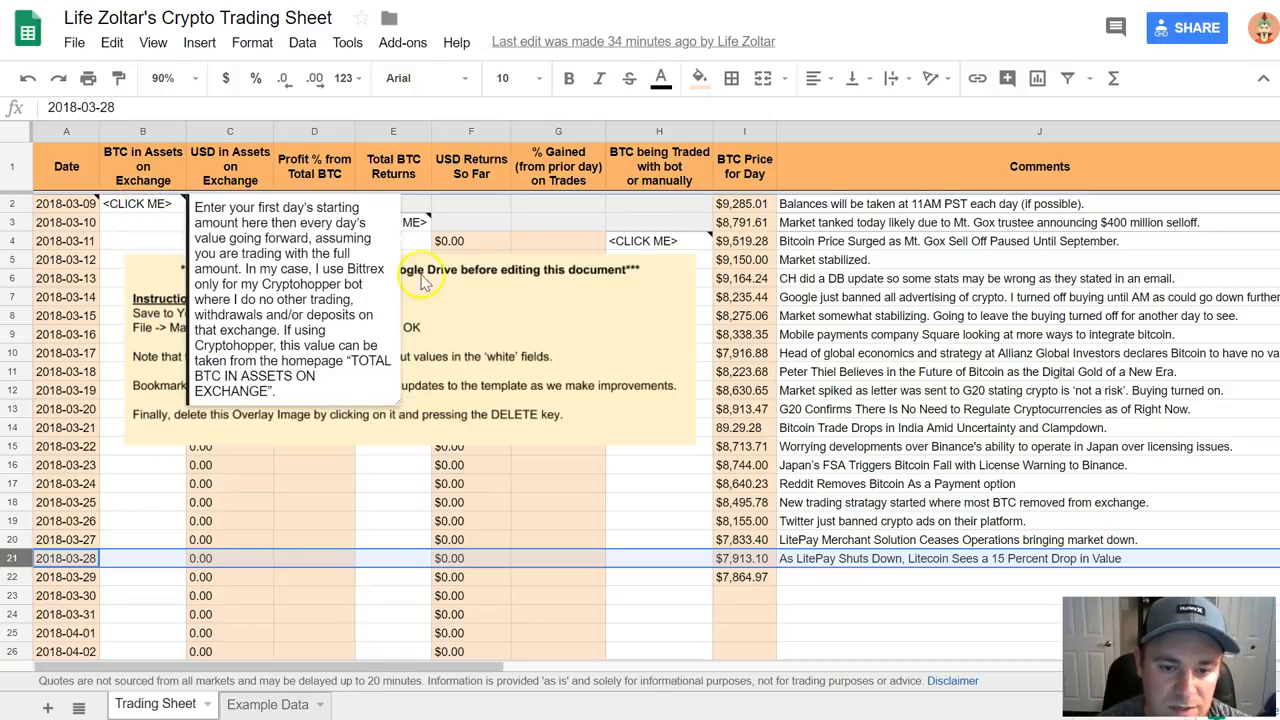
Select starting BTC cell B2, then inspect Example Data's 0.04 BTC return and 1.03 BTC traded.
click(142, 203)
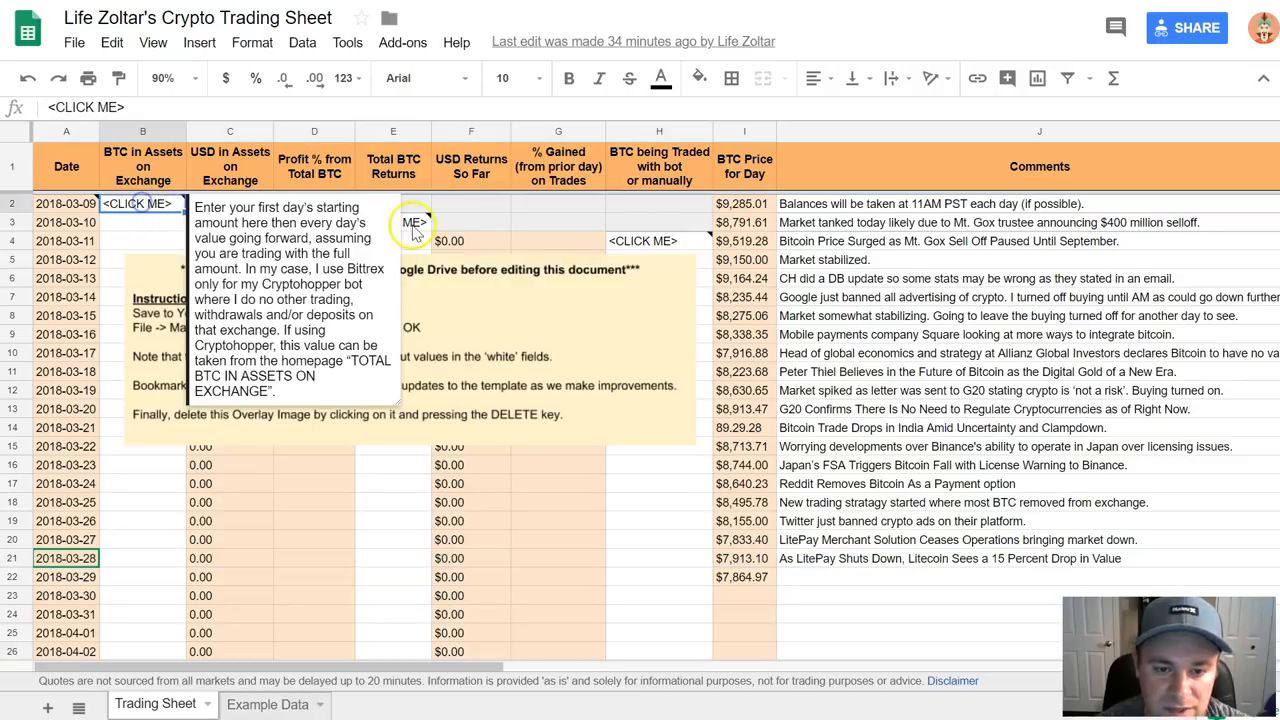
click(643, 240)
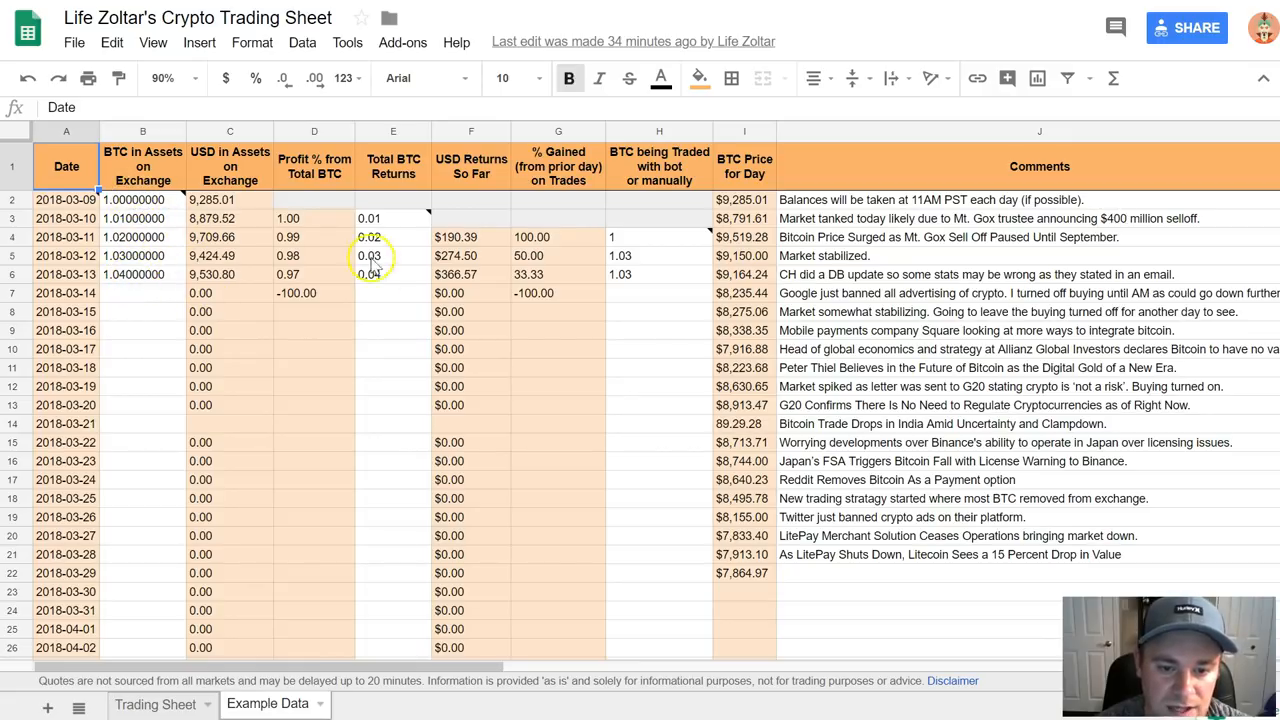
click(393, 274)
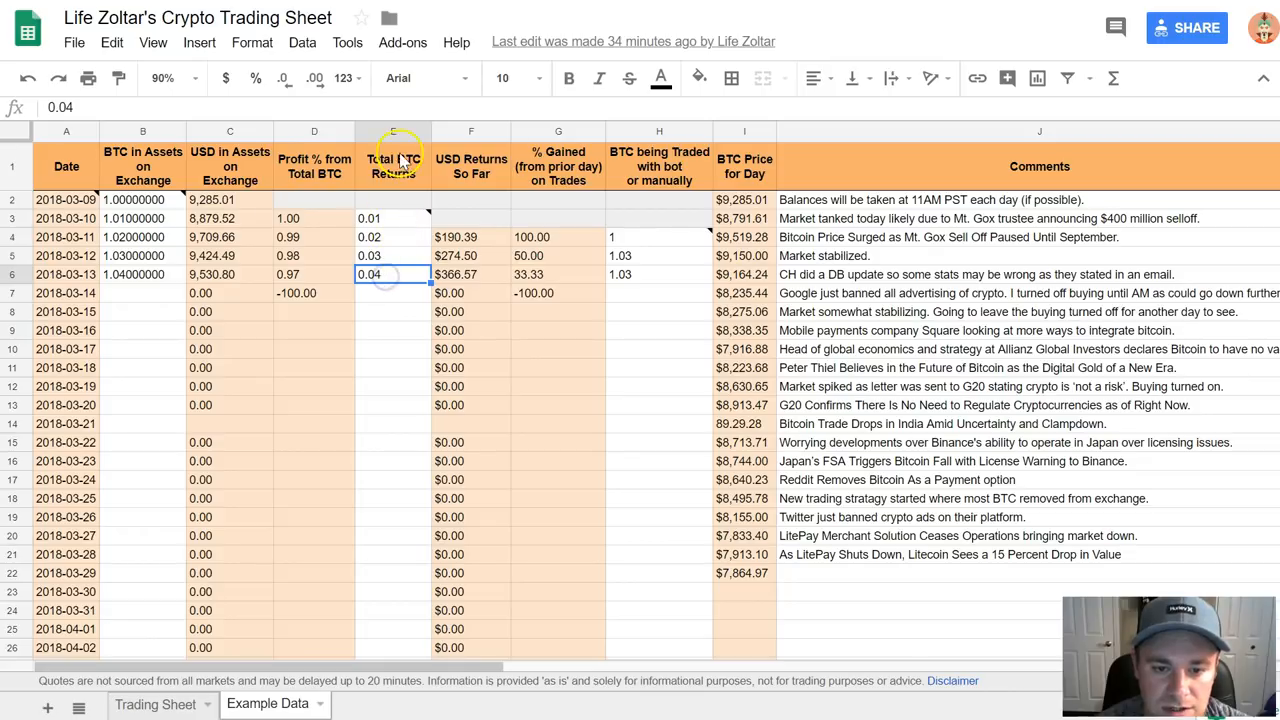
click(659, 274)
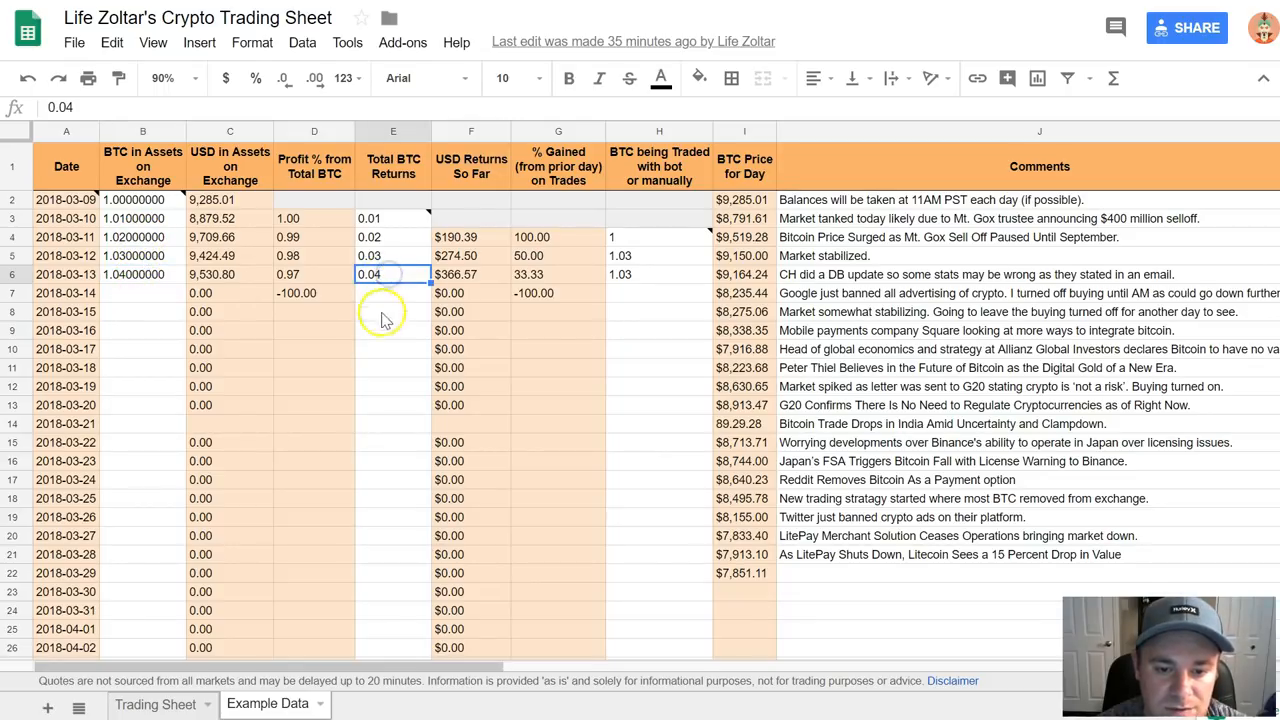
click(659, 274)
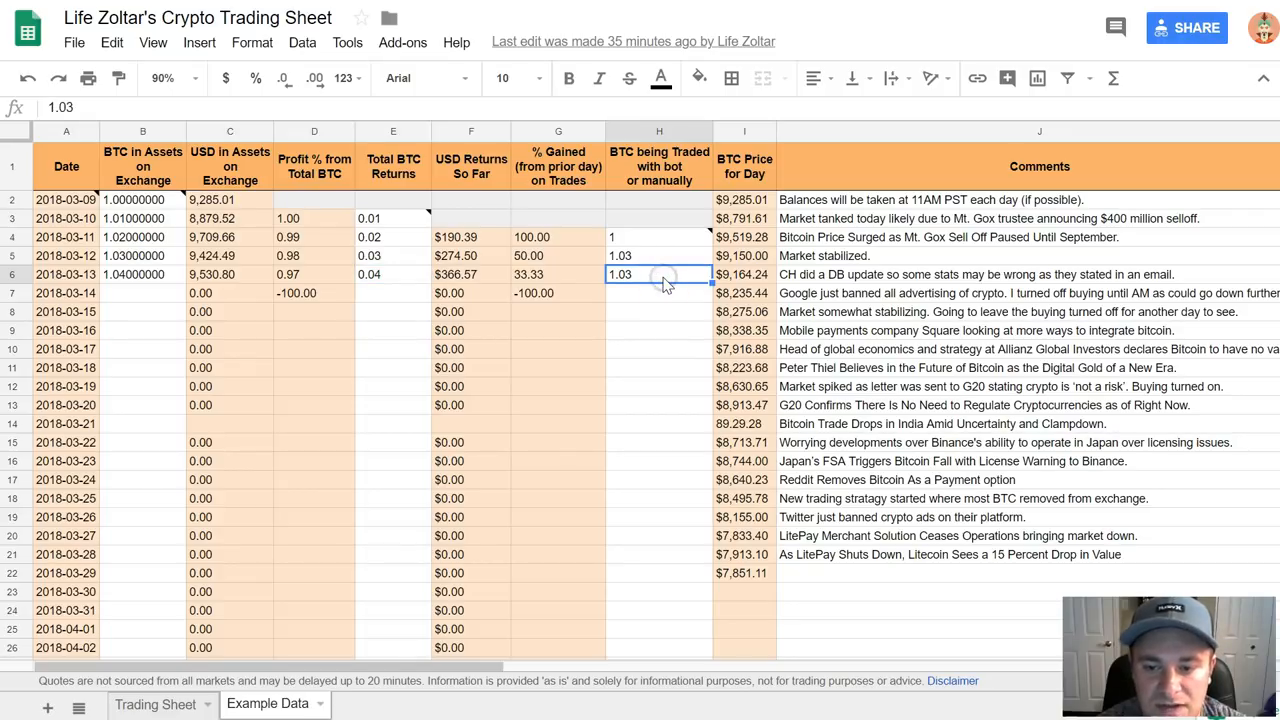
mouse_move(270, 305)
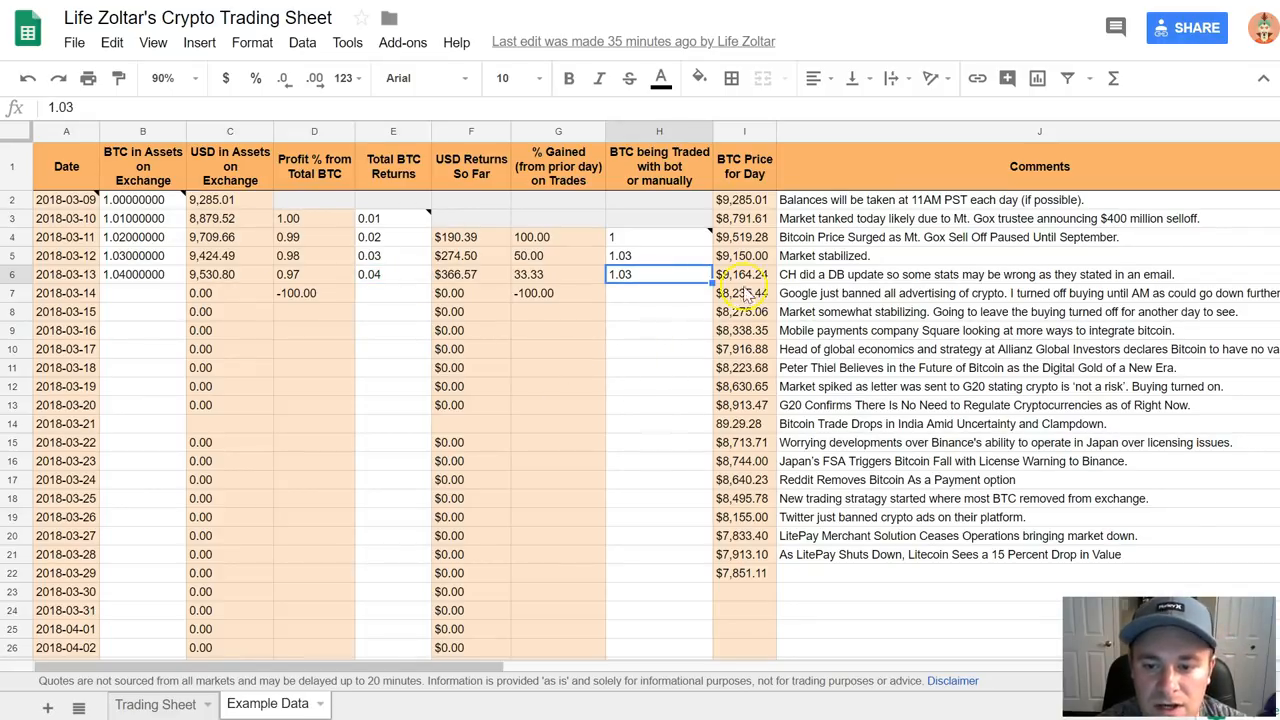
mouse_move(863, 413)
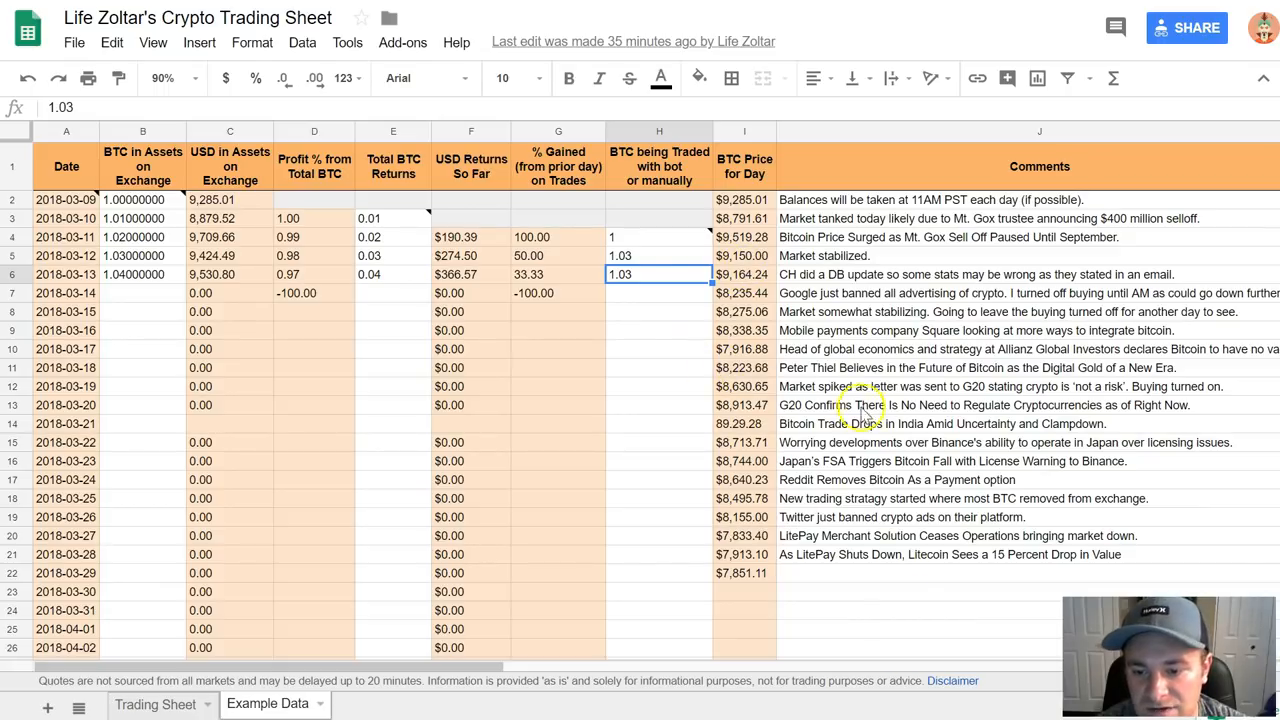
mouse_move(890, 543)
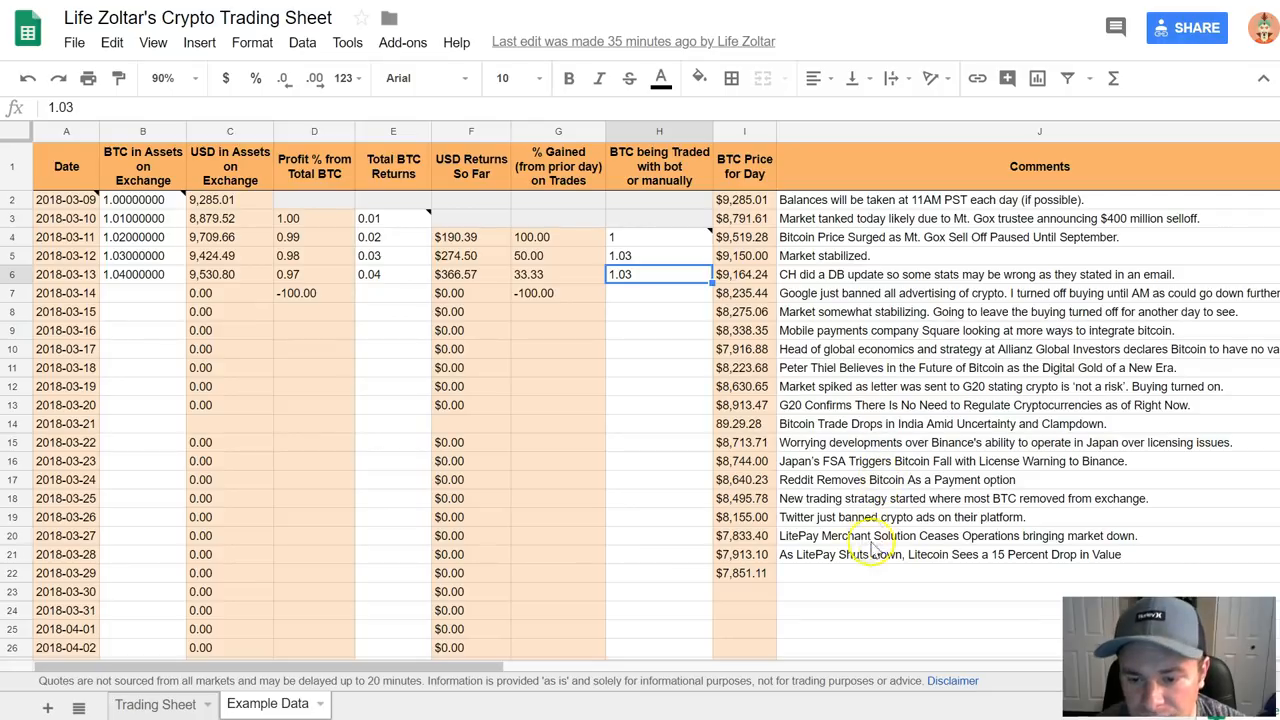
mouse_move(870, 578)
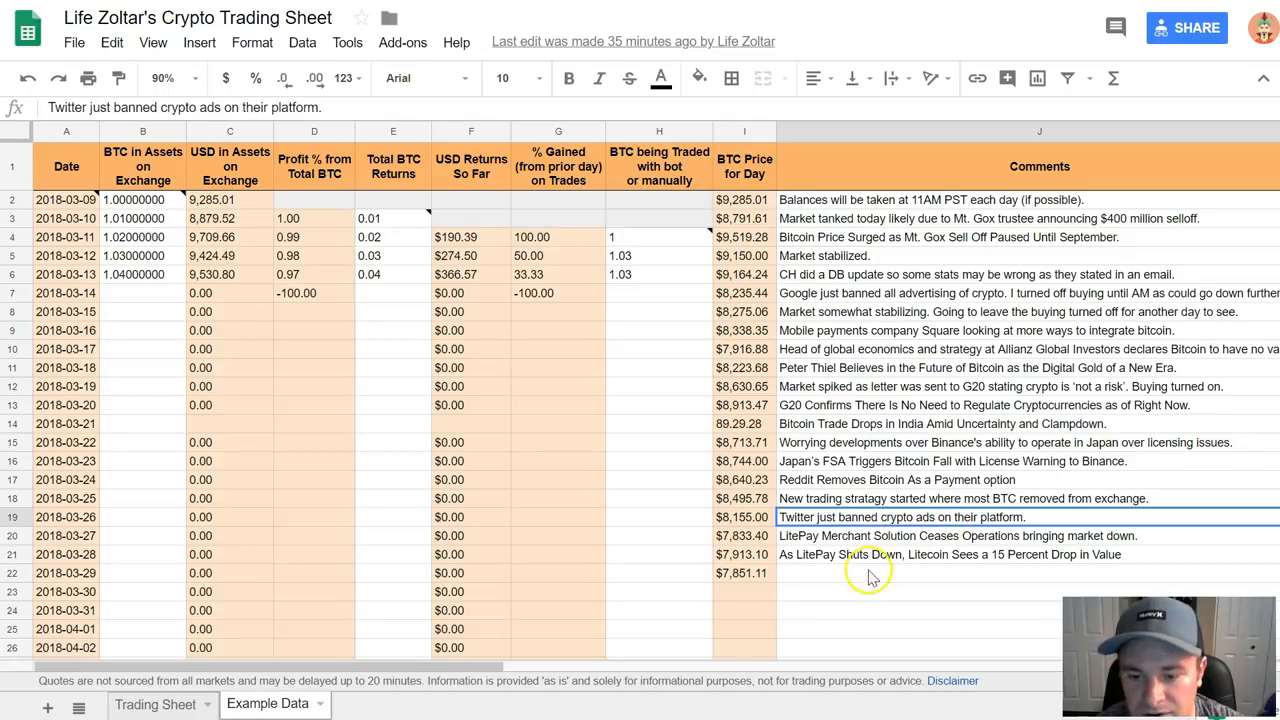
click(990, 535)
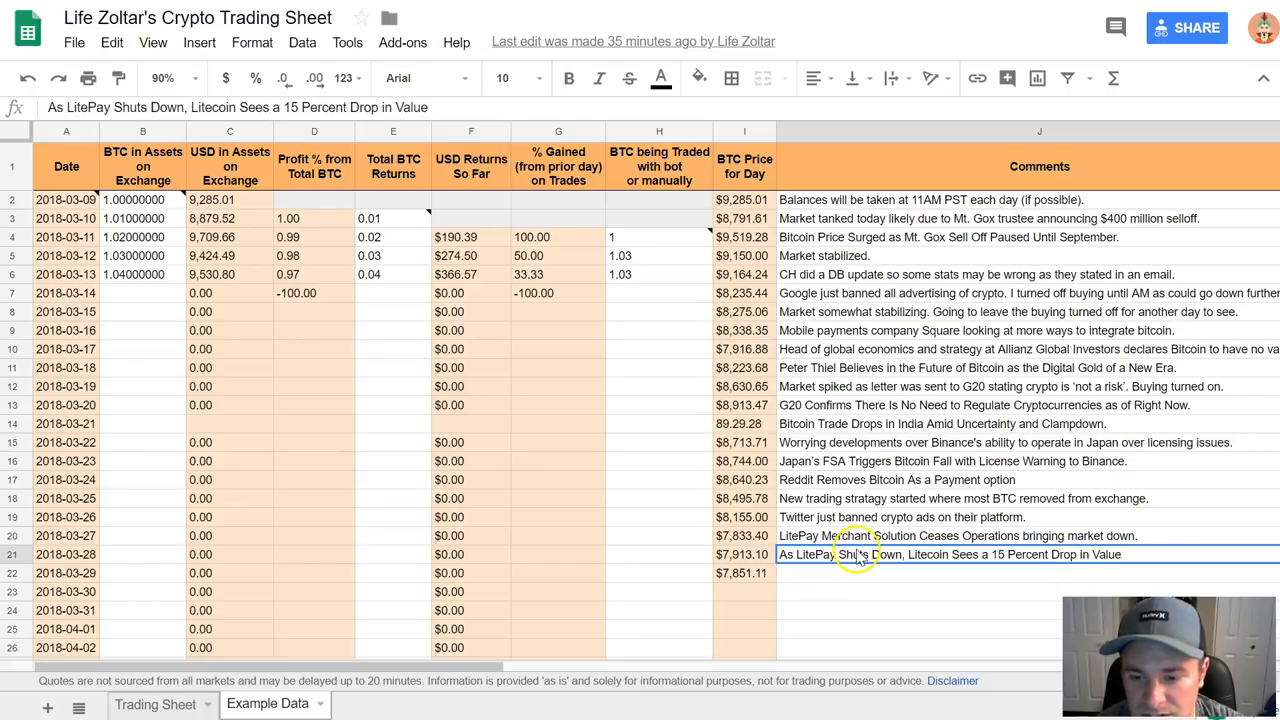
mouse_move(852, 487)
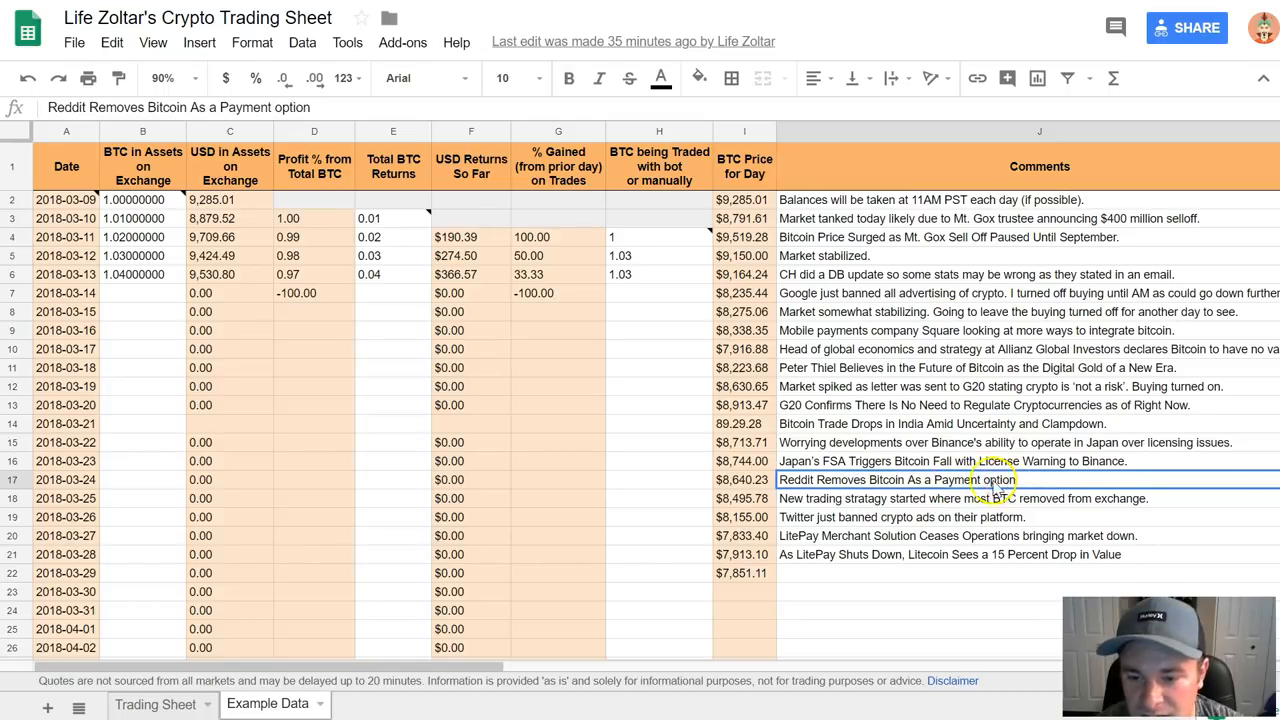
click(951, 461)
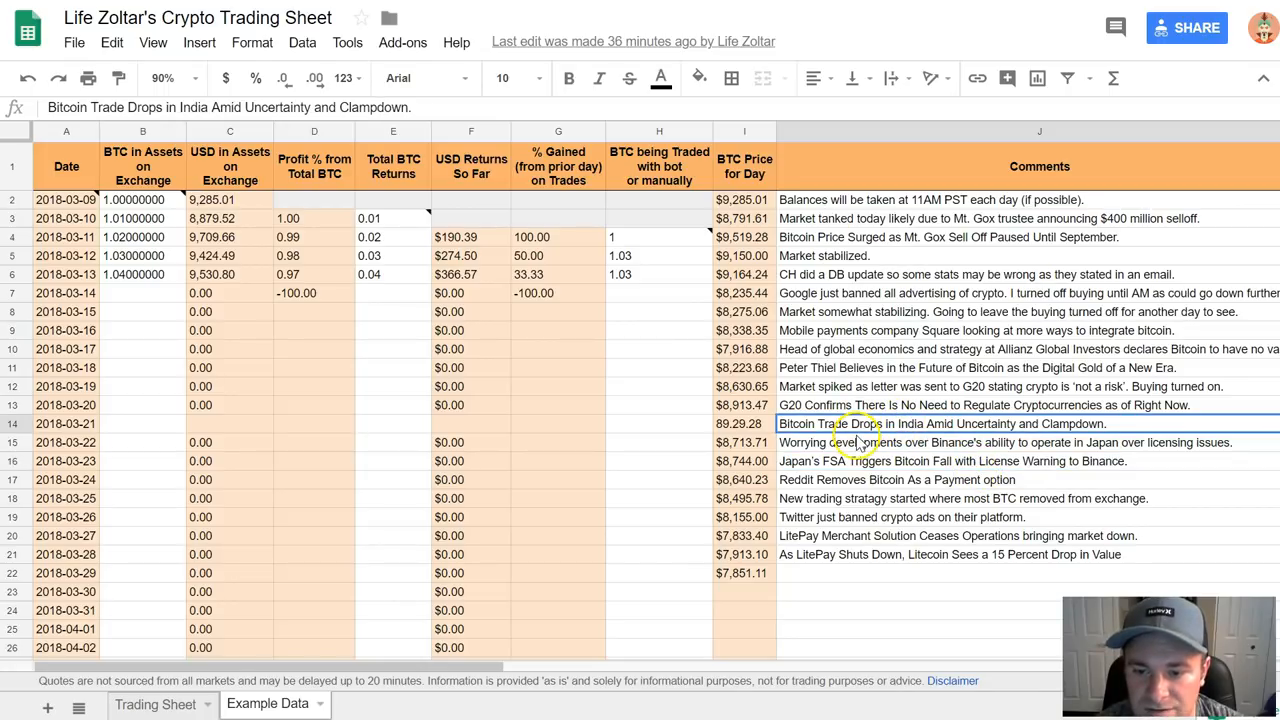
mouse_move(770, 348)
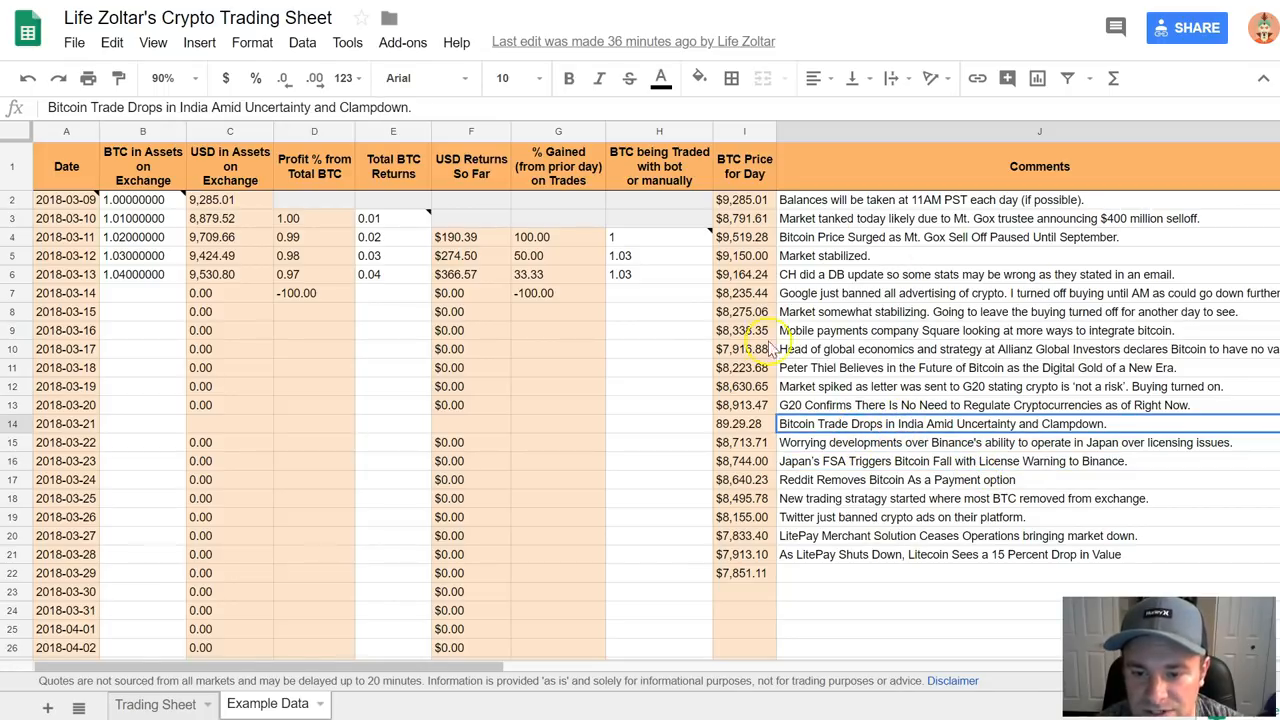
mouse_move(875, 565)
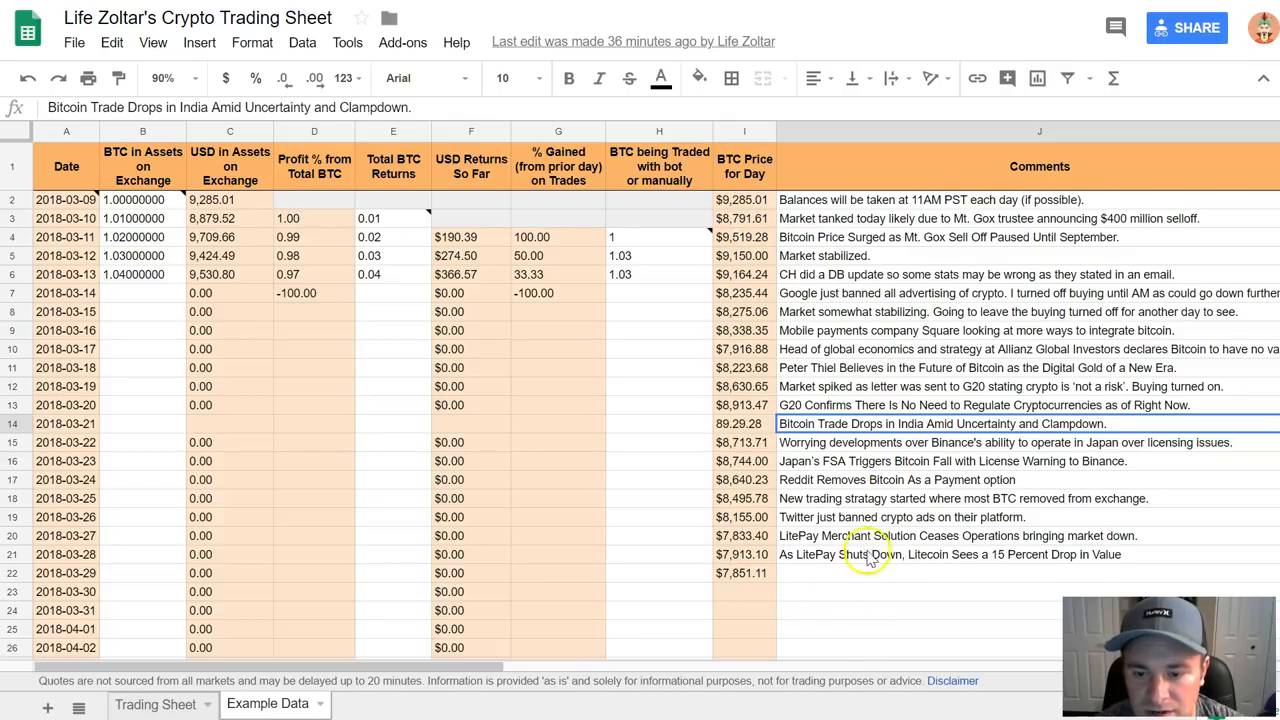
mouse_move(830, 340)
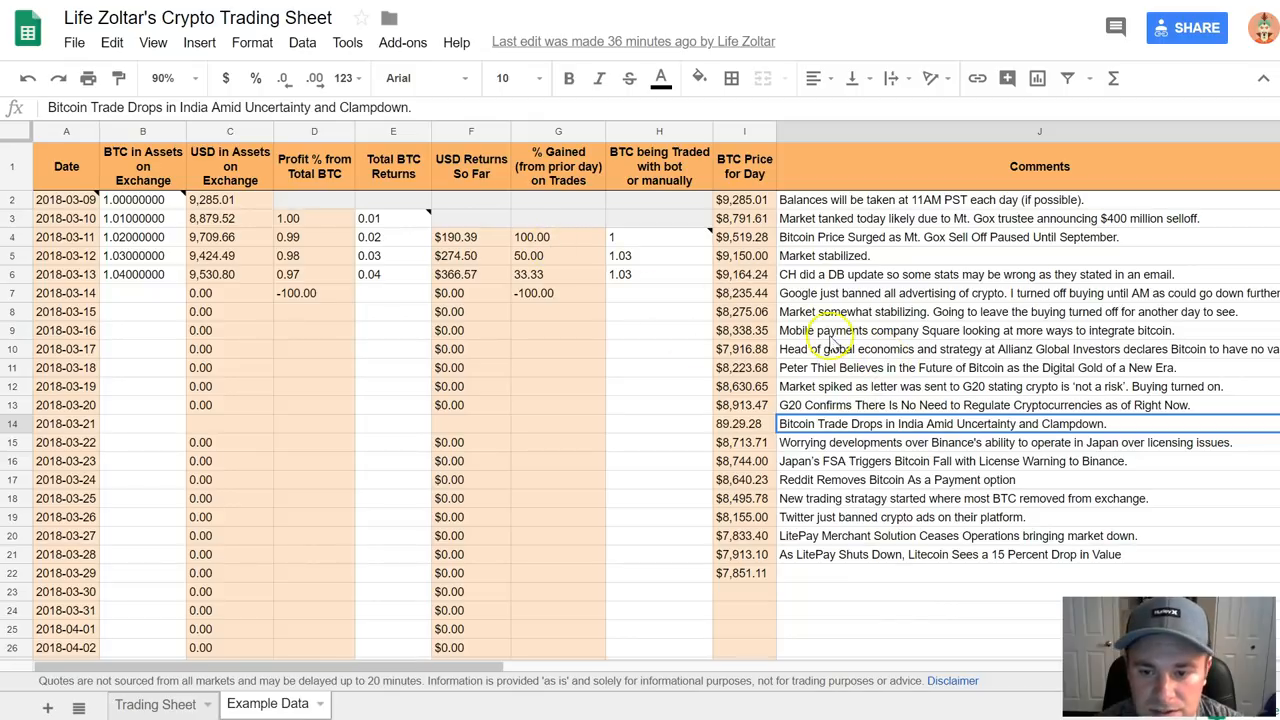
mouse_move(990, 340)
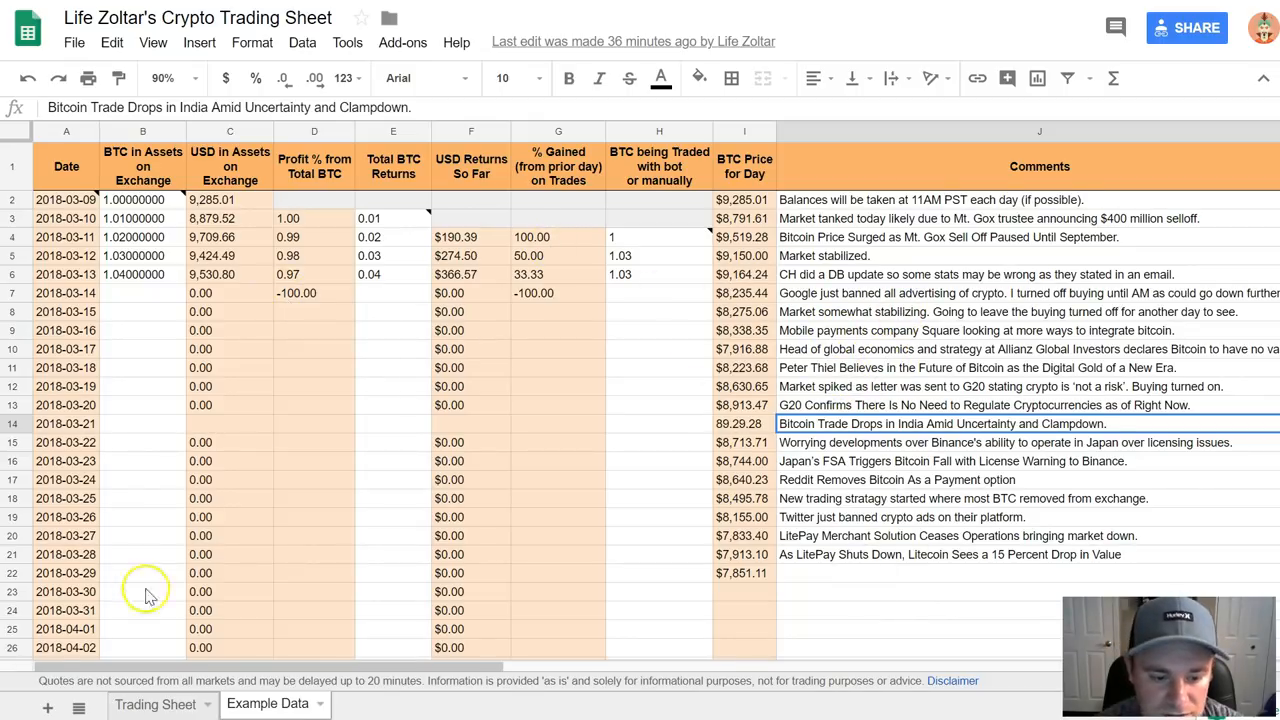
click(155, 704)
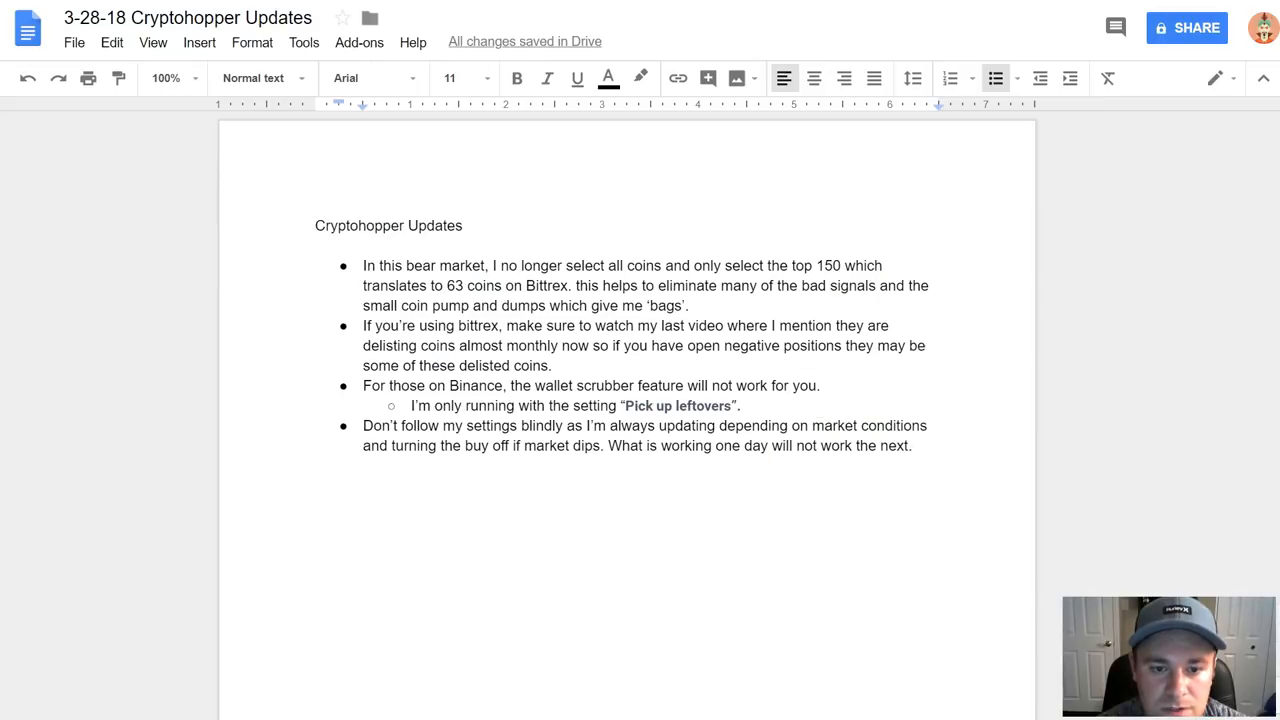
mouse_move(675, 437)
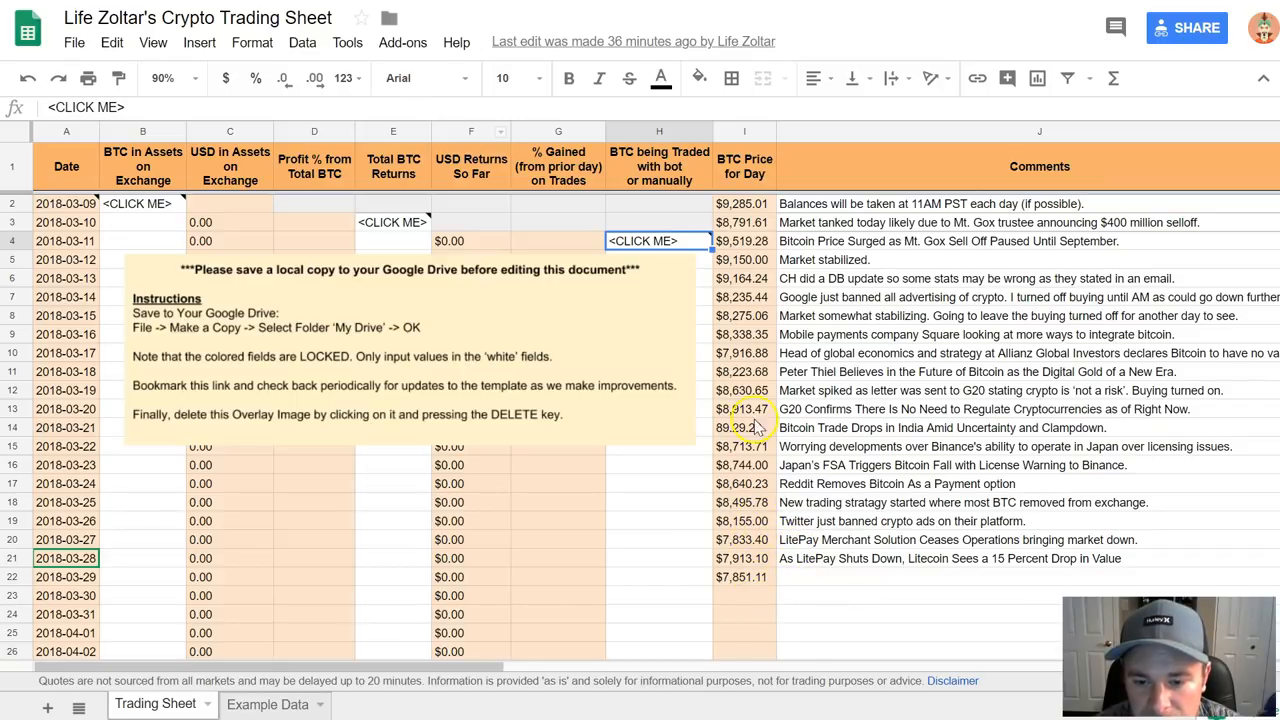
mouse_move(775, 378)
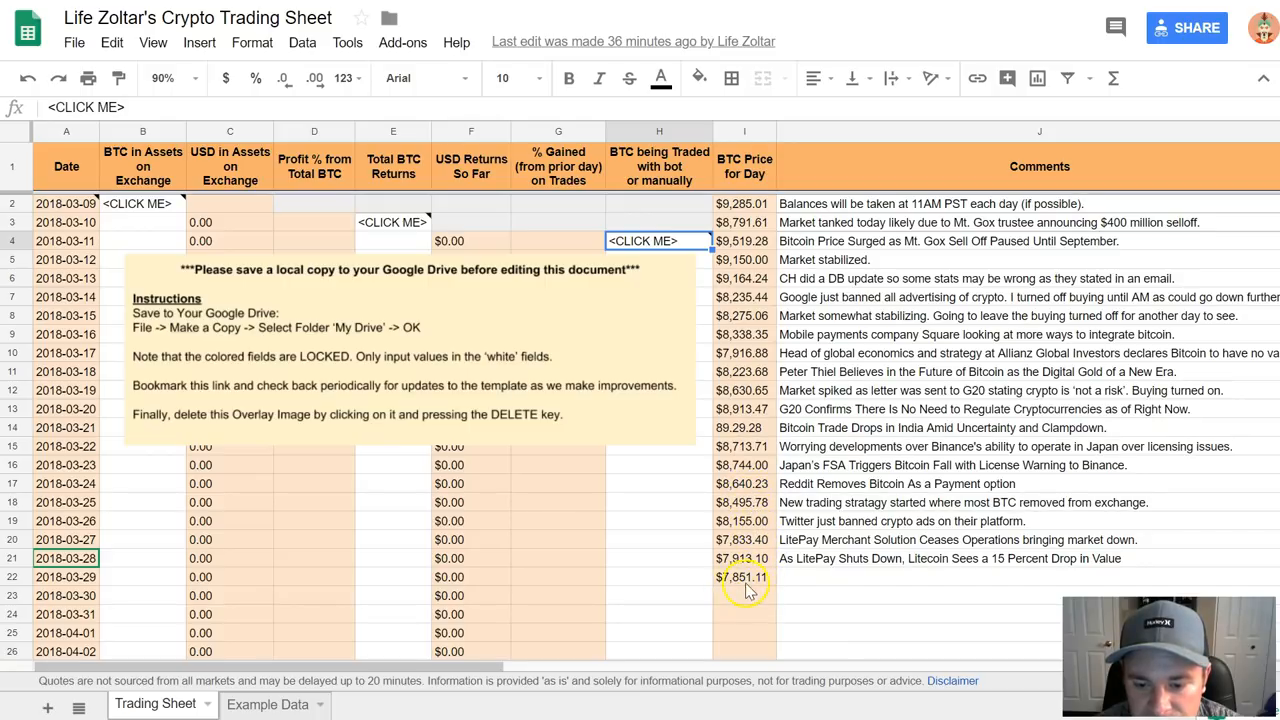
mouse_move(535, 140)
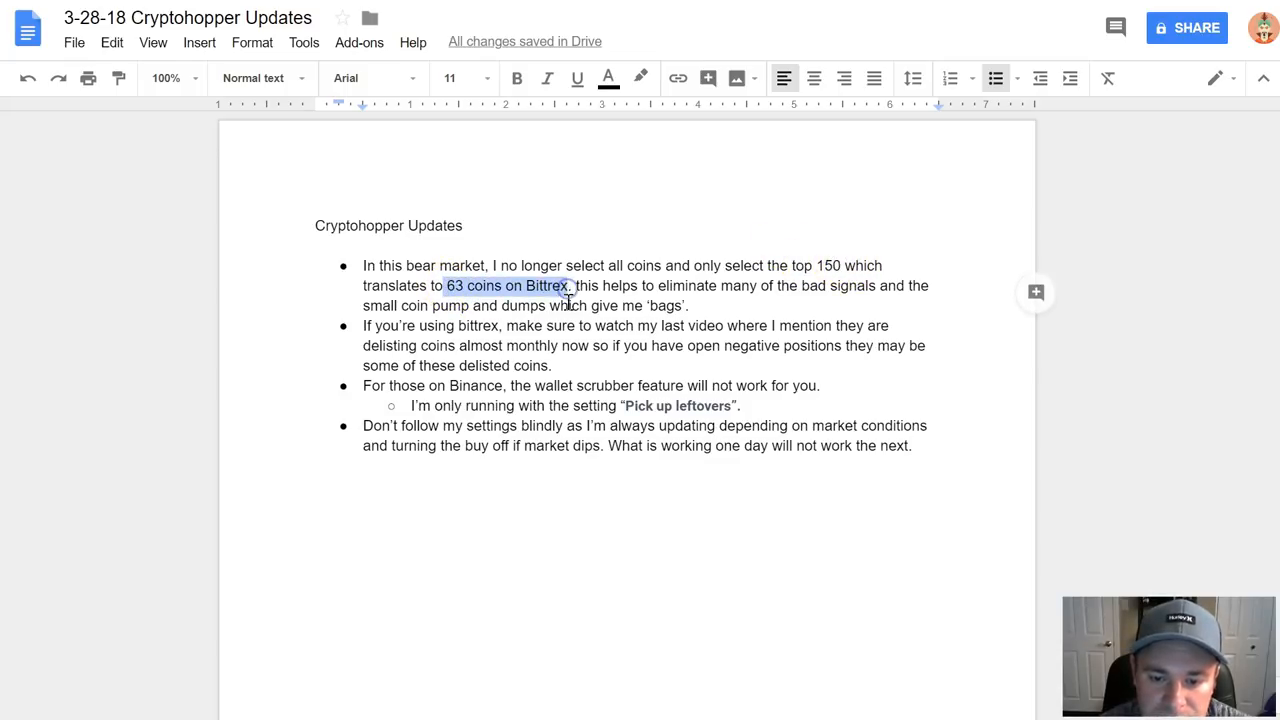
Highlight the phrase '63 coins on Bittrex' in the Cryptohopper Updates doc.
double_click(803, 265)
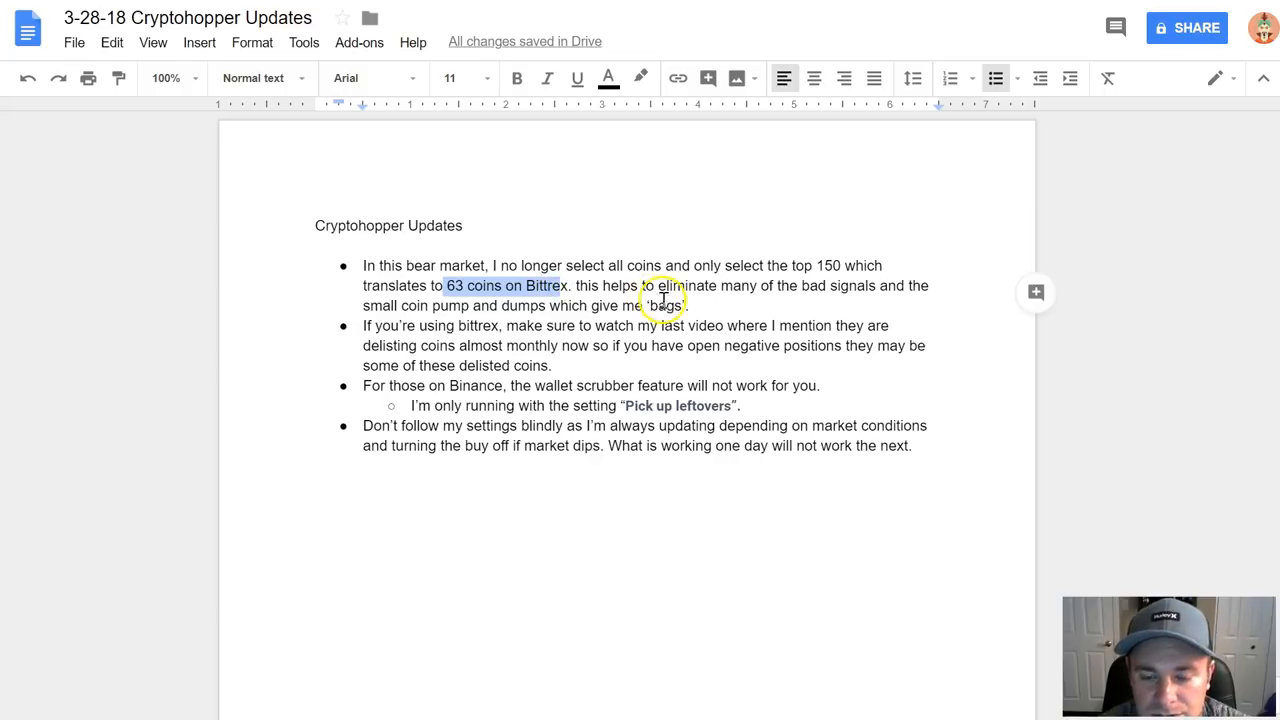
mouse_move(645, 290)
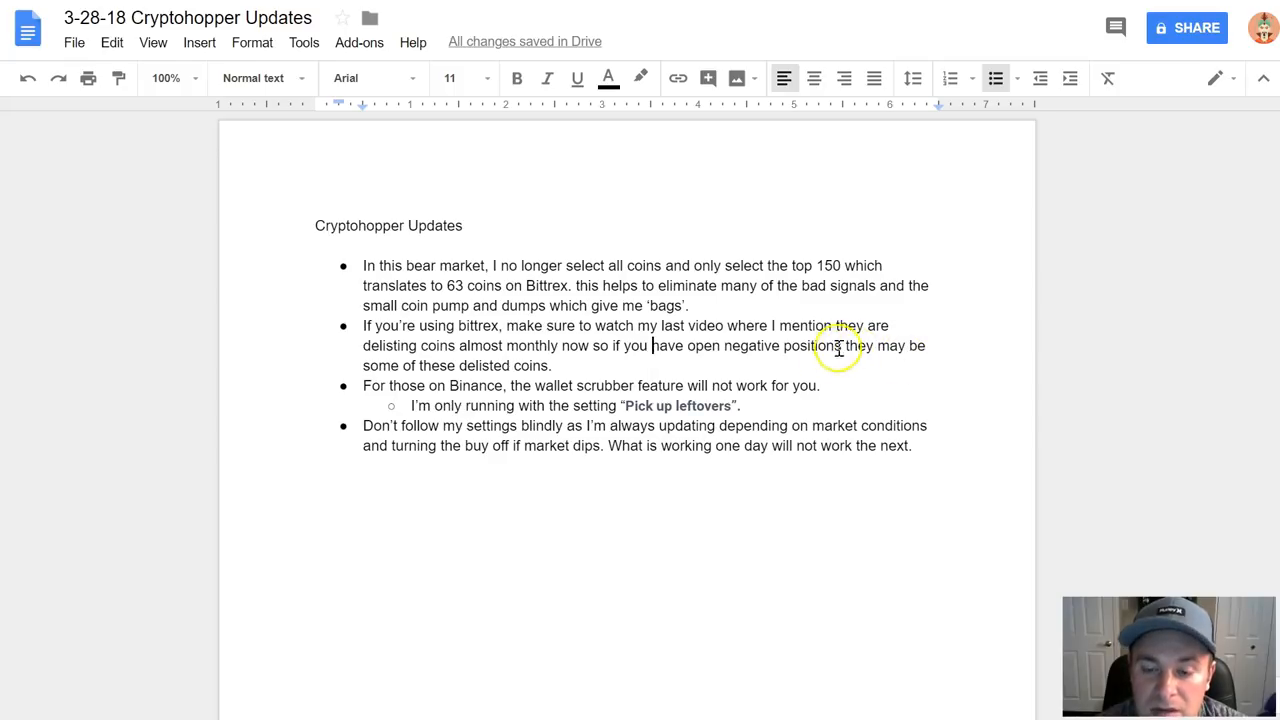
mouse_move(703, 328)
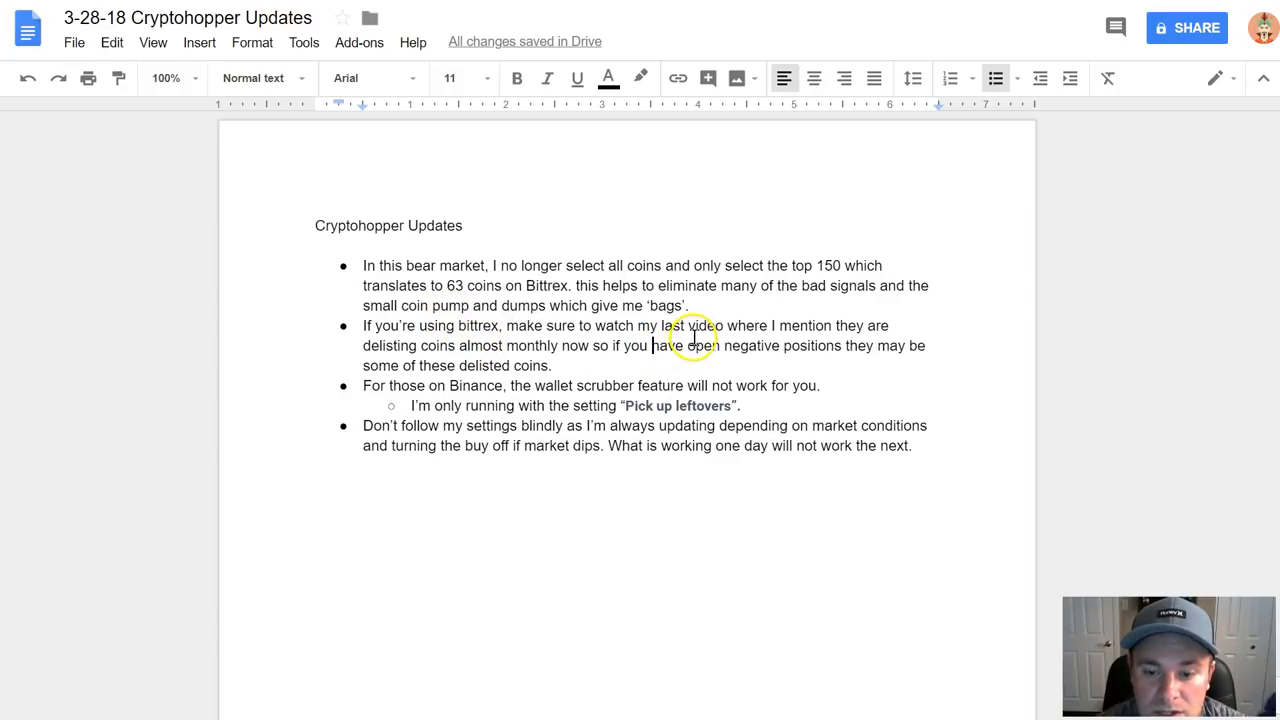
mouse_move(485, 335)
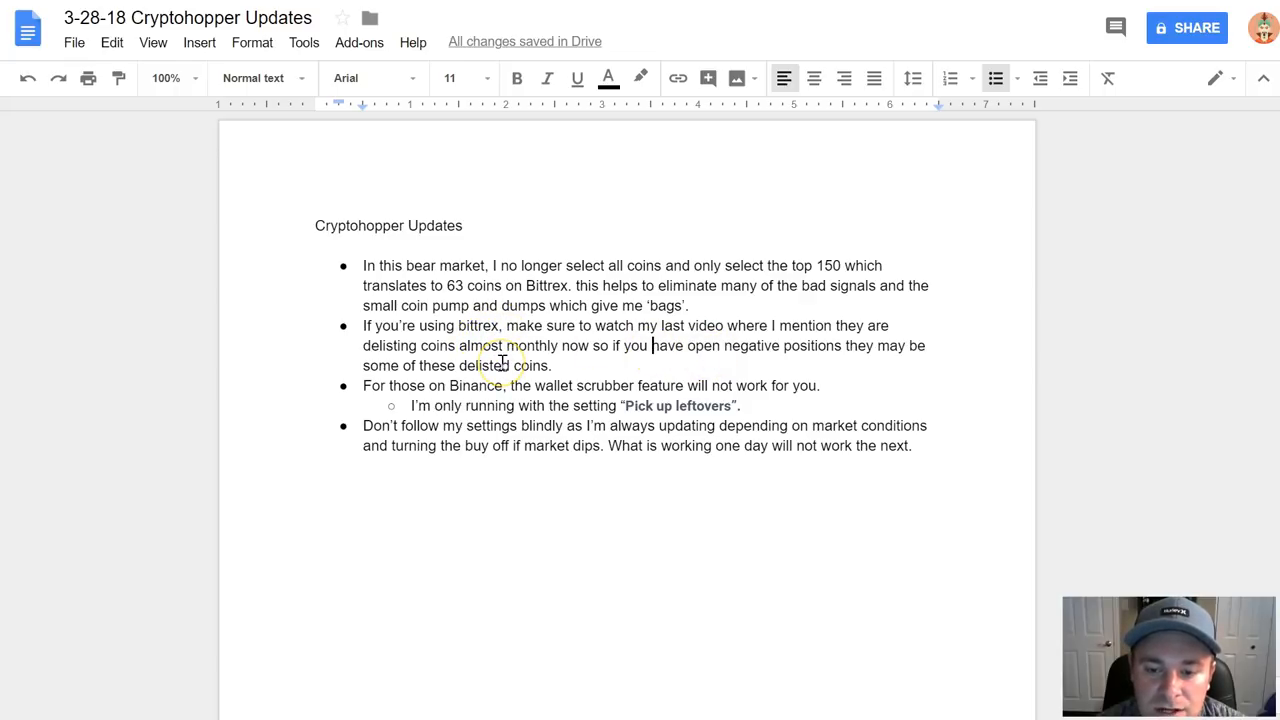
mouse_move(722, 358)
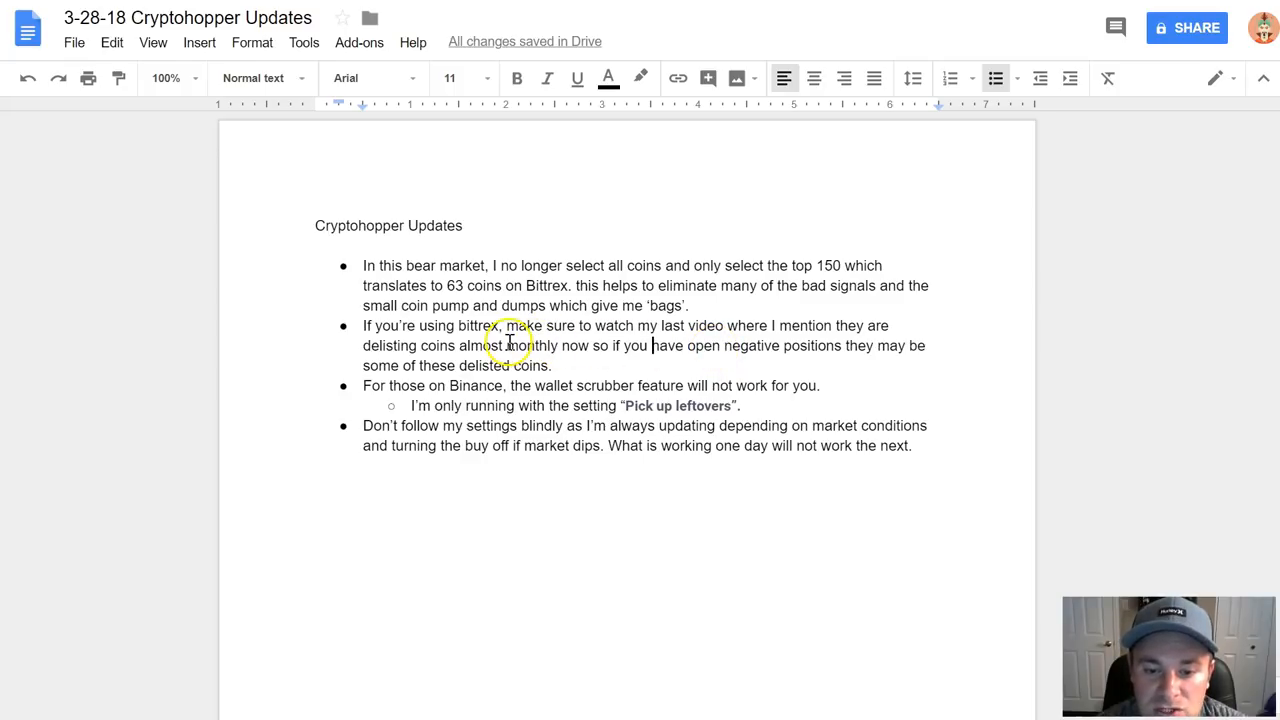
double_click(505, 365)
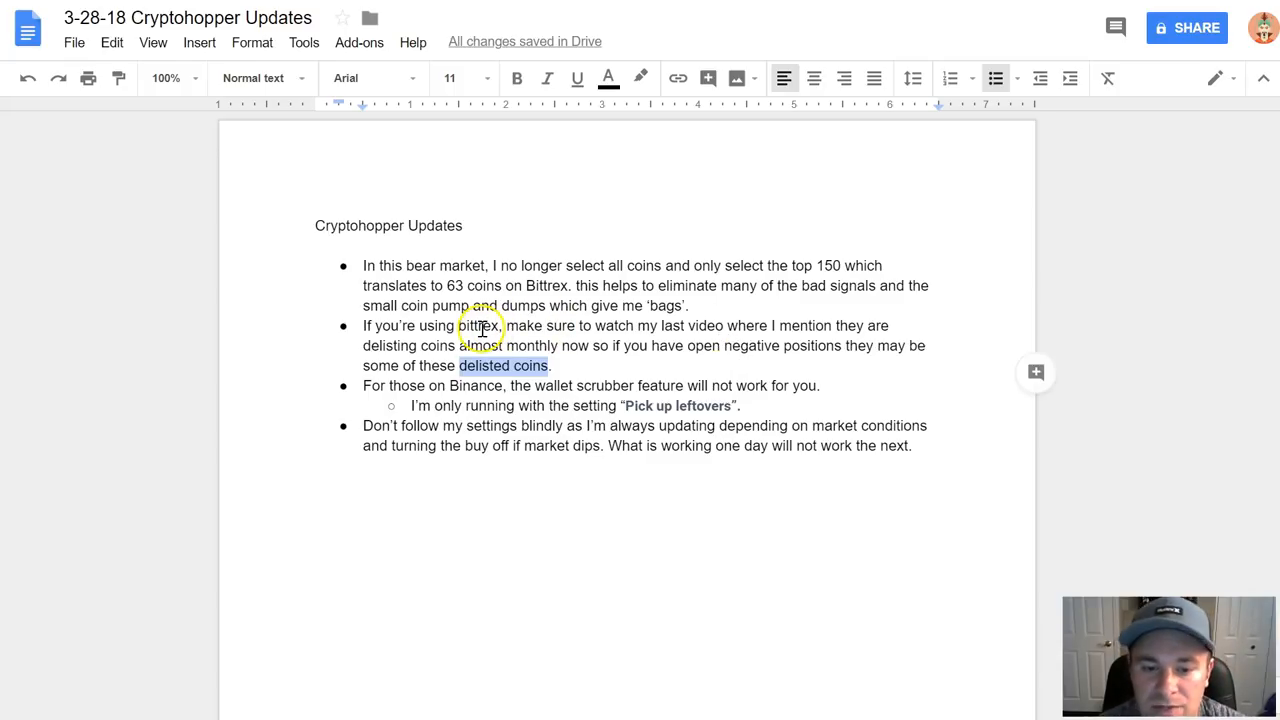
mouse_move(612, 345)
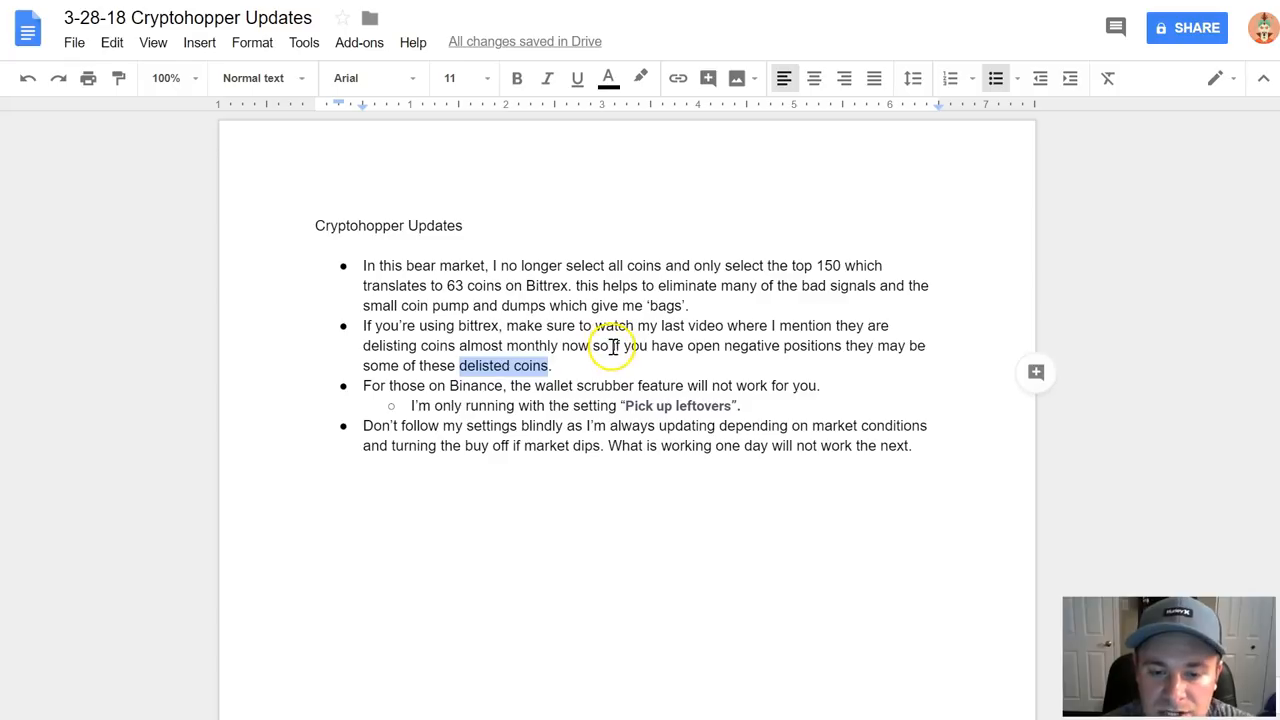
mouse_move(610, 335)
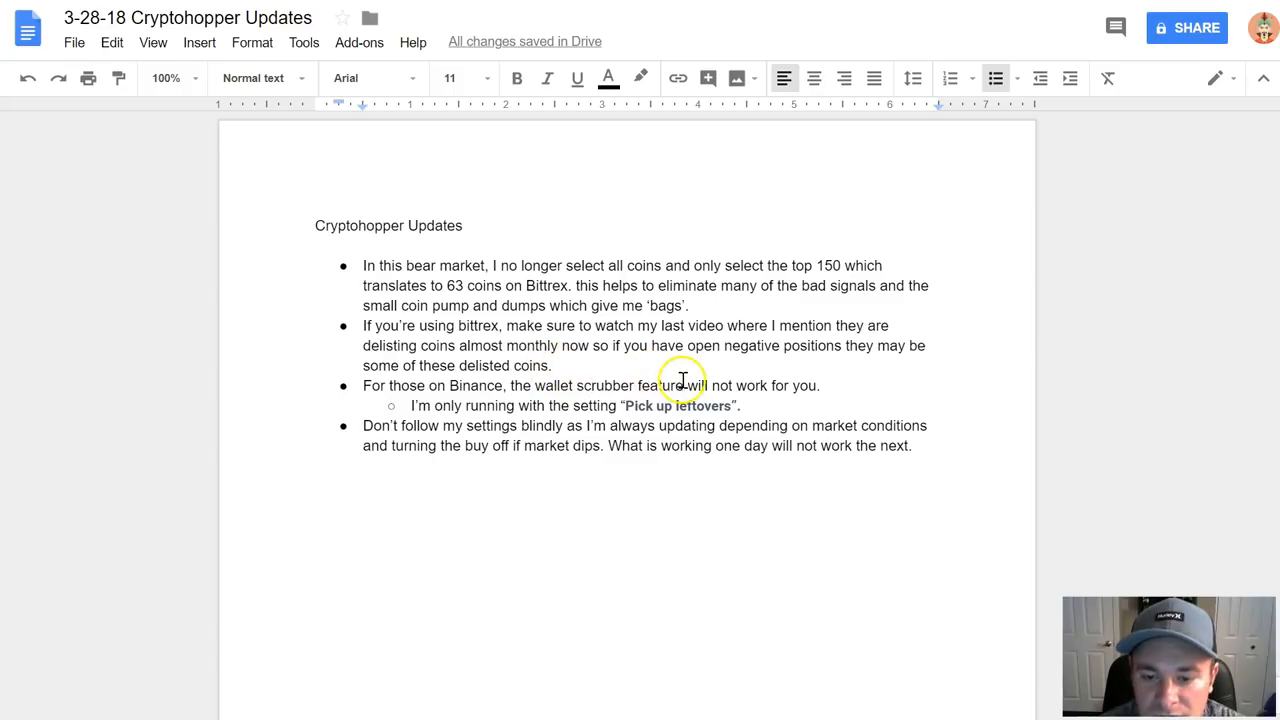
mouse_move(690, 368)
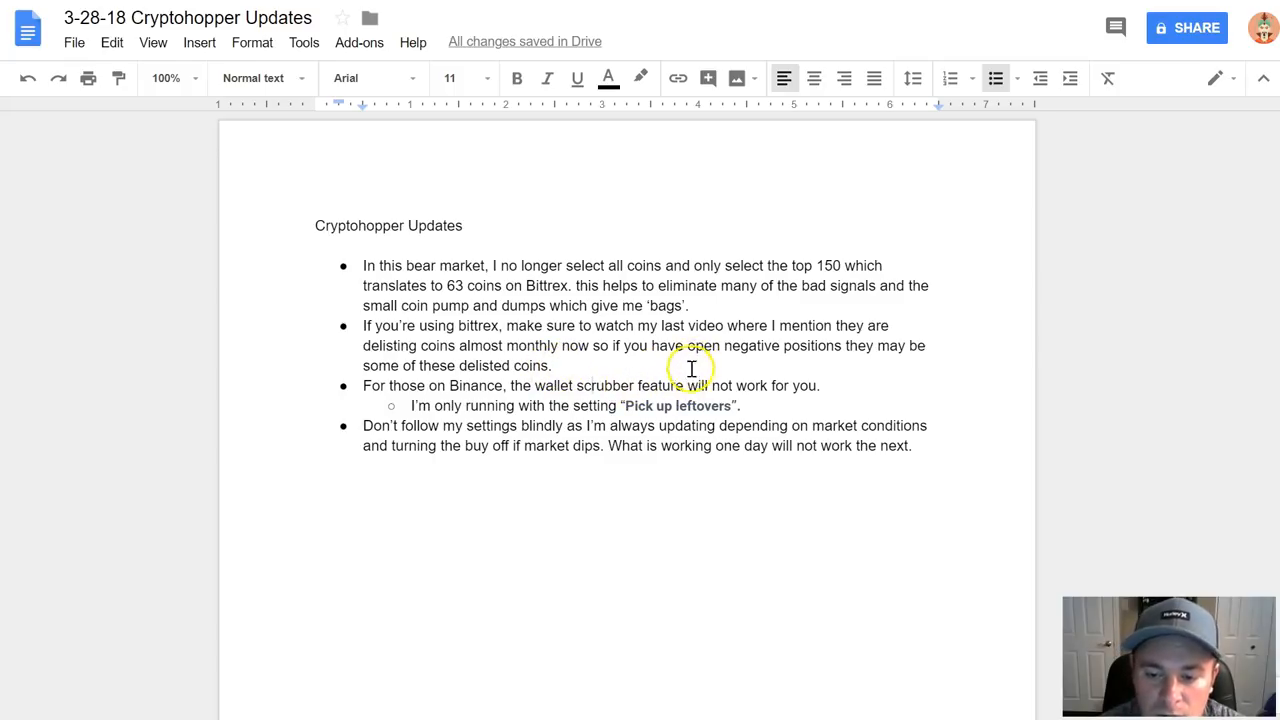
mouse_move(625, 332)
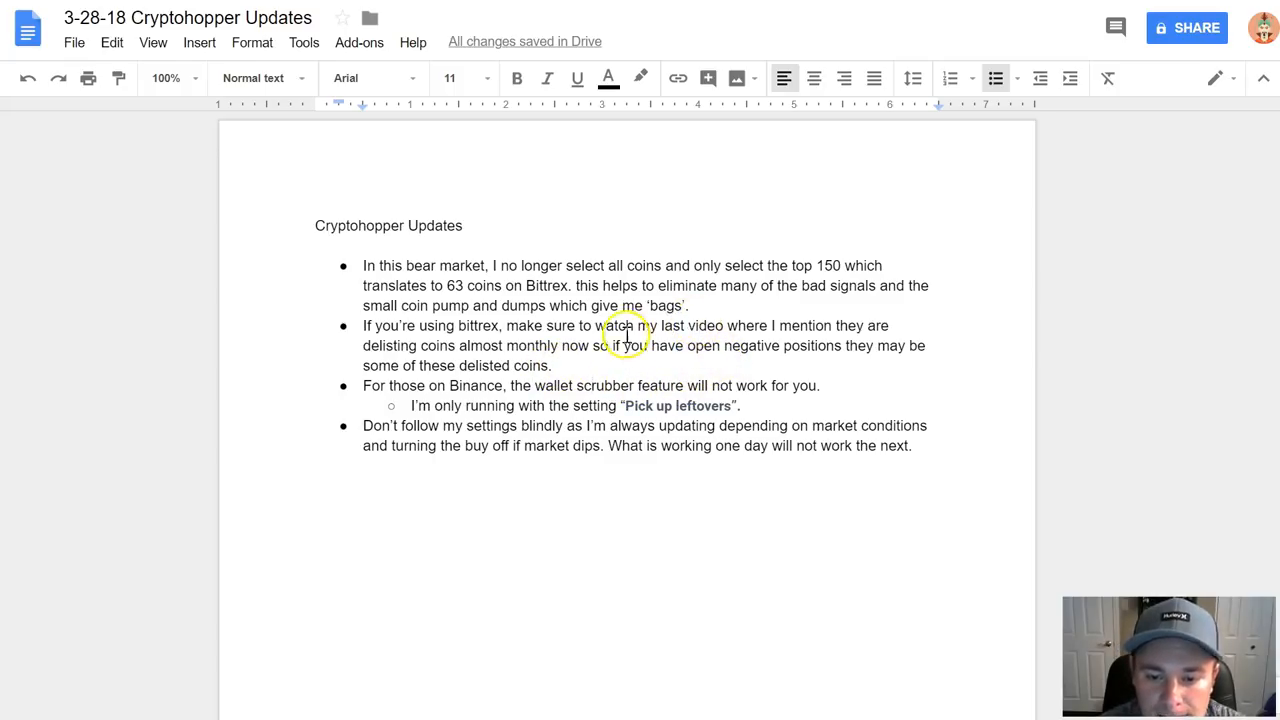
mouse_move(590, 378)
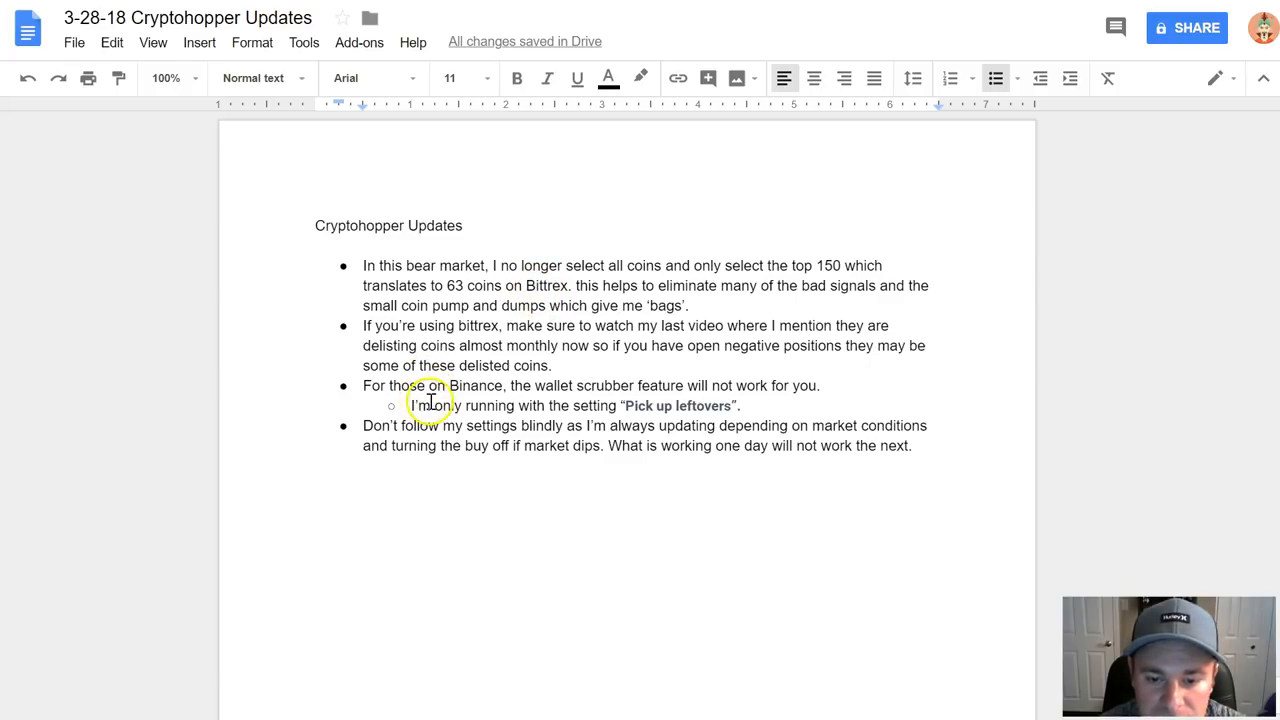
mouse_move(528, 405)
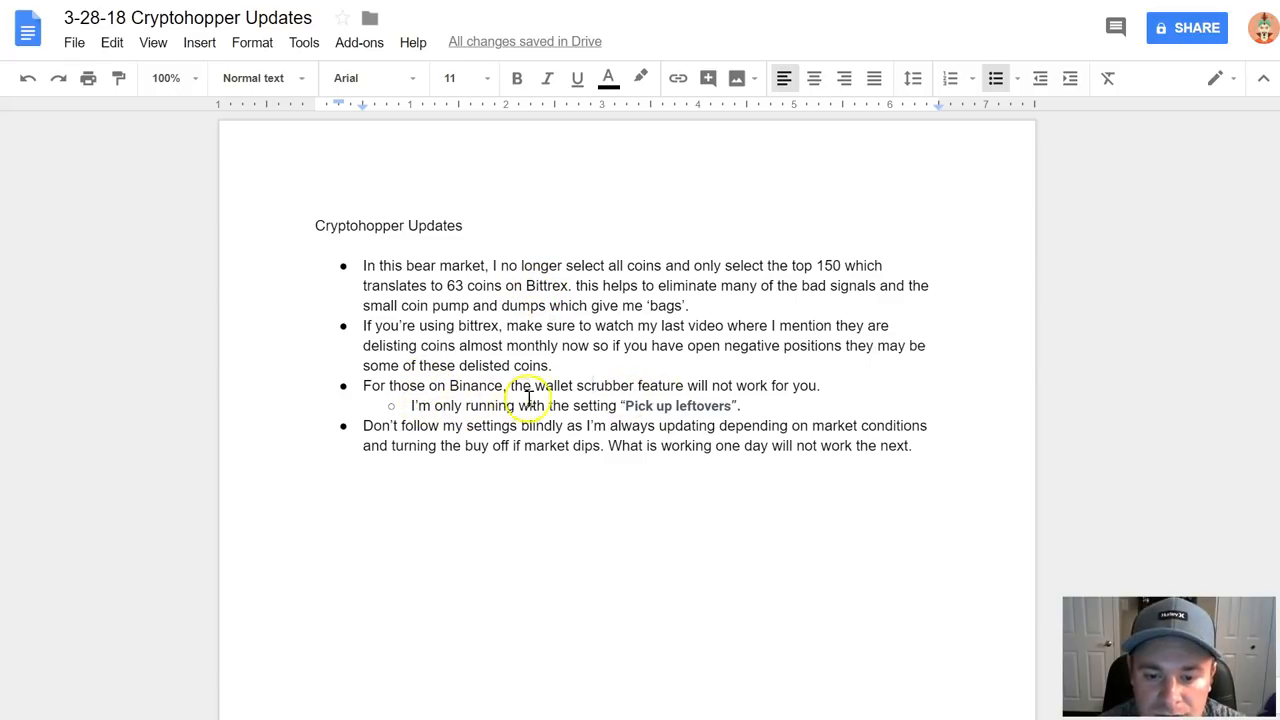
mouse_move(705, 405)
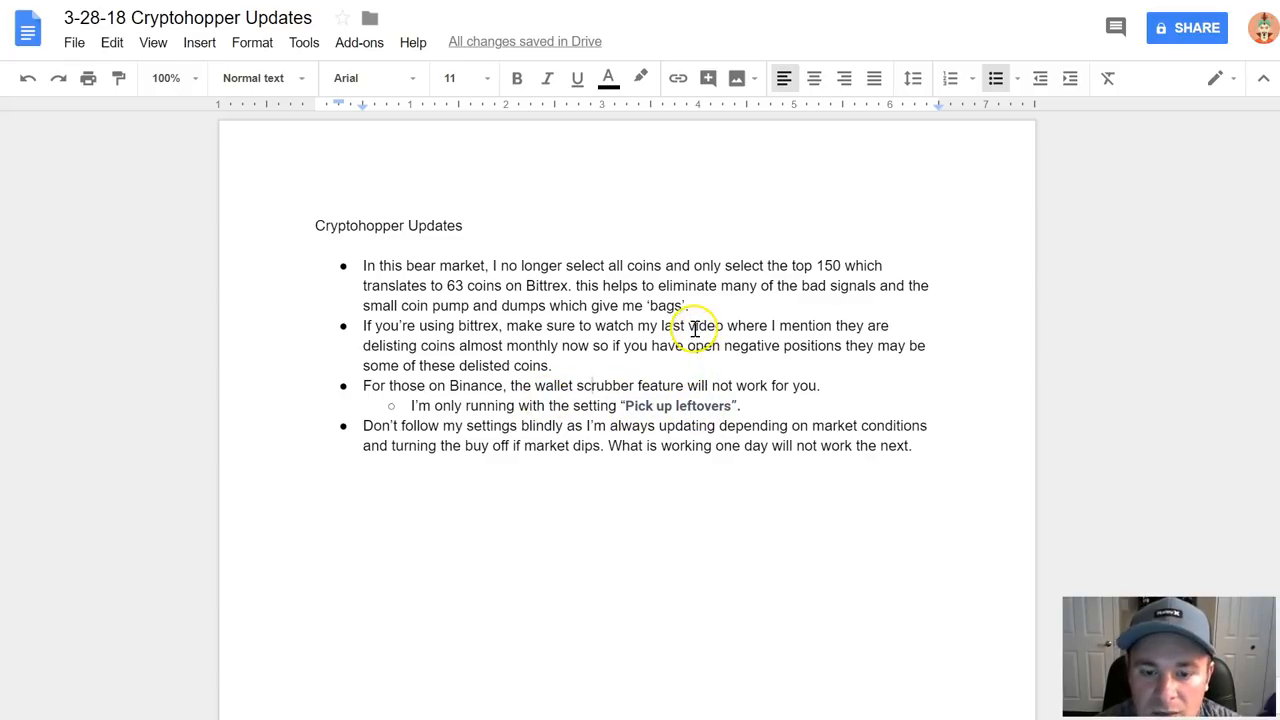
mouse_move(663, 355)
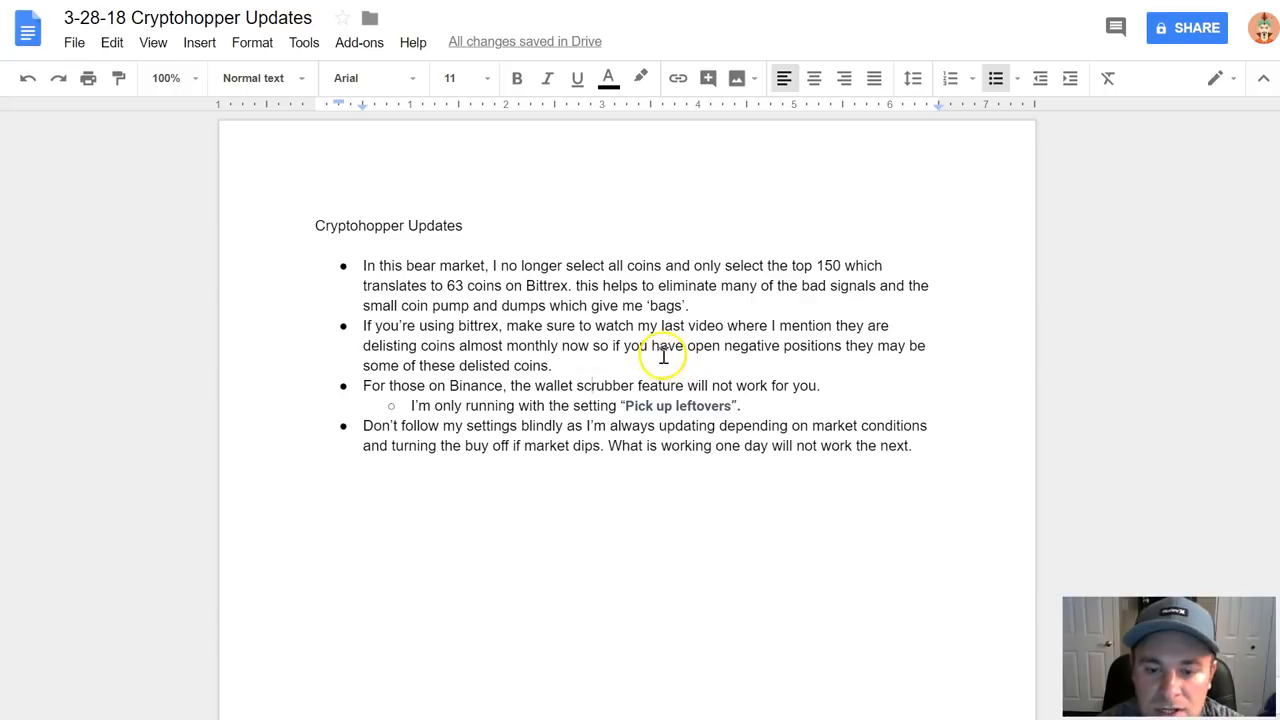
mouse_move(662, 315)
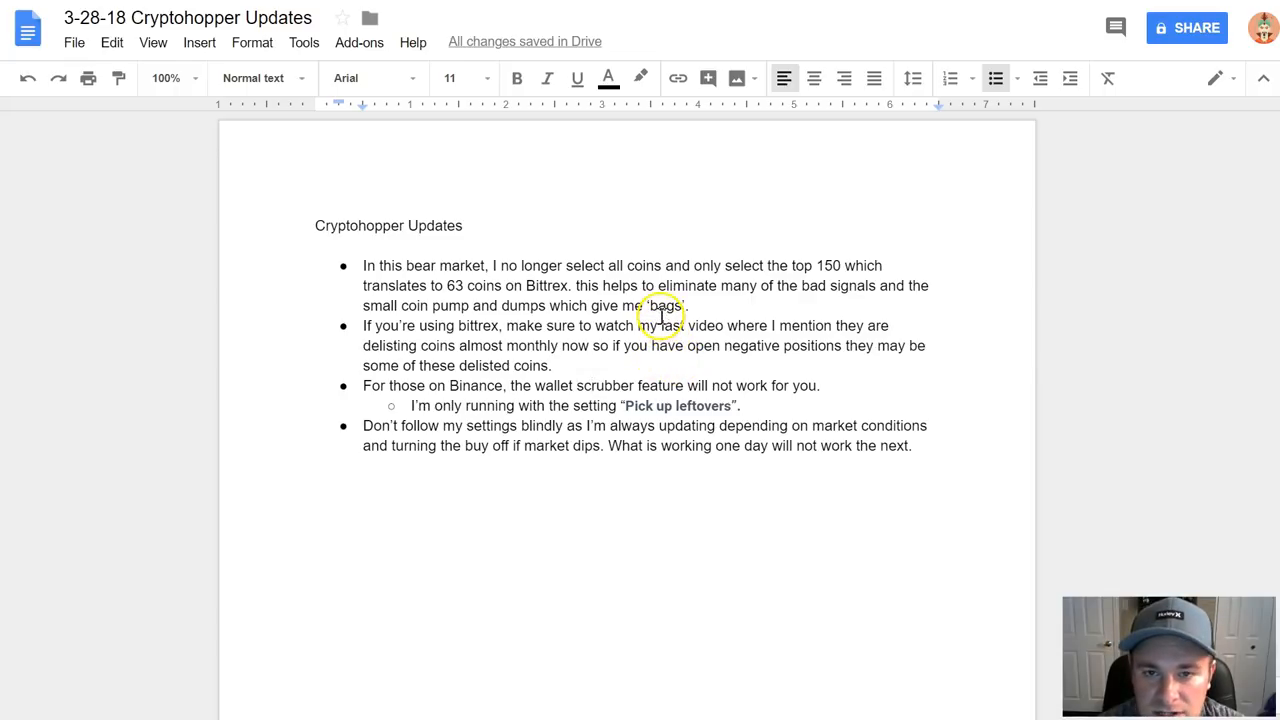
mouse_move(620, 378)
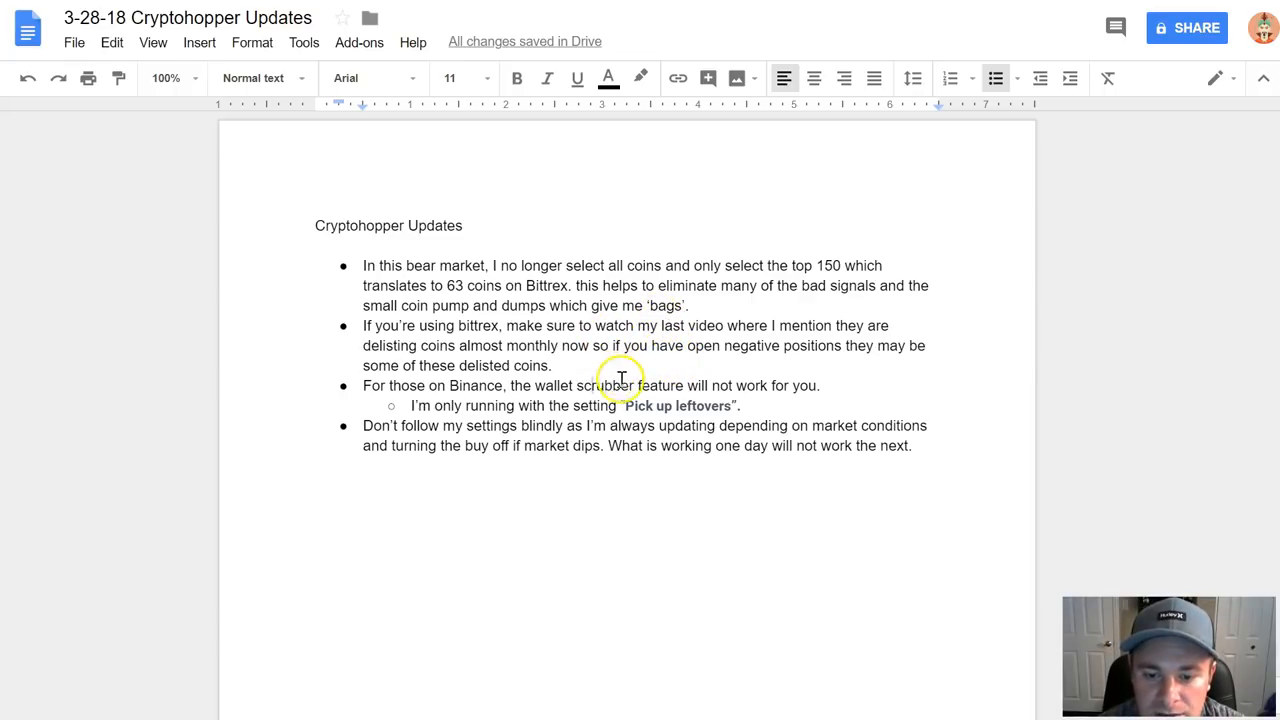
double_click(679, 405)
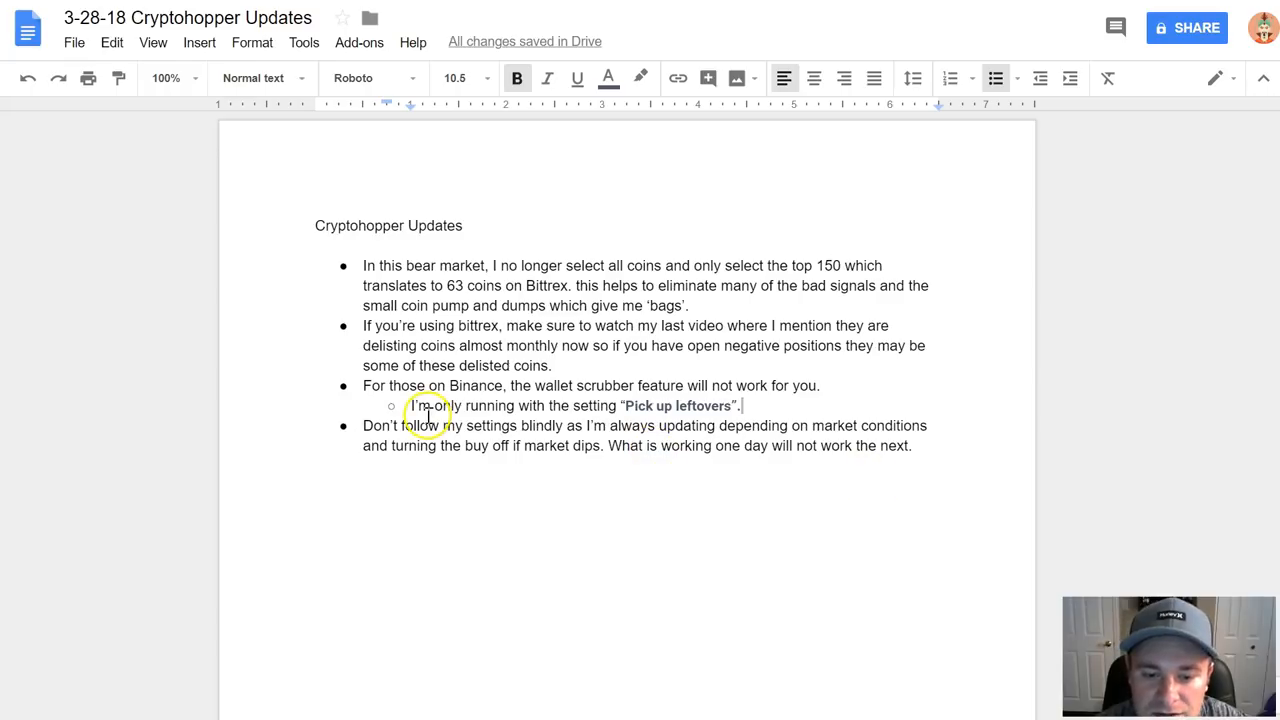
mouse_move(592, 383)
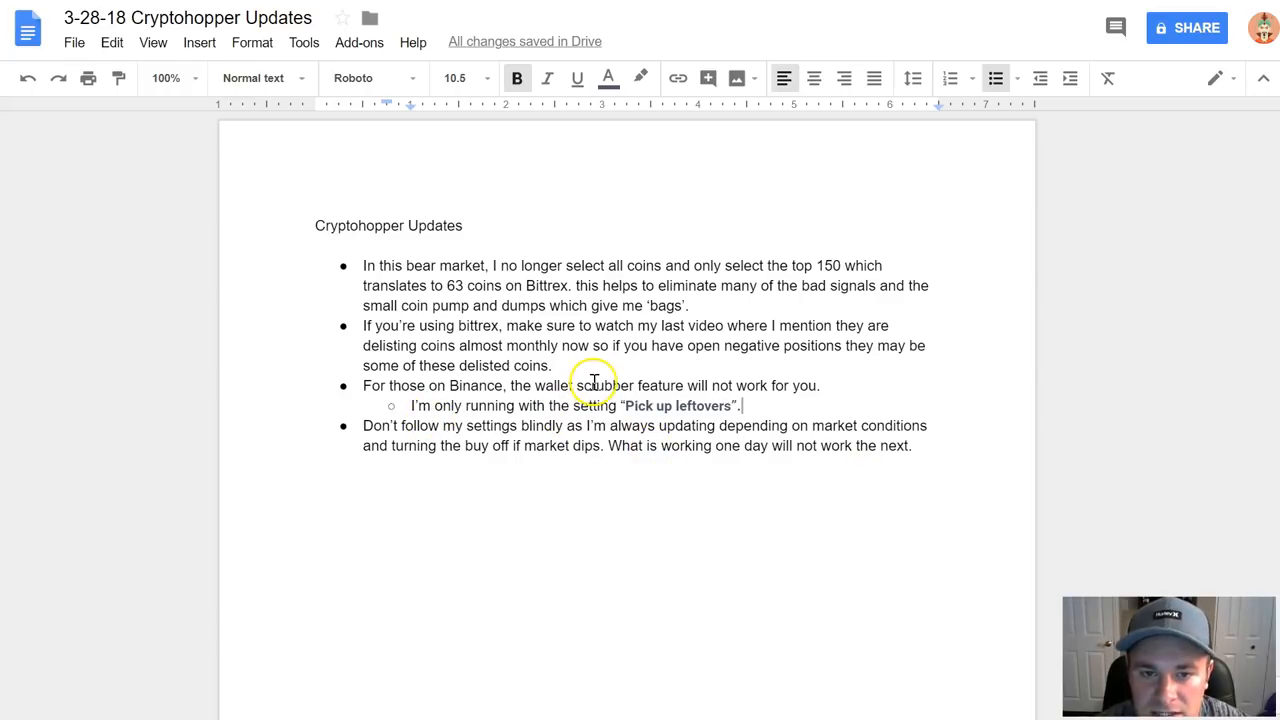
mouse_move(507, 401)
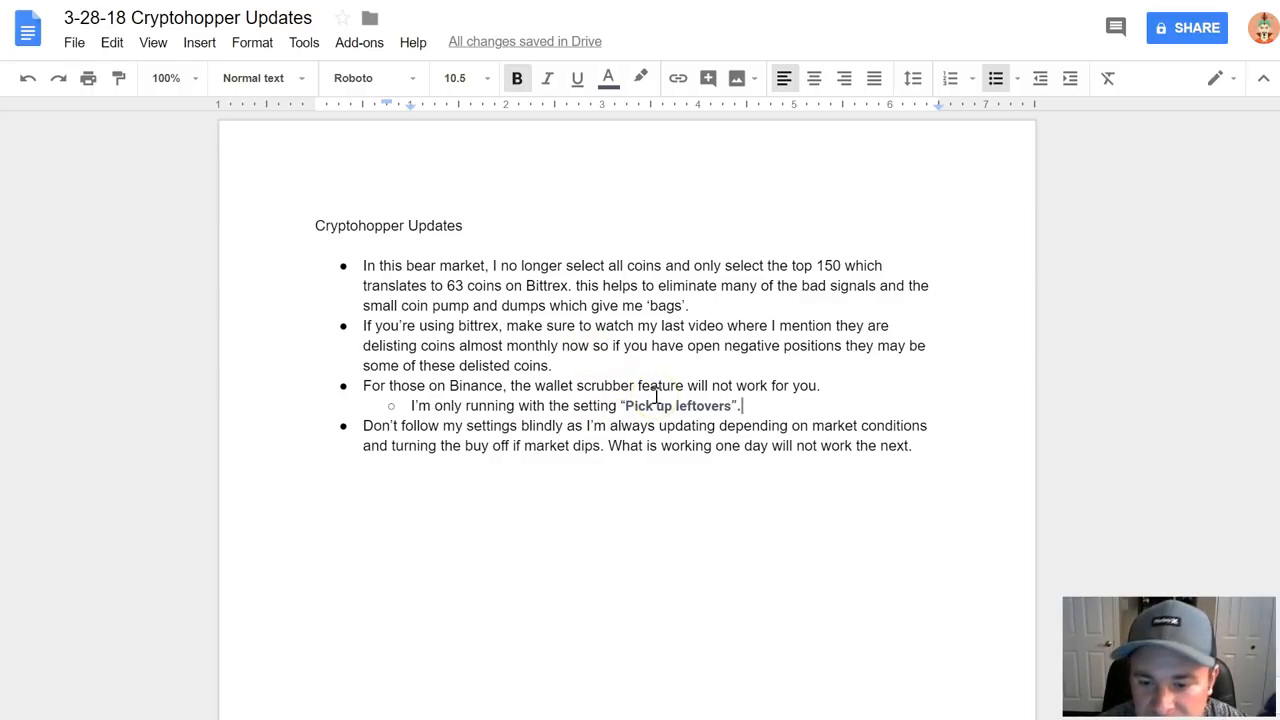
mouse_move(858, 265)
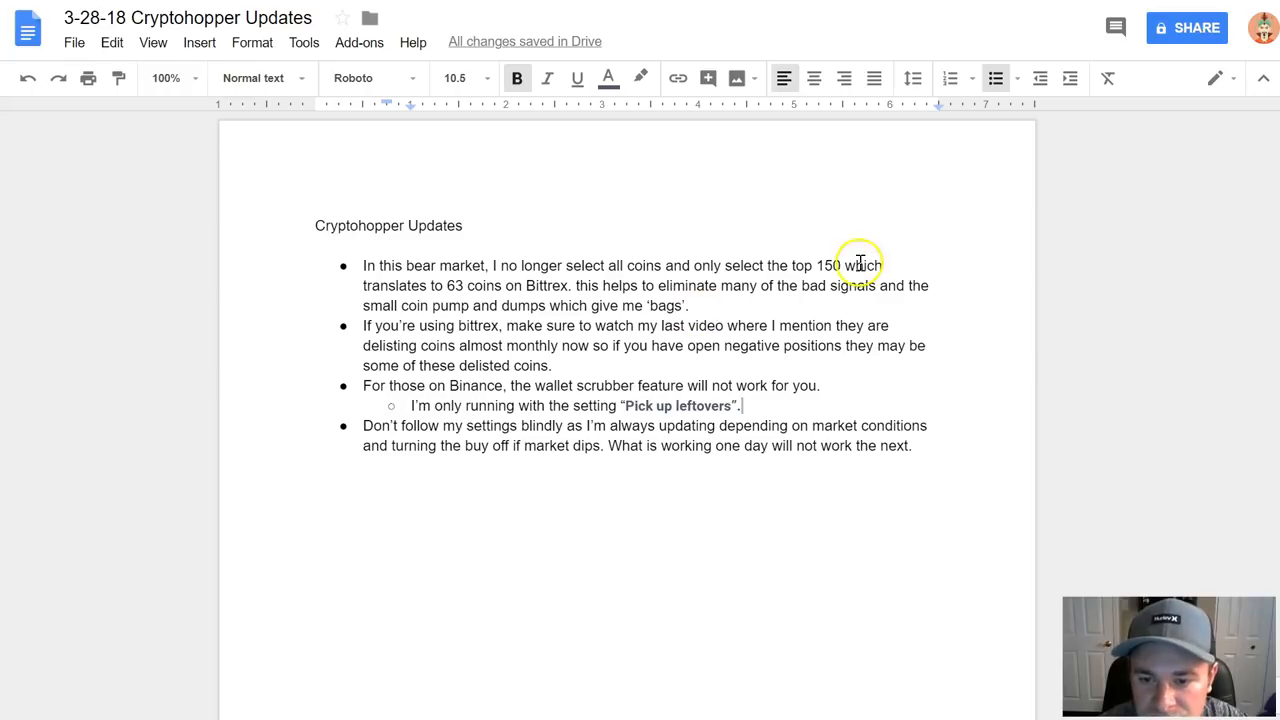
mouse_move(825, 420)
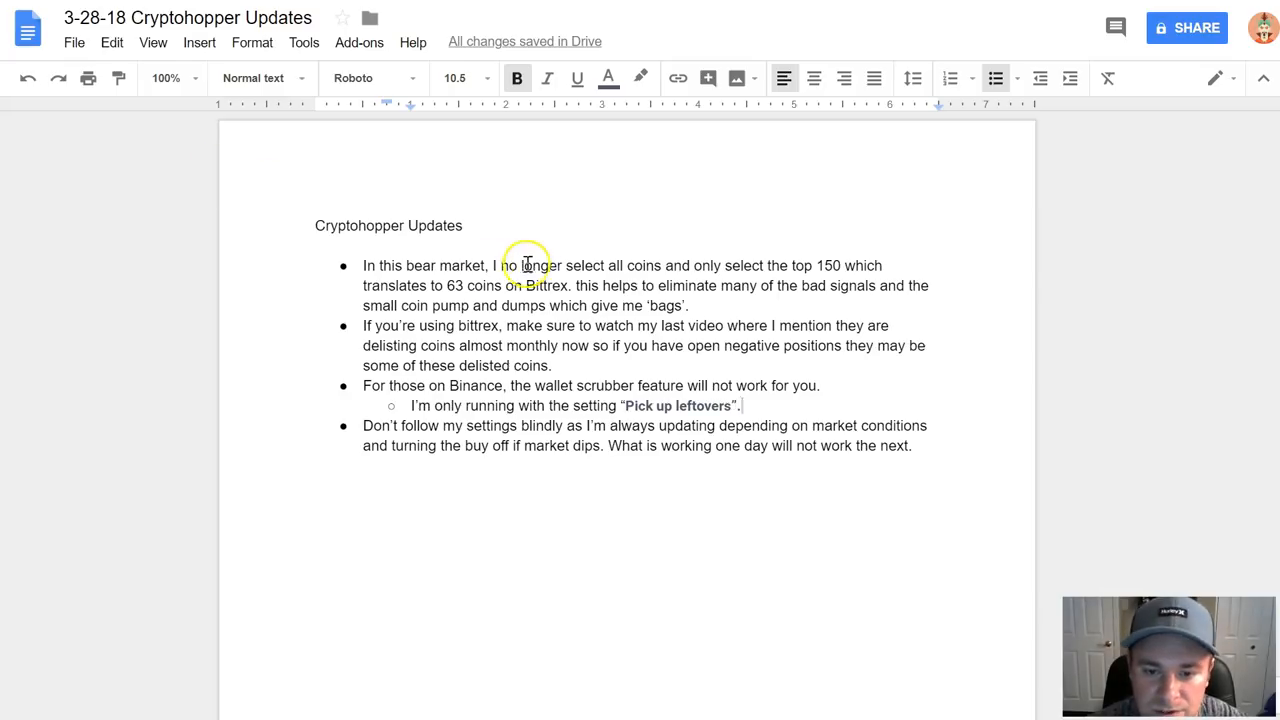
click(689, 306)
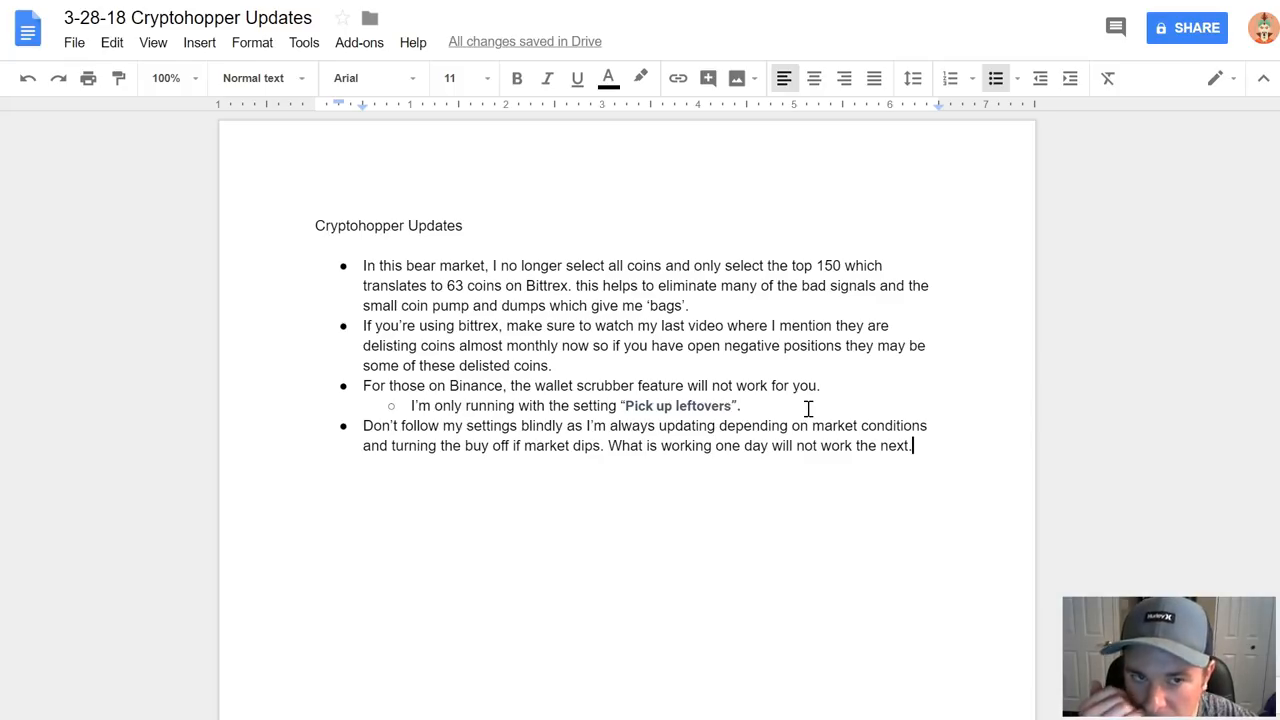
mouse_move(993, 331)
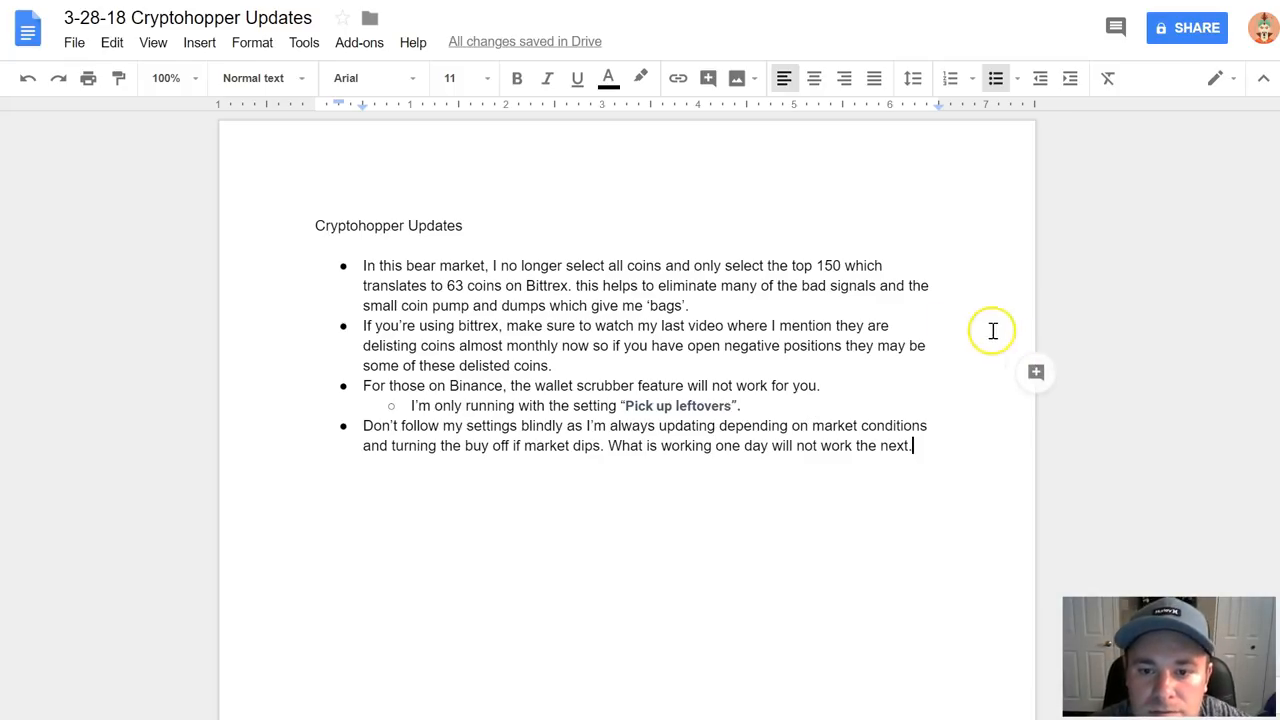
mouse_move(868, 326)
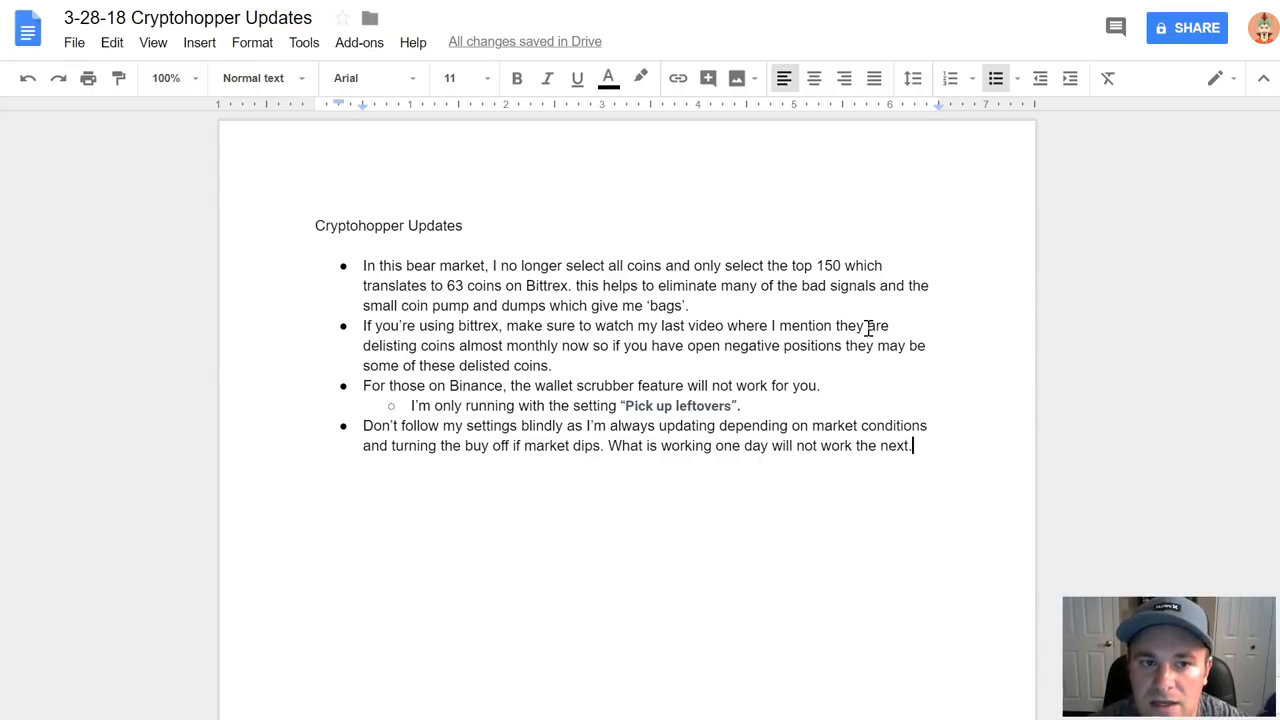
mouse_move(880, 188)
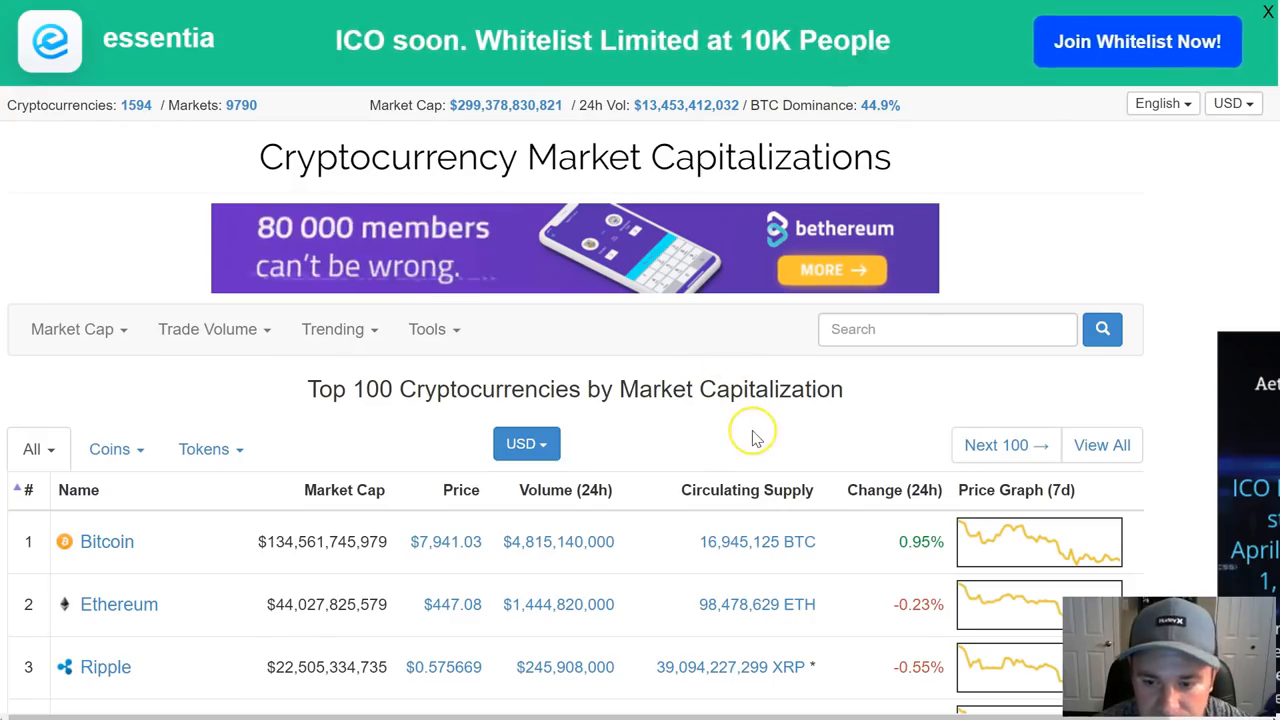
Scroll the CoinMarketCap top-100 table down to around rank 96.
scroll(down, 3)
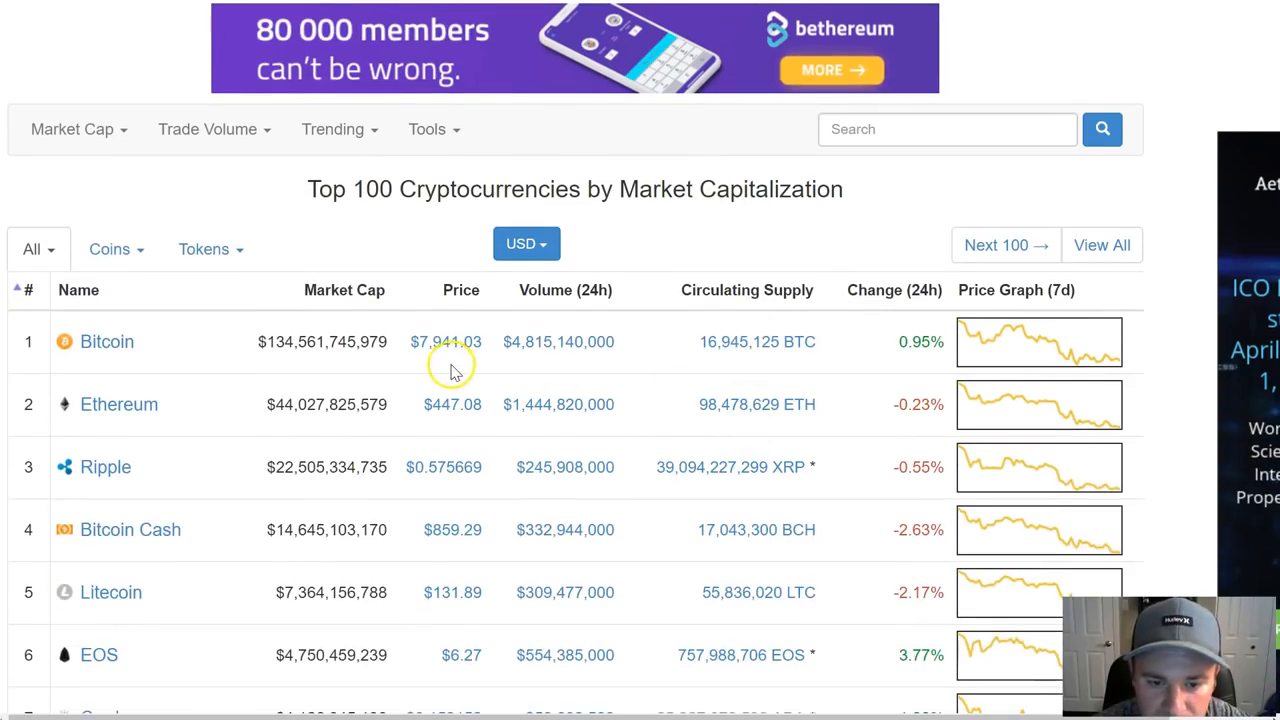
scroll(up, 3)
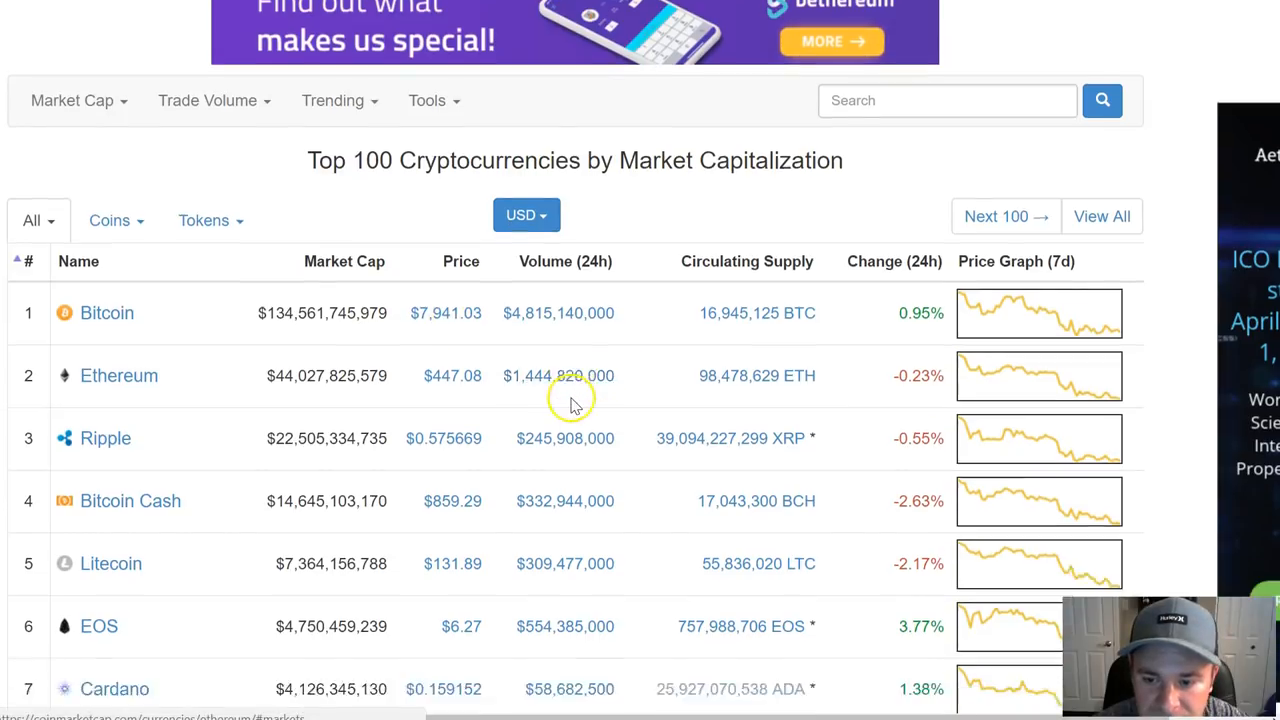
scroll(down, 3)
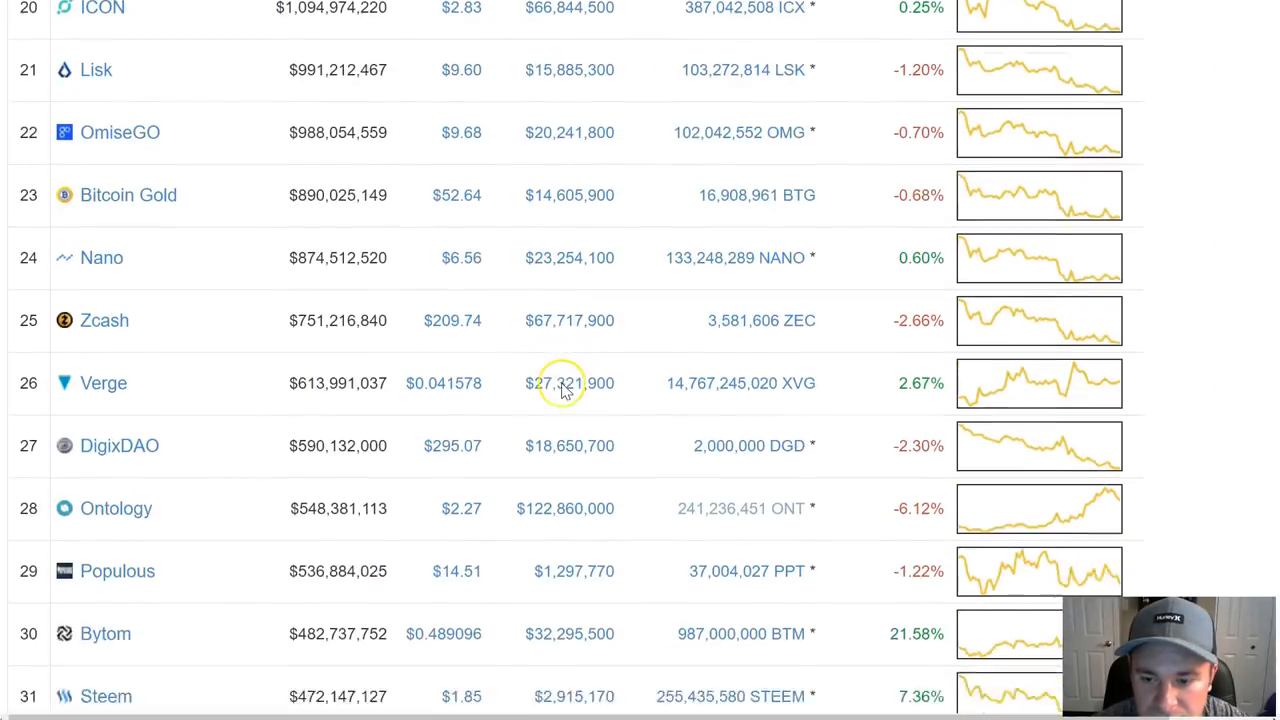
scroll(down, 3)
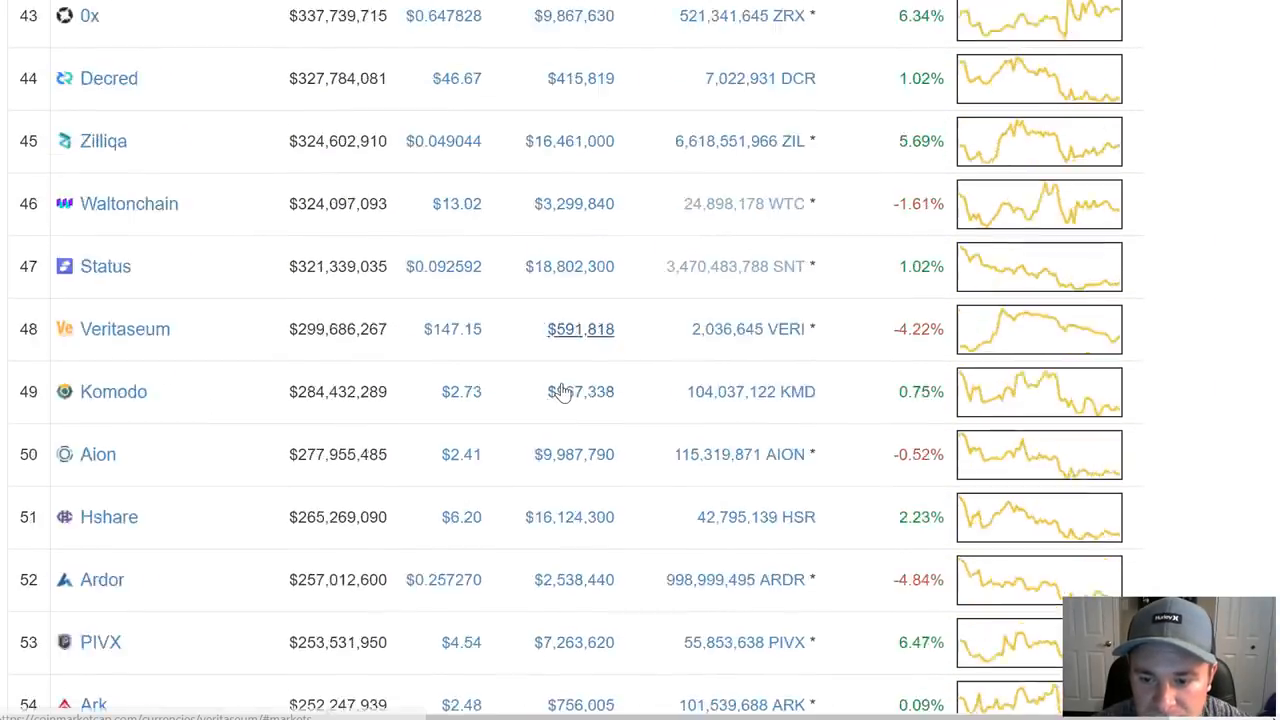
scroll(down, 3)
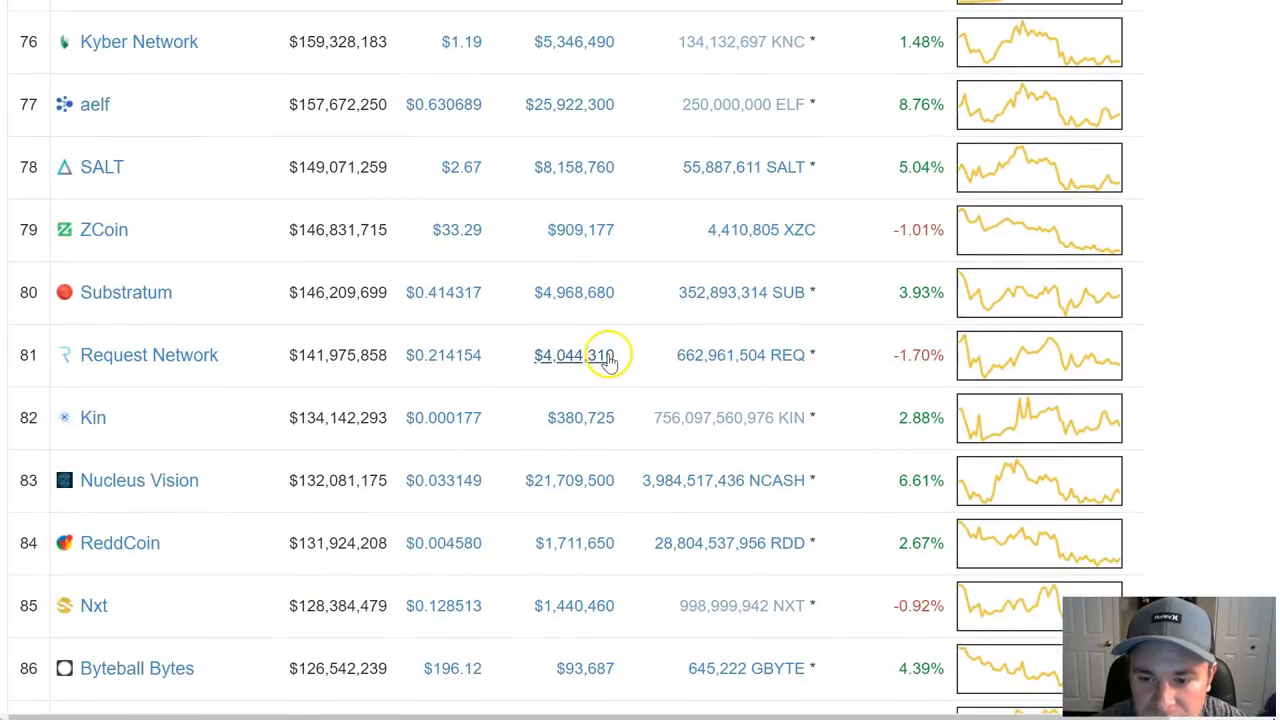
scroll(down, 3)
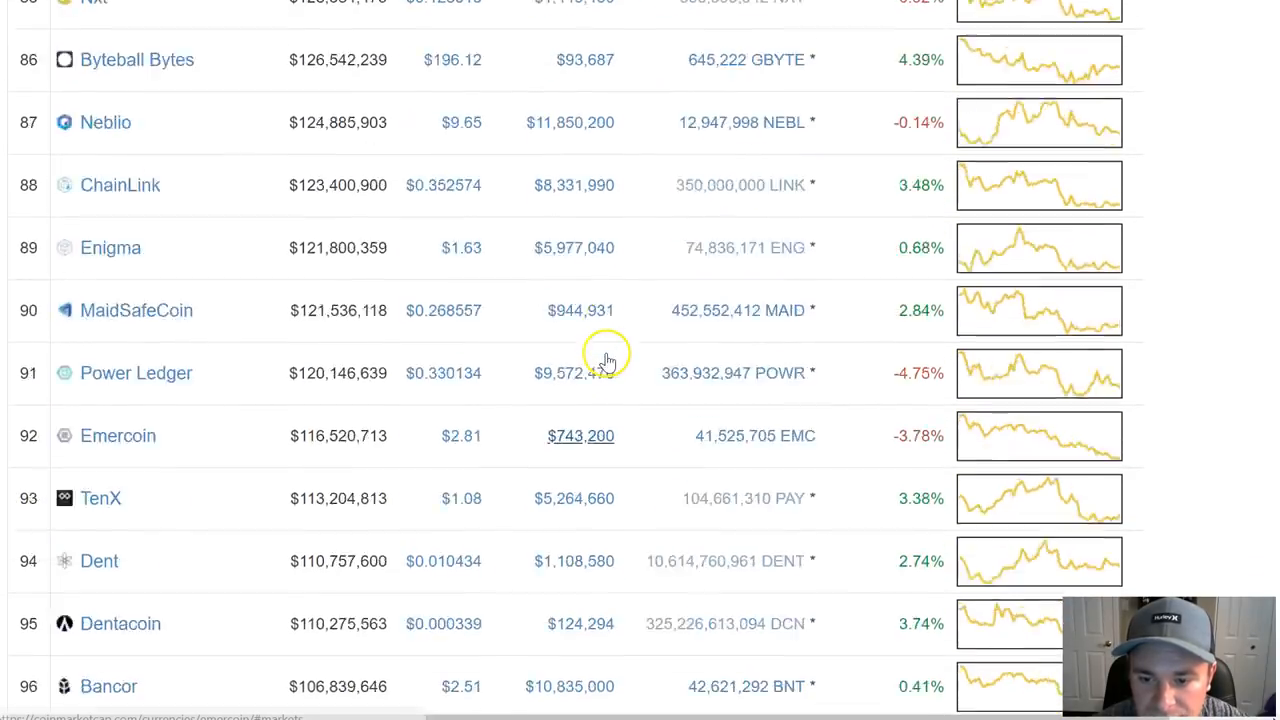
scroll(up, 3)
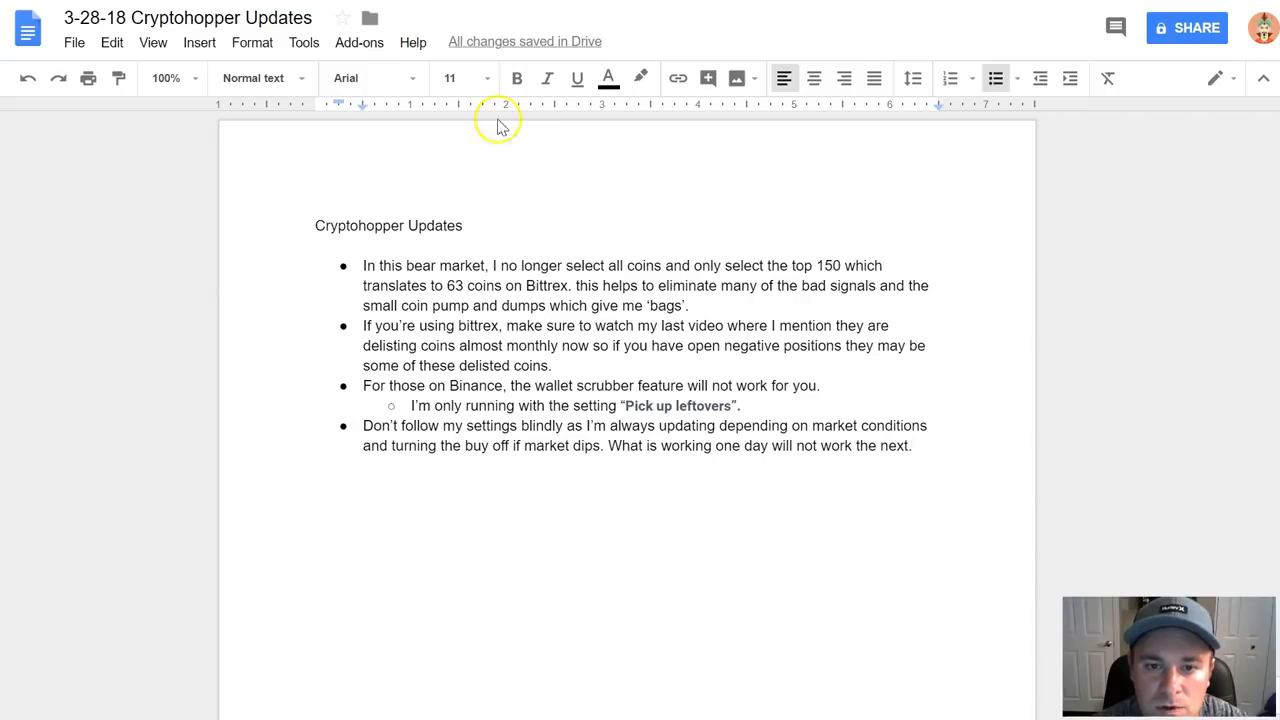
mouse_move(622, 364)
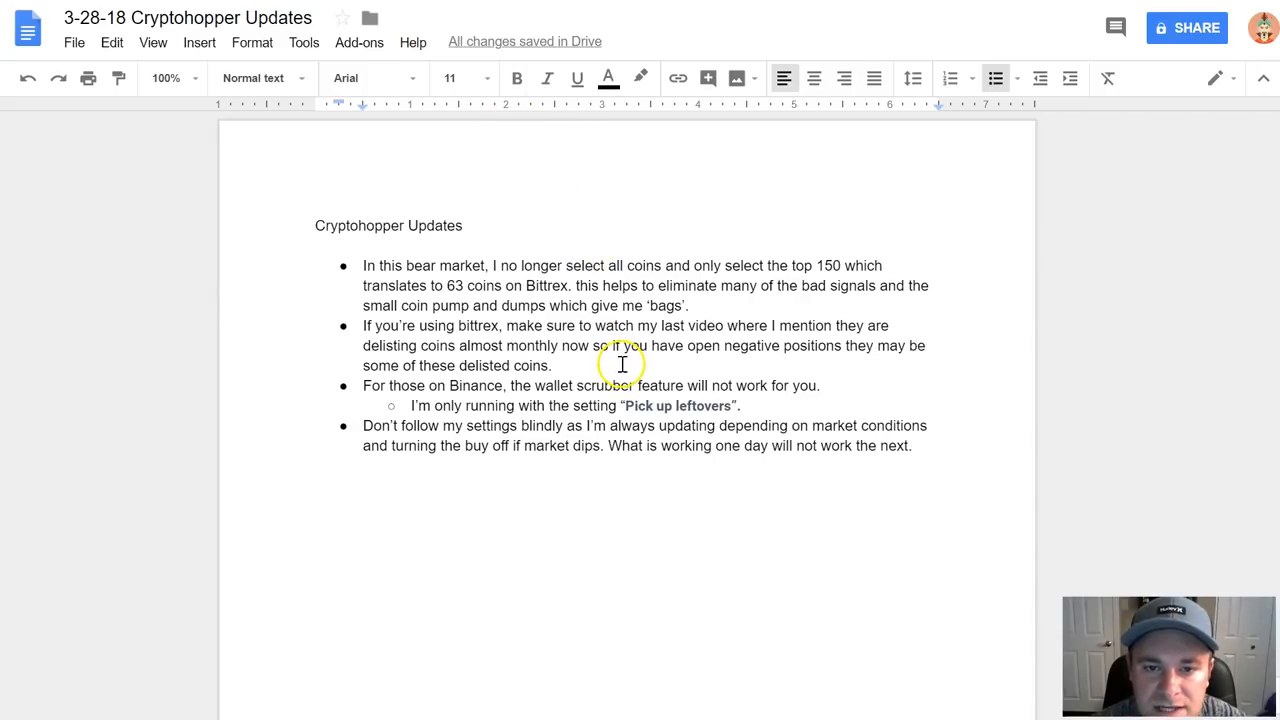
mouse_move(637, 357)
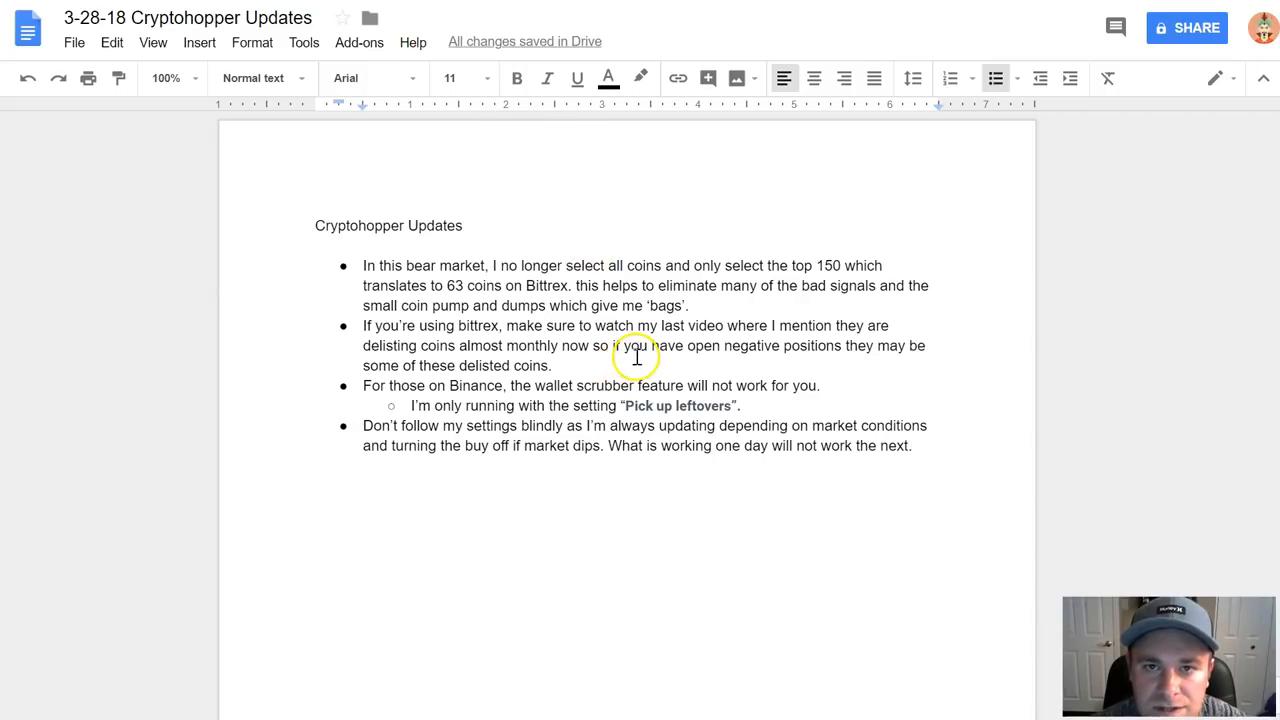